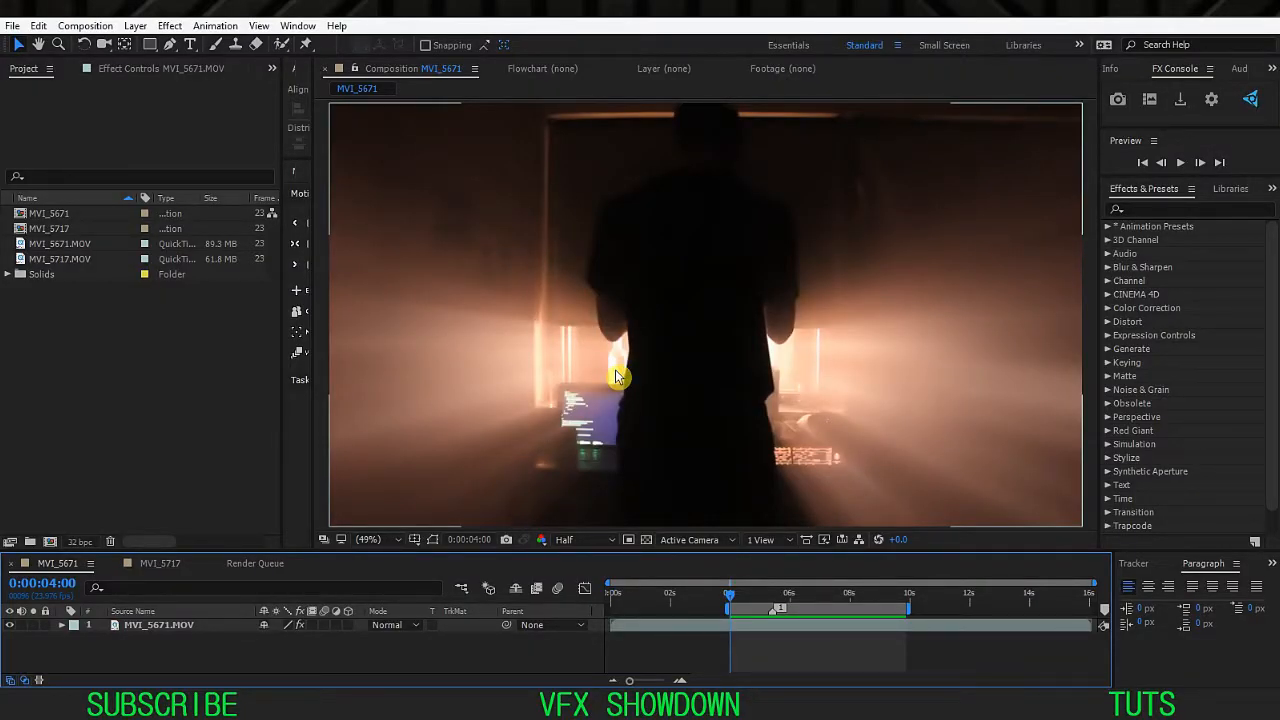
{"action": "mouse_move", "coordinate": [630, 372]}
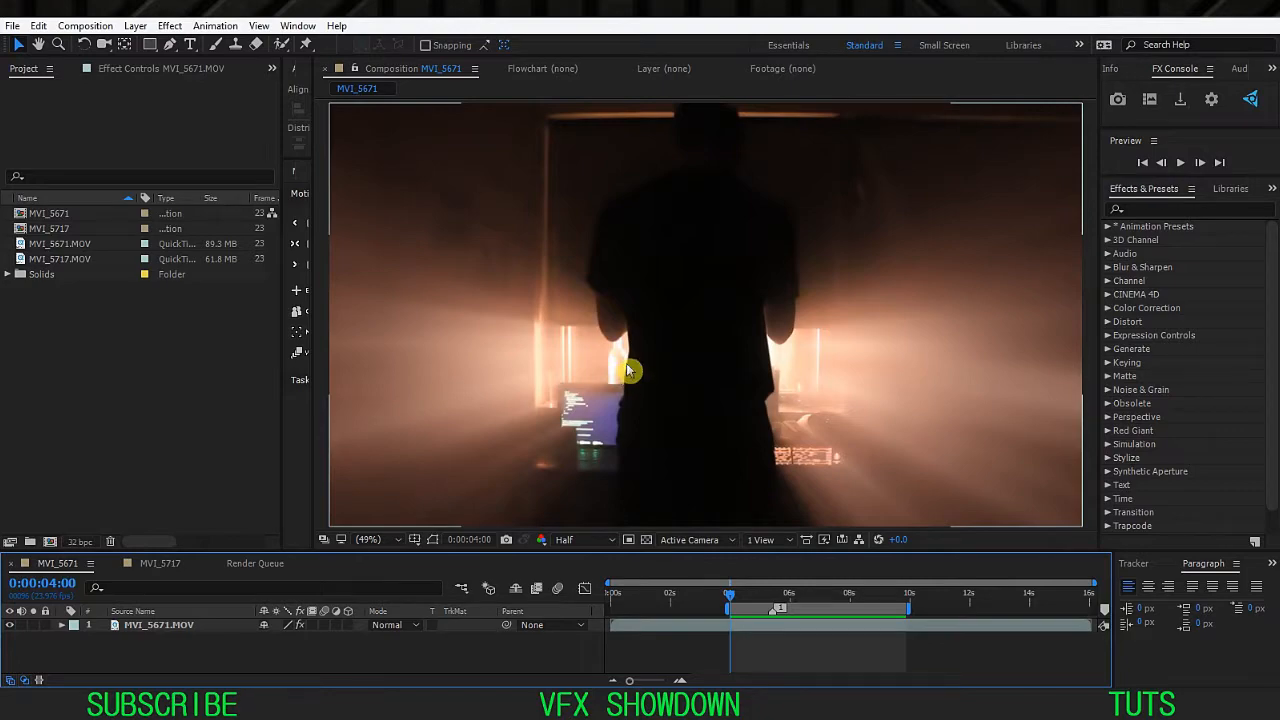
{"action": "mouse_move", "coordinate": [744, 420]}
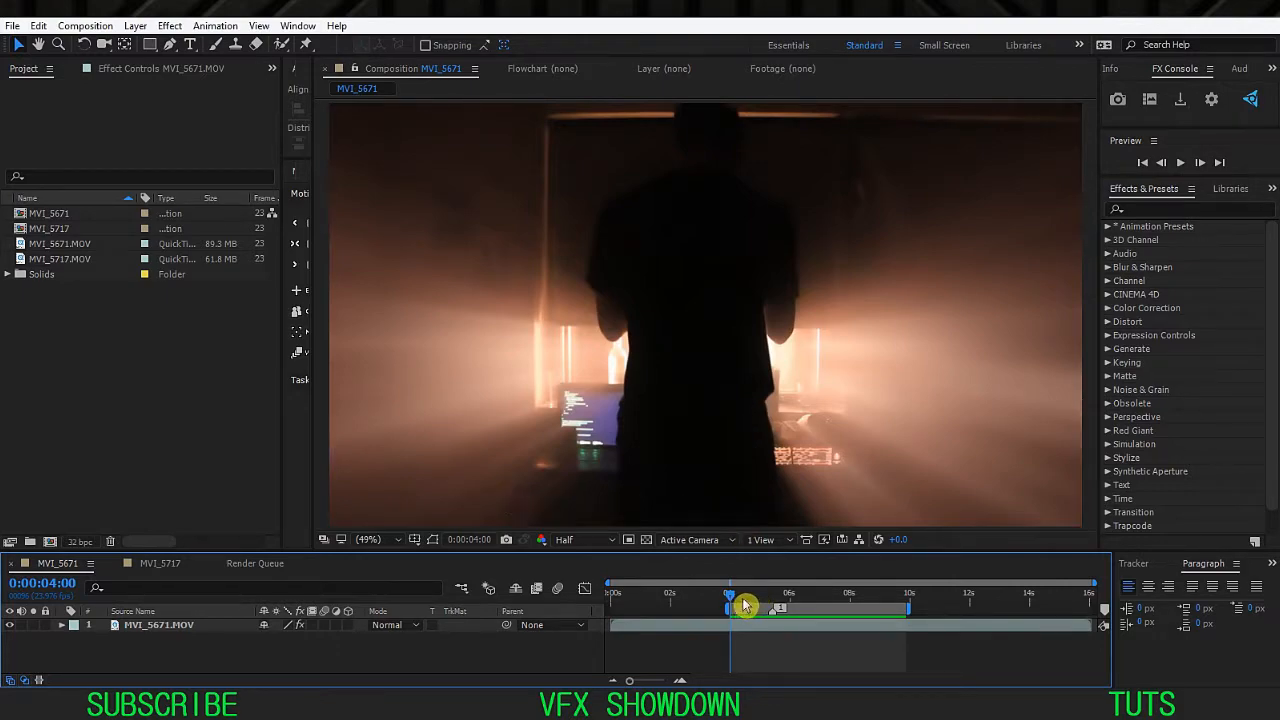
{"action": "mouse_move", "coordinate": [742, 604]}
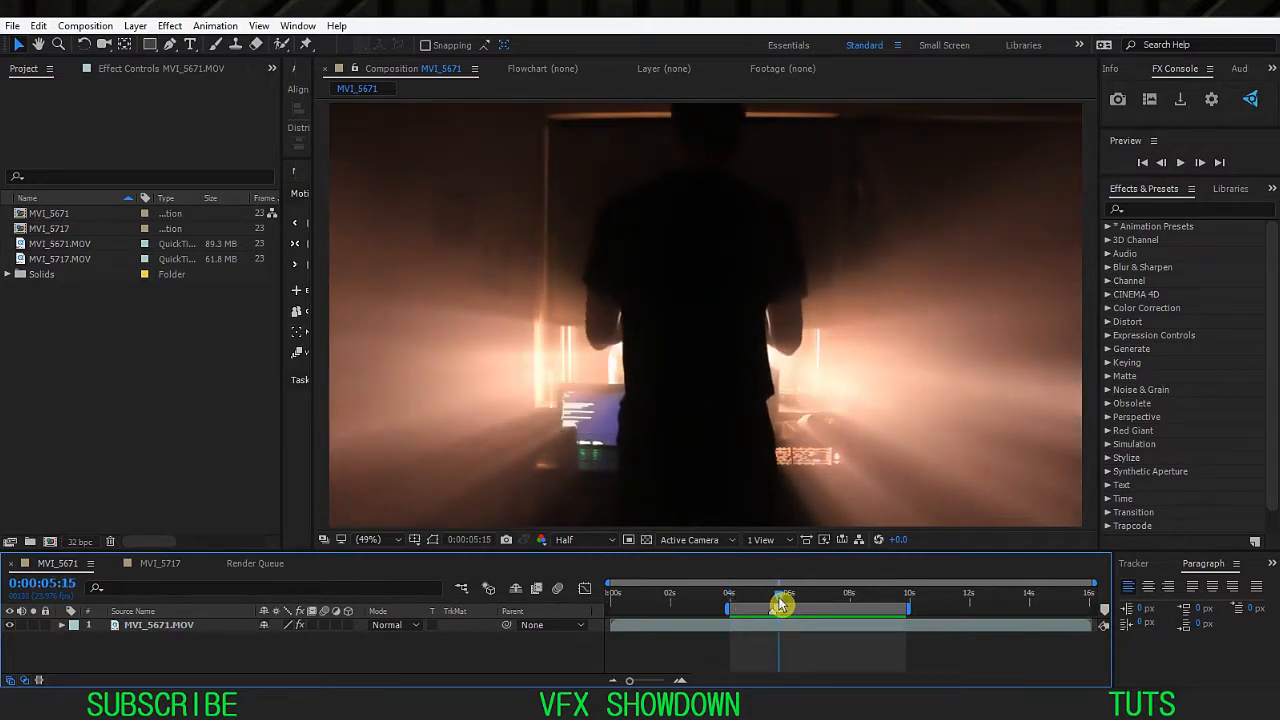
{"action": "mouse_move", "coordinate": [780, 604]}
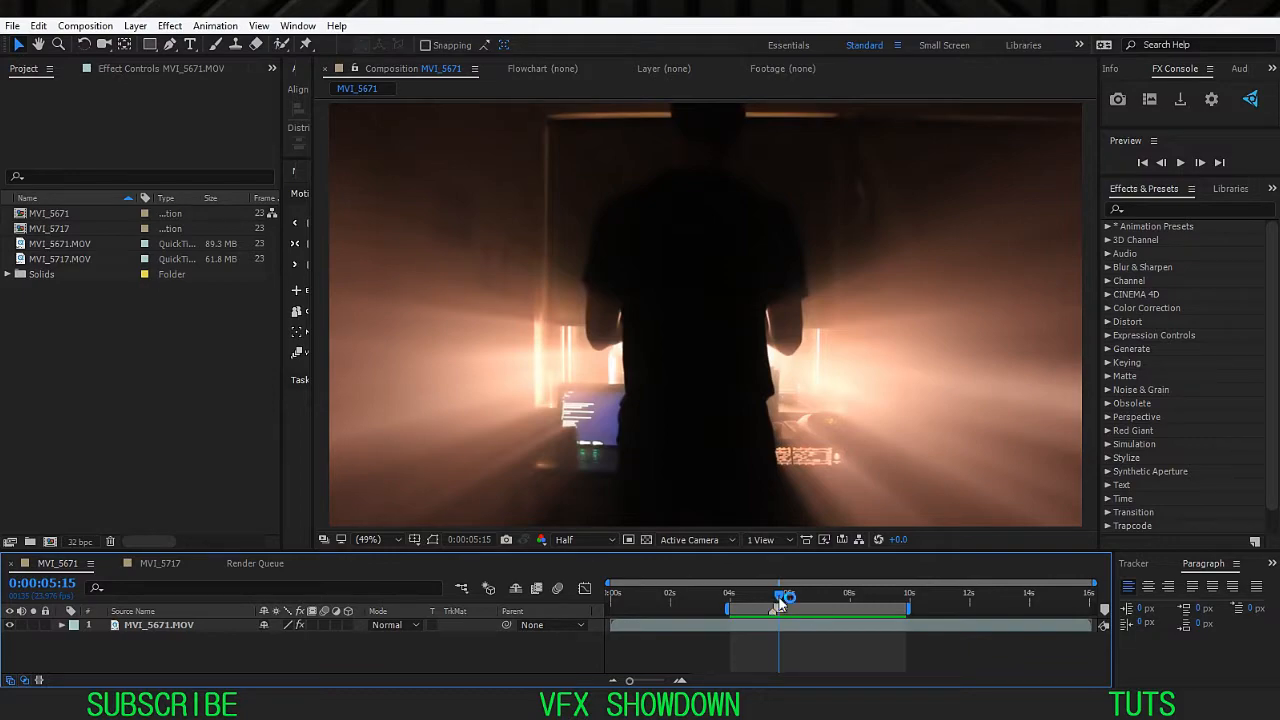
Switch the composition preview resolution from Half to Full while scrubbing the clip.
{"action": "left_click_drag", "start_coordinate": [784, 596], "coordinate": [850, 596]}
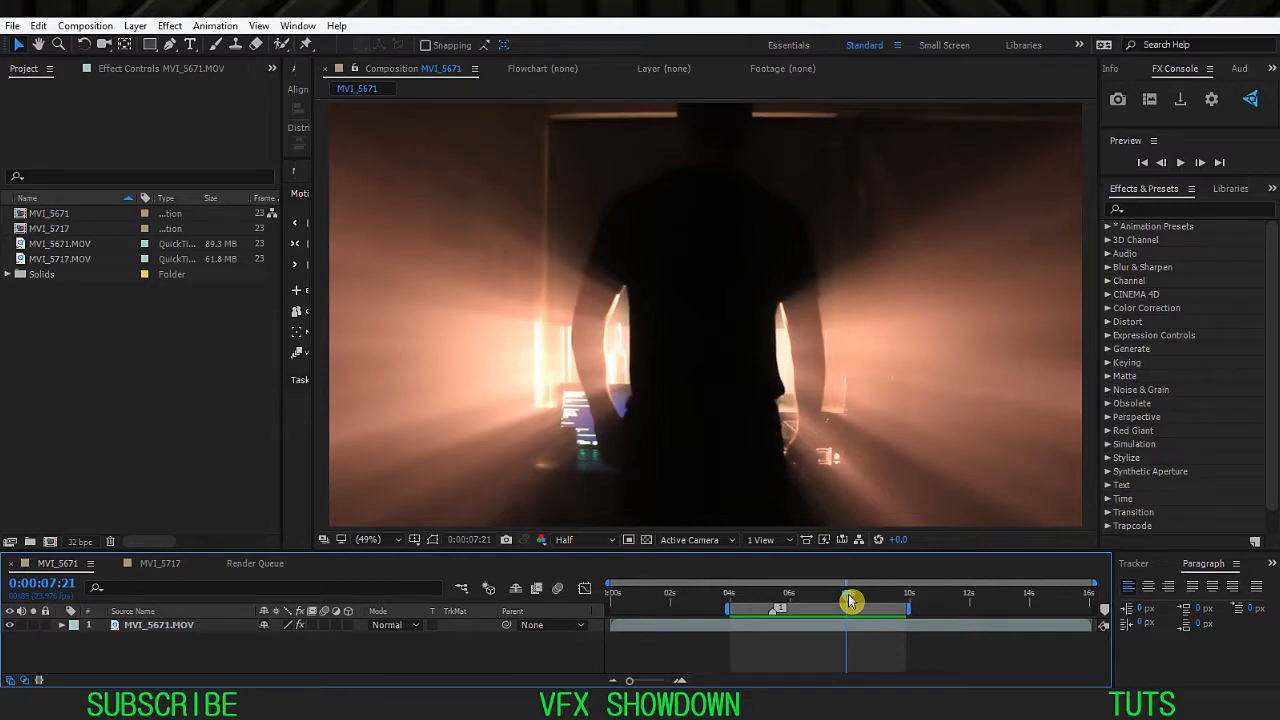
{"action": "mouse_move", "coordinate": [852, 600]}
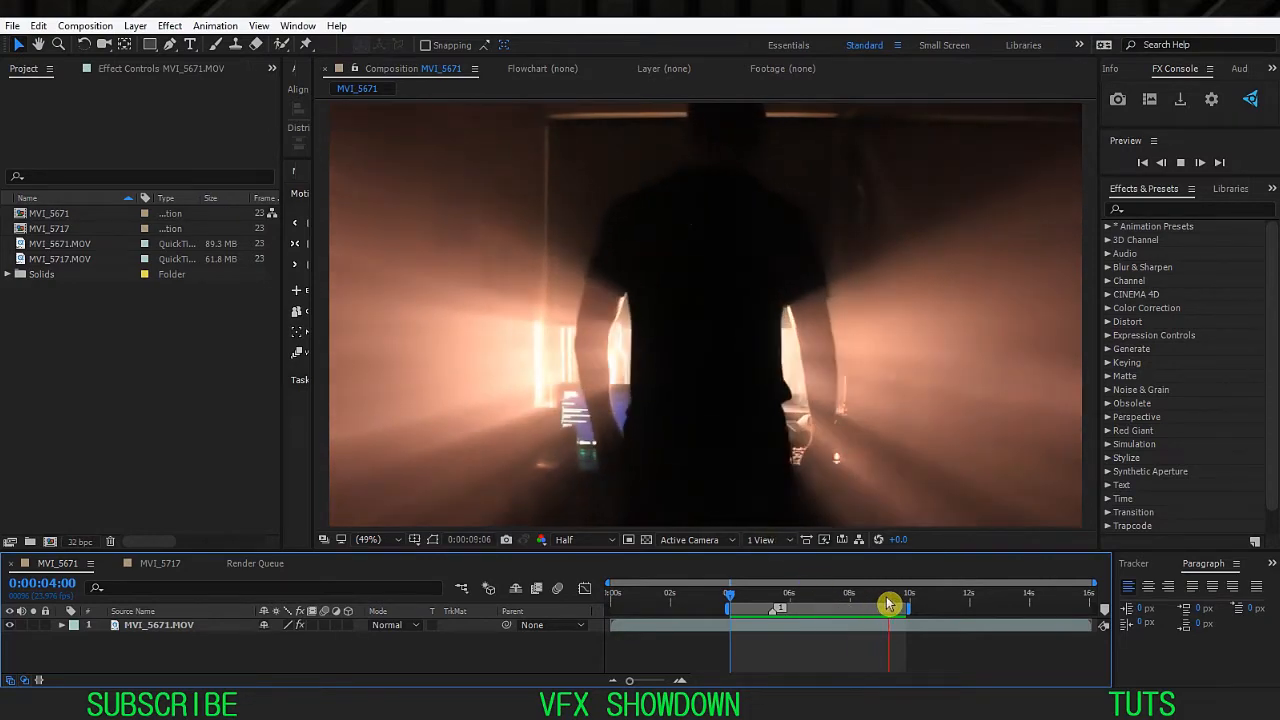
{"action": "left_click_drag", "start_coordinate": [888, 600], "coordinate": [884, 600]}
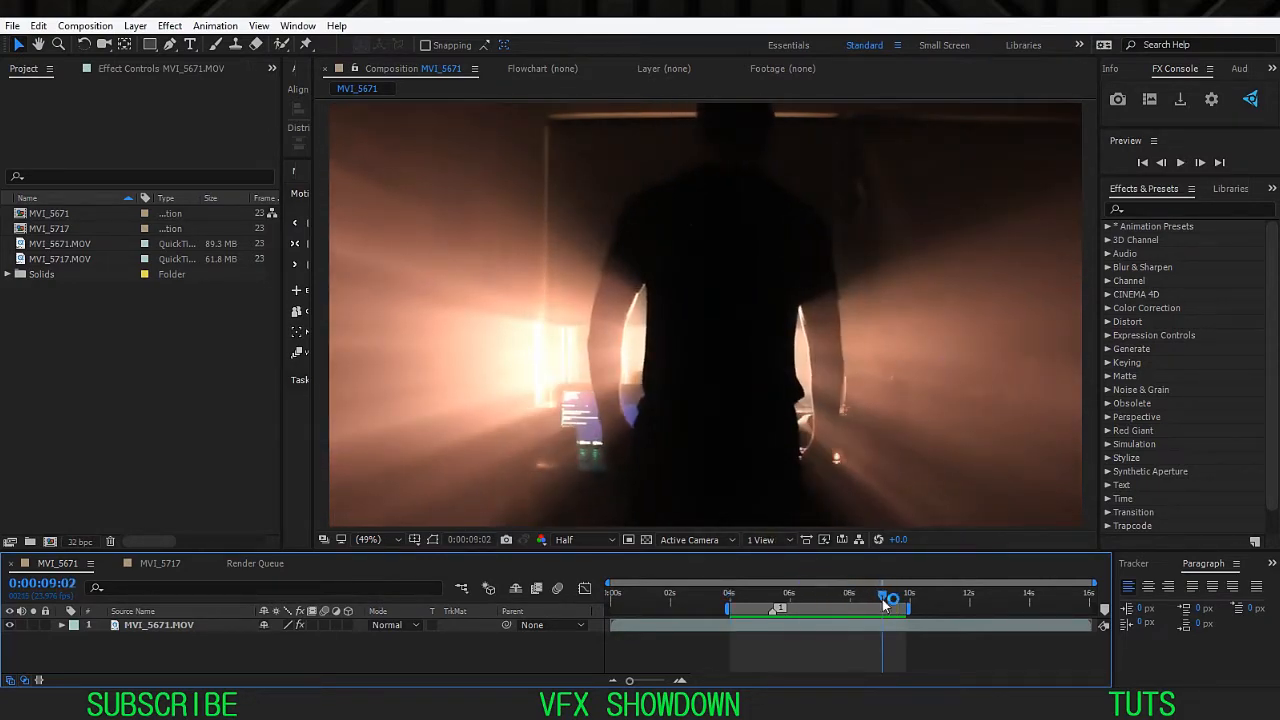
{"action": "left_click", "coordinate": [576, 540]}
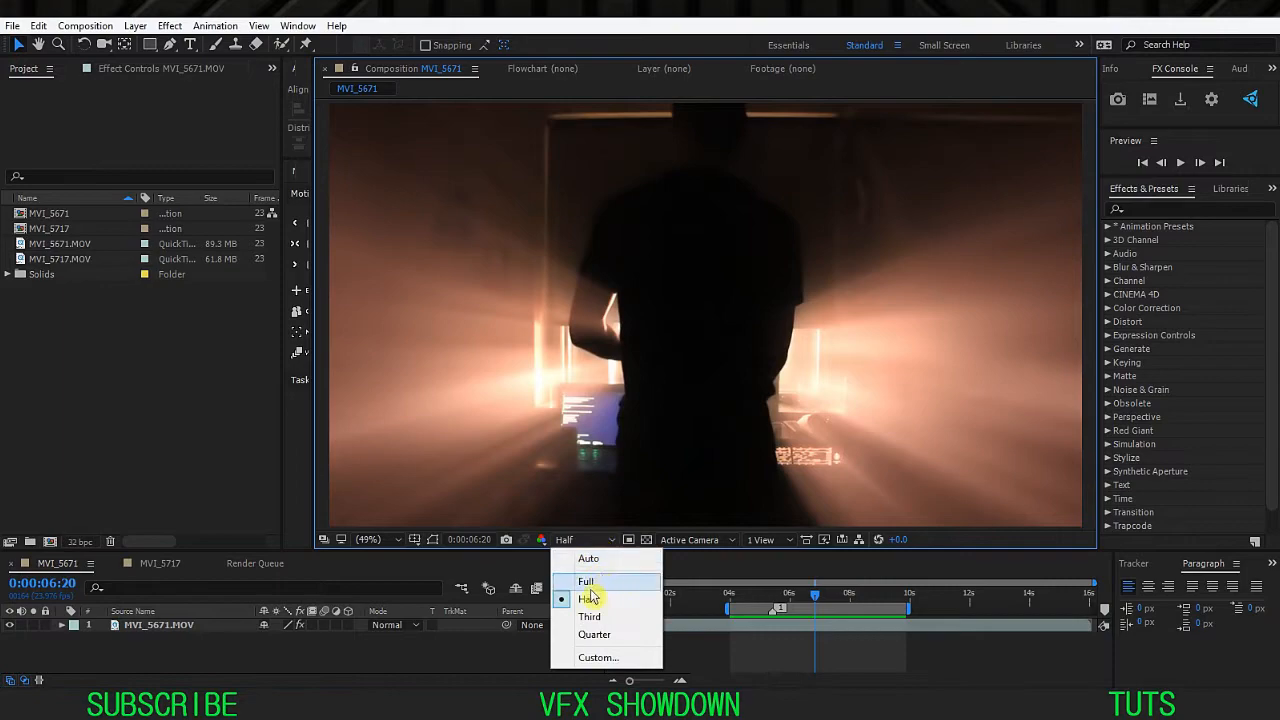
{"action": "left_click", "coordinate": [588, 598]}
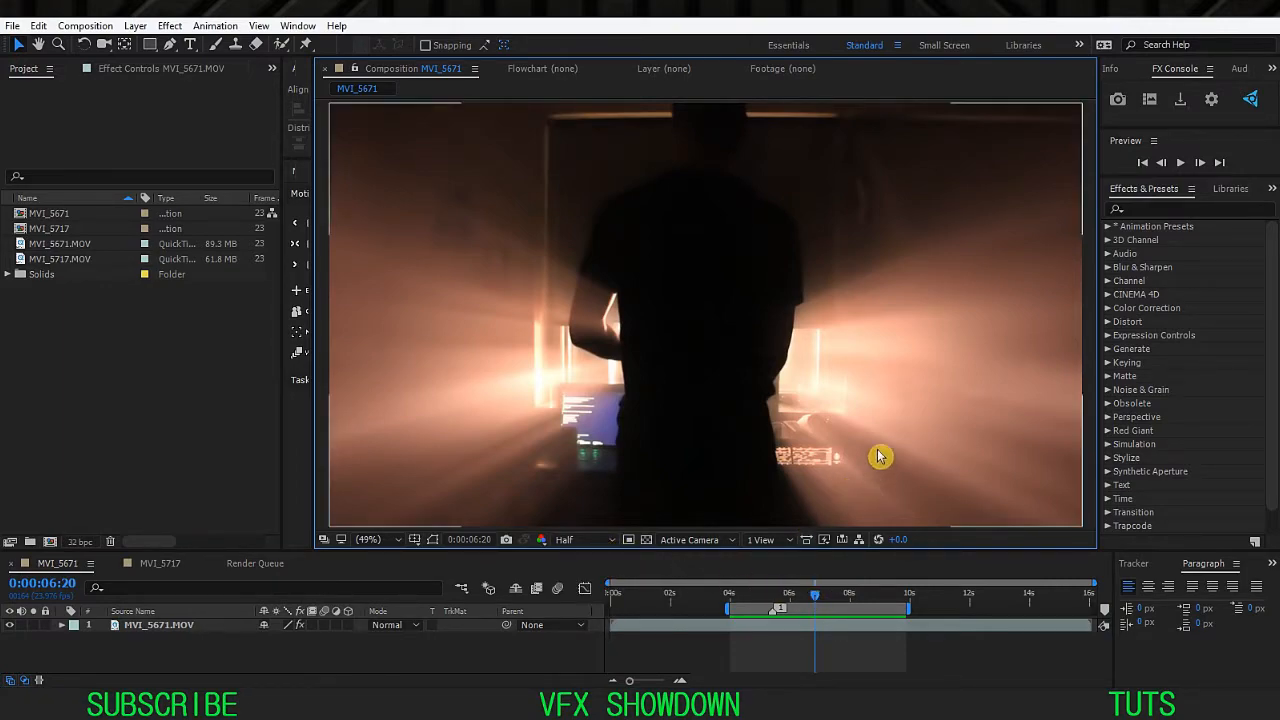
{"action": "left_click", "coordinate": [582, 540]}
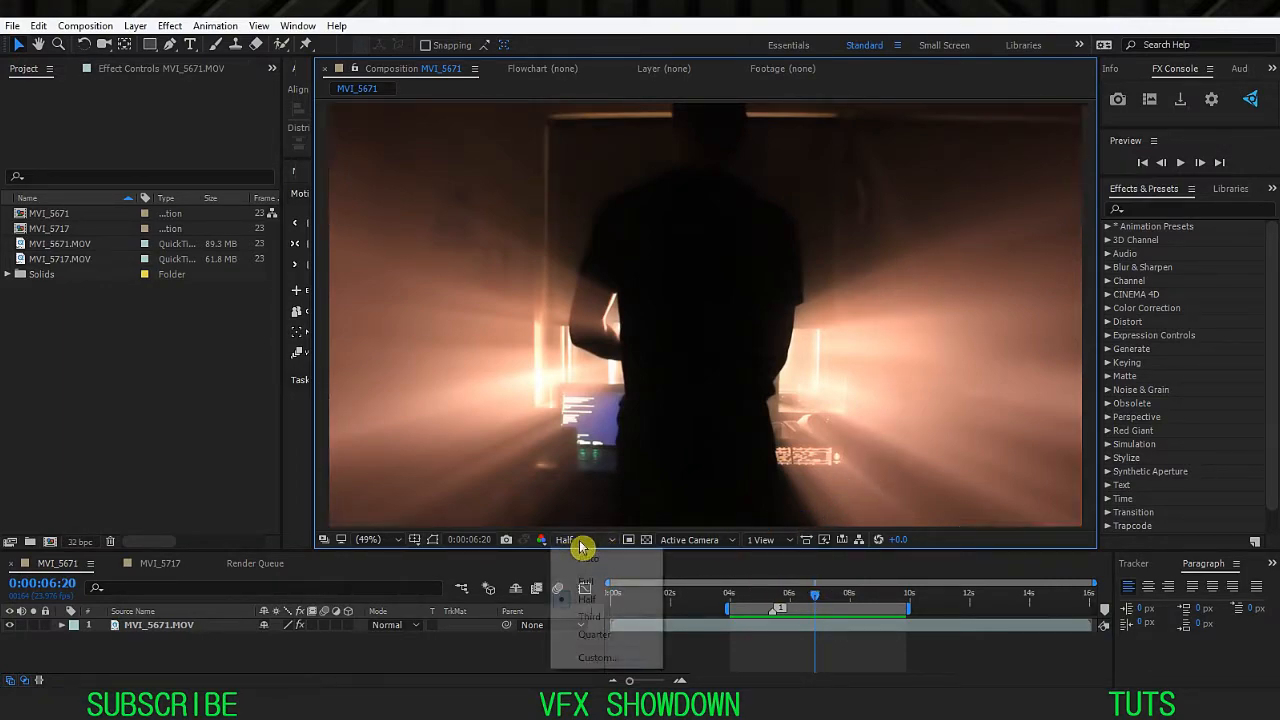
{"action": "left_click", "coordinate": [592, 596]}
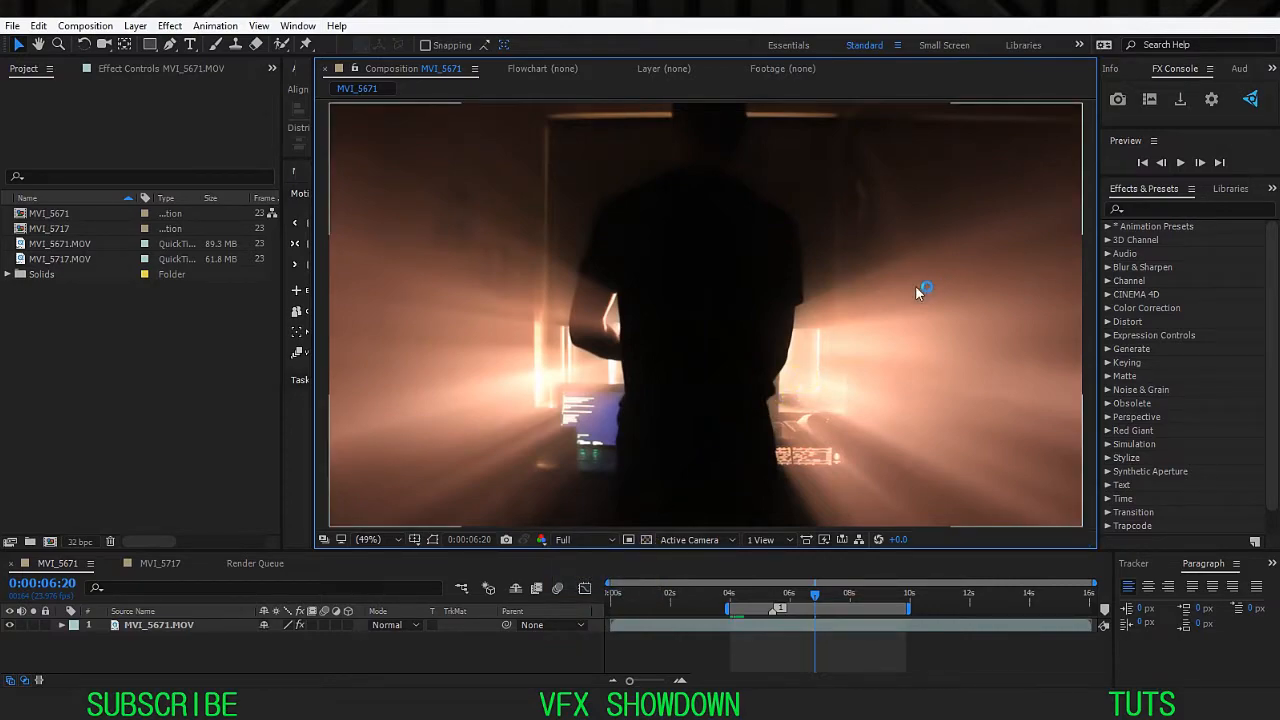
{"action": "mouse_move", "coordinate": [544, 300]}
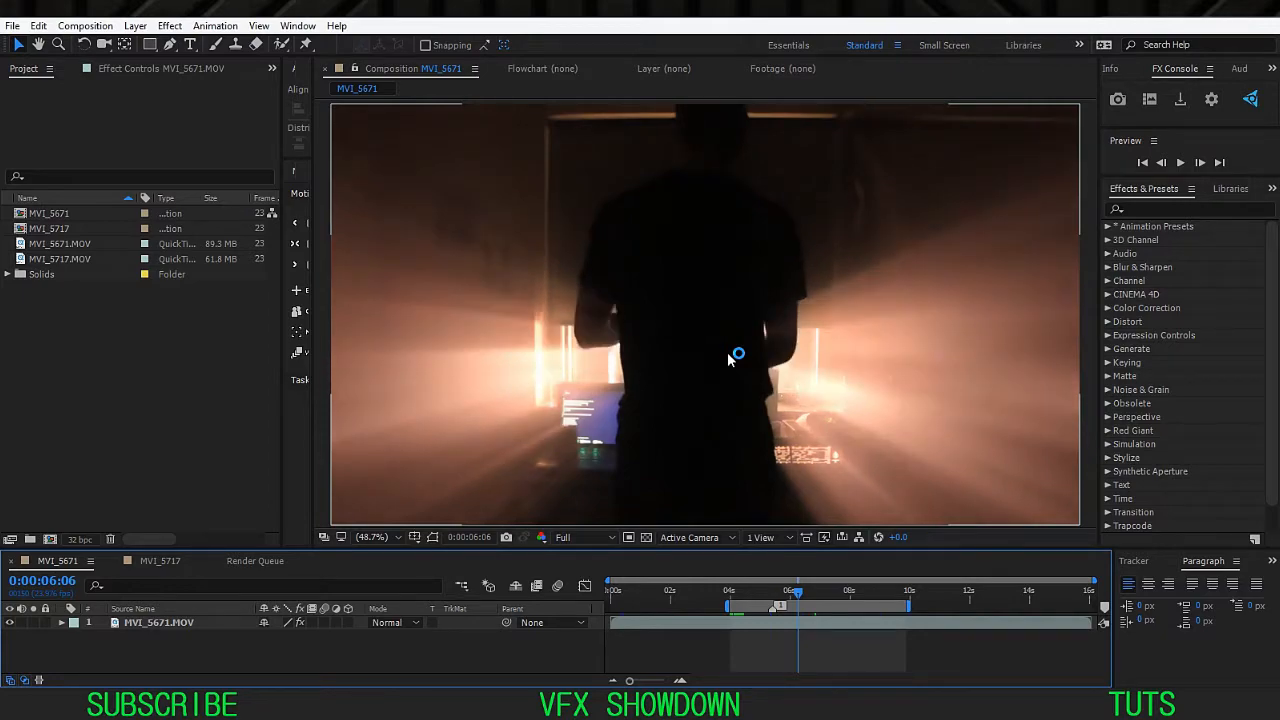
{"action": "mouse_move", "coordinate": [752, 288]}
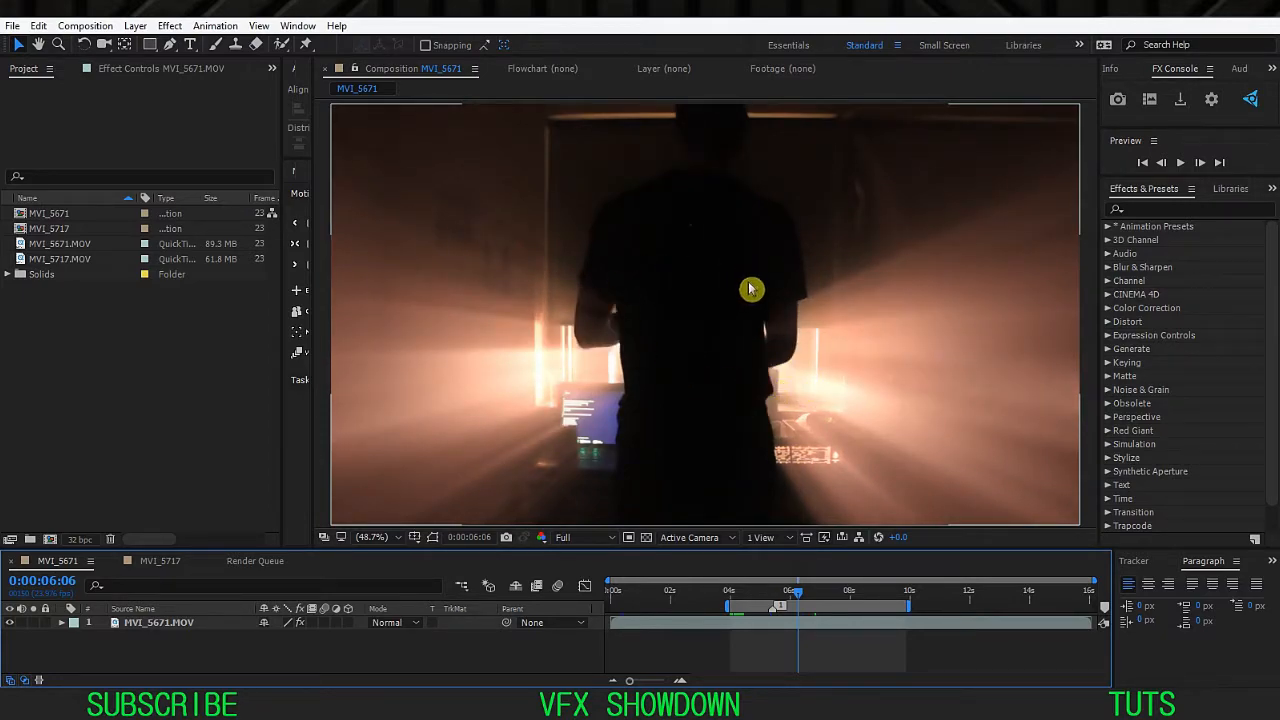
{"action": "mouse_move", "coordinate": [710, 260]}
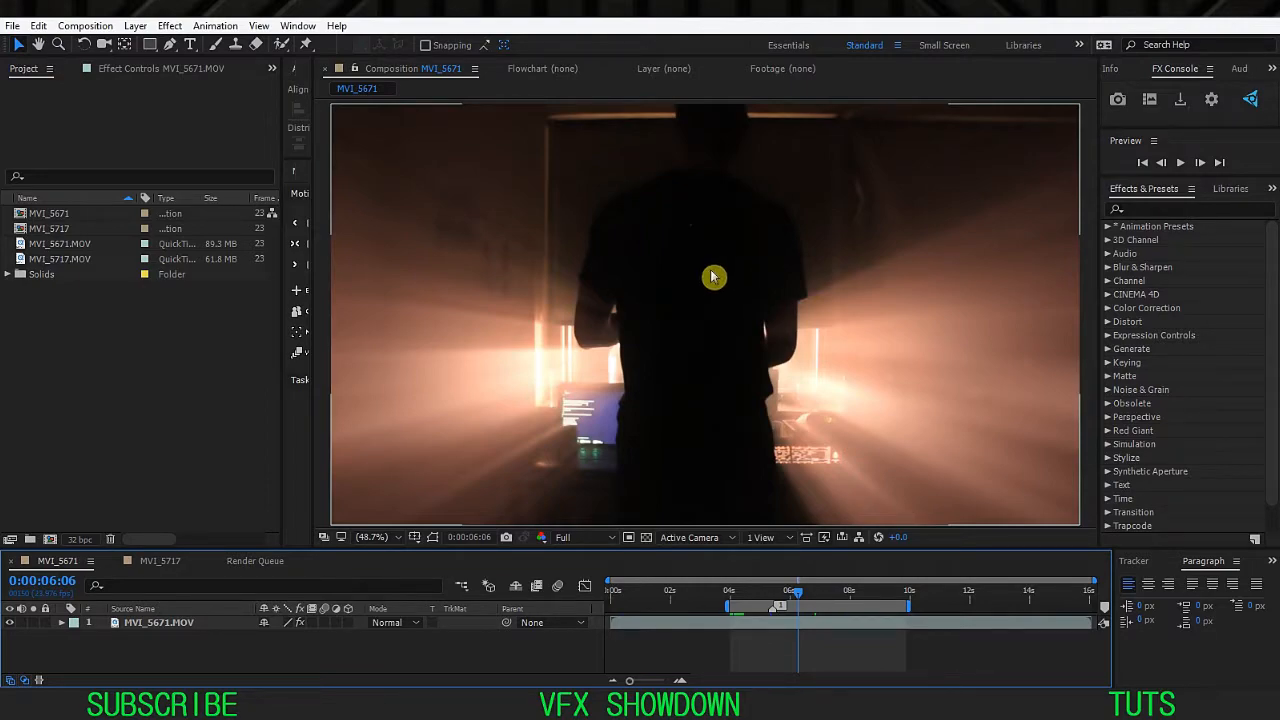
{"action": "mouse_move", "coordinate": [798, 598]}
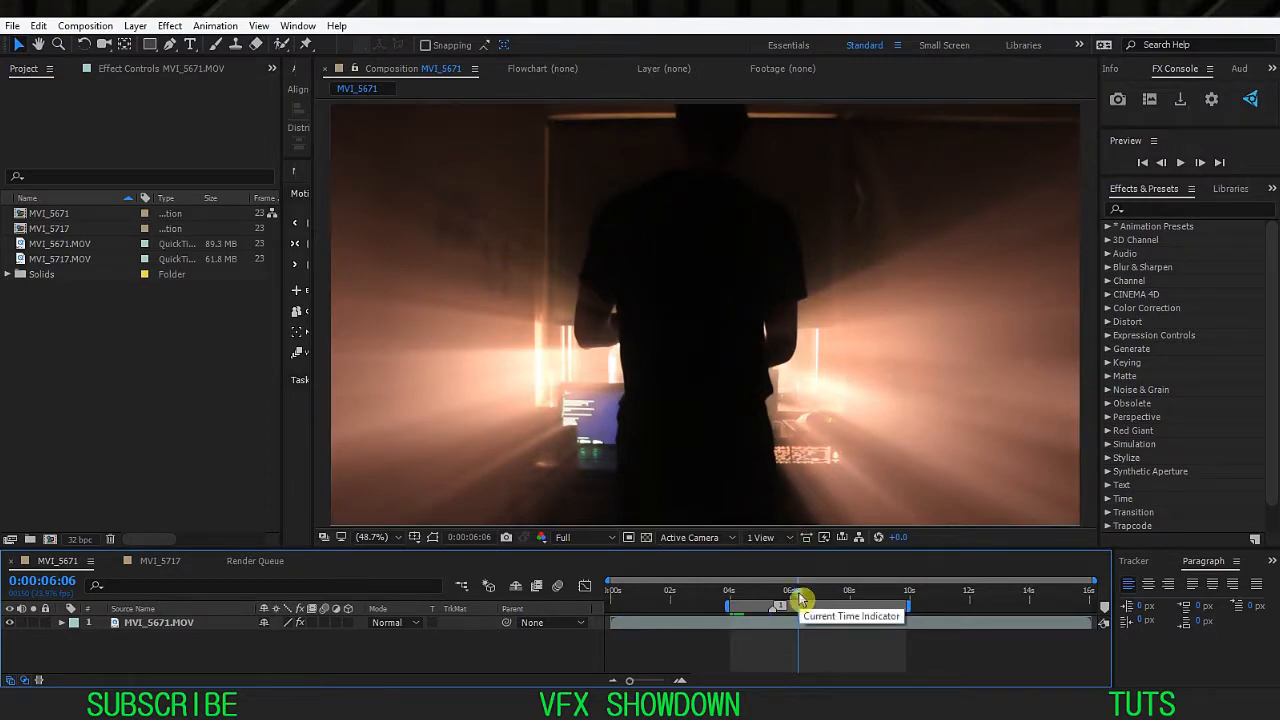
Scrub back and forth through the six-to-seven-second stretch to compare the rays.
{"action": "left_click_drag", "start_coordinate": [800, 600], "coordinate": [844, 600]}
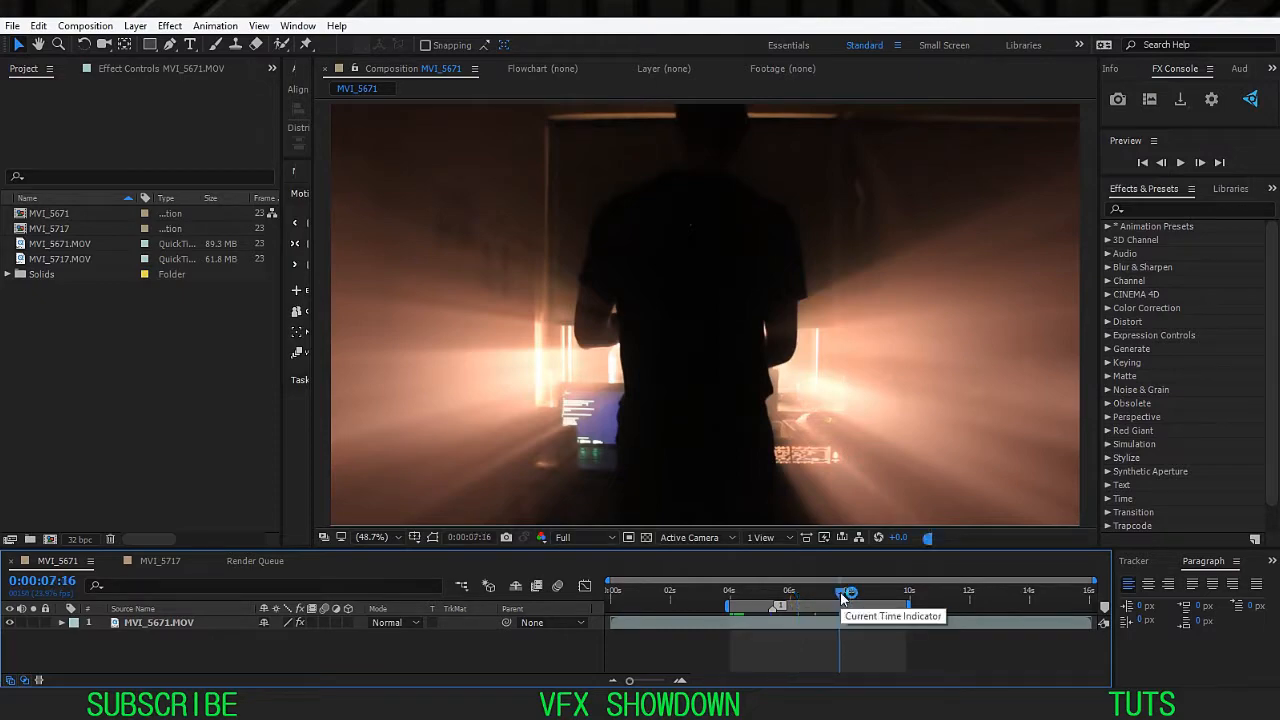
{"action": "left_click_drag", "start_coordinate": [848, 596], "coordinate": [830, 596]}
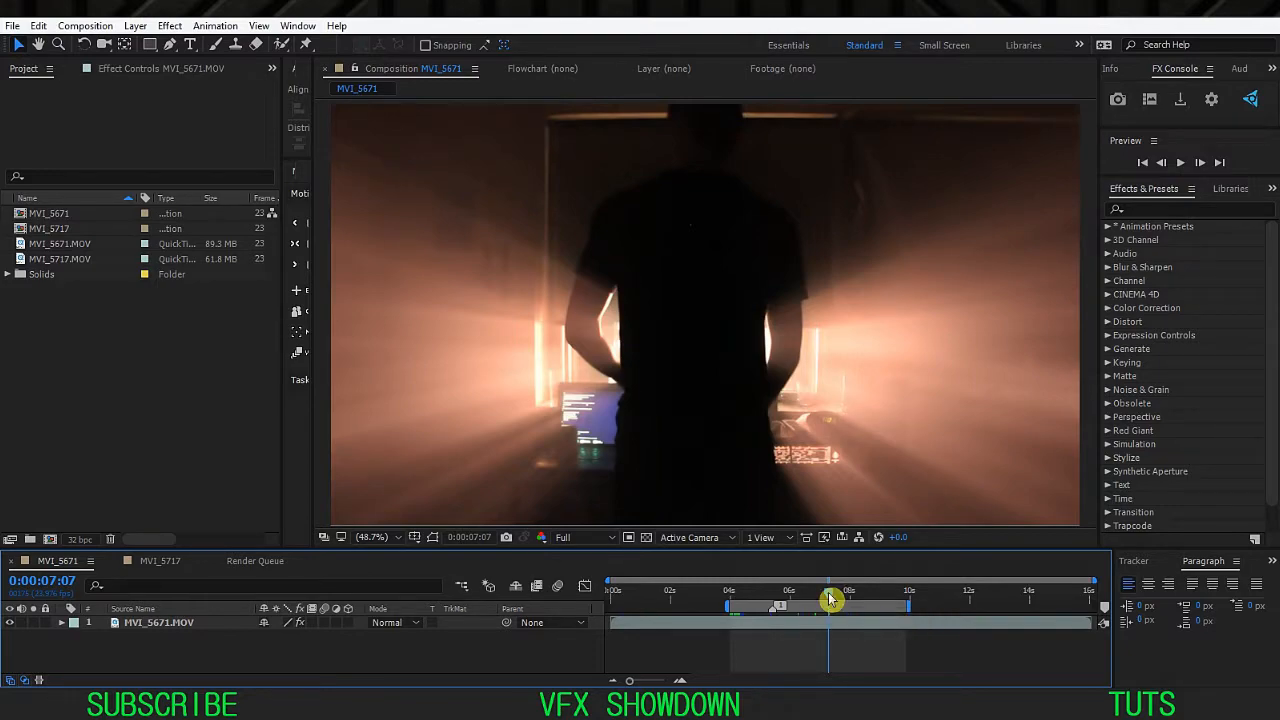
{"action": "mouse_move", "coordinate": [818, 600]}
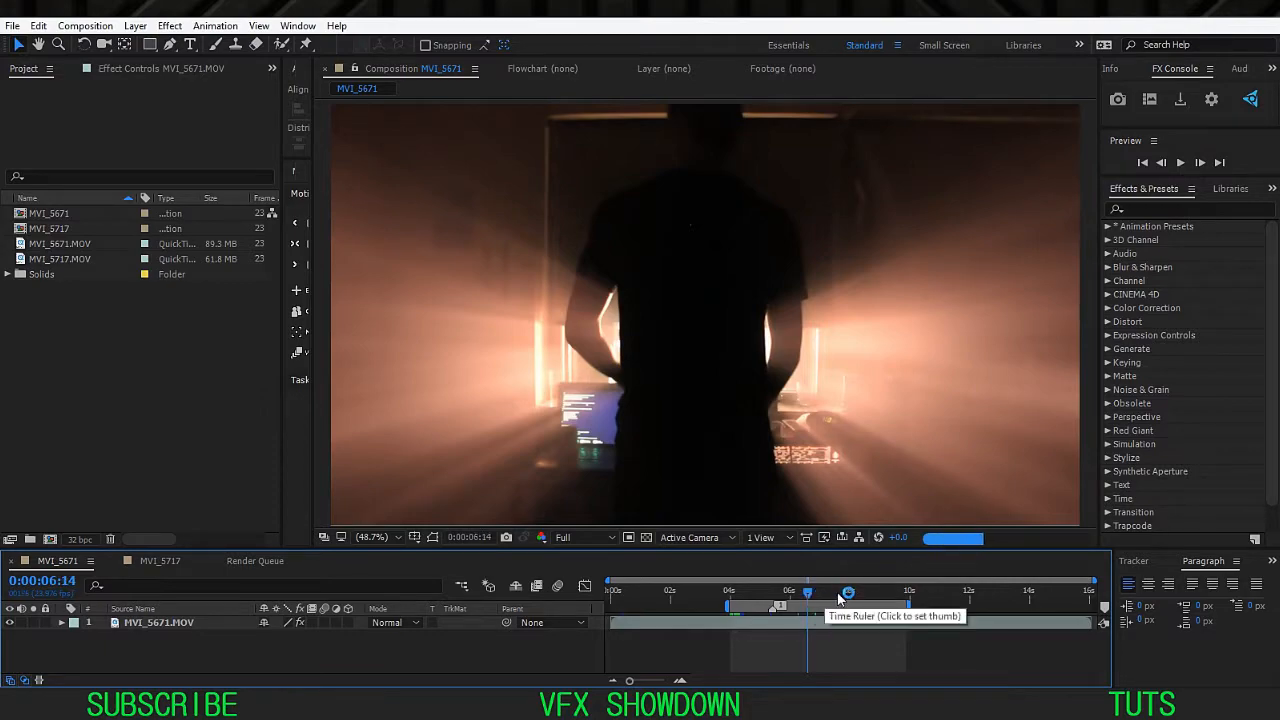
{"action": "left_click_drag", "start_coordinate": [808, 592], "coordinate": [844, 592]}
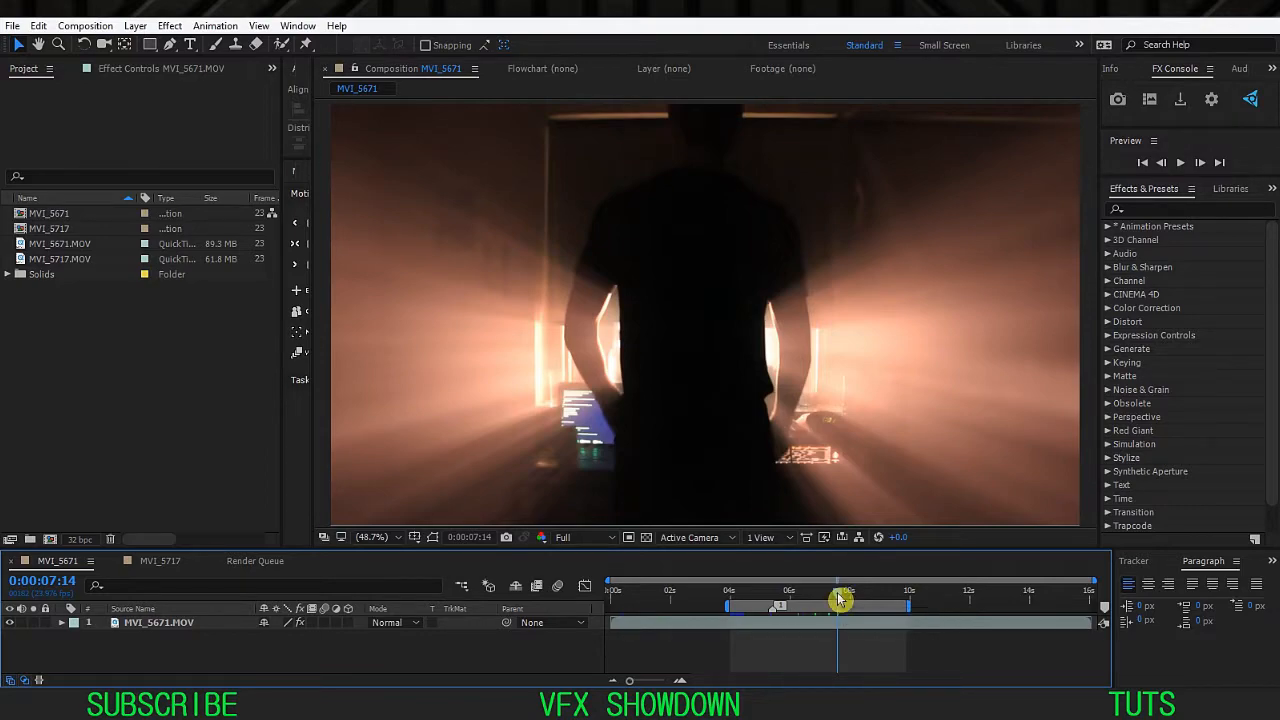
{"action": "mouse_move", "coordinate": [844, 600]}
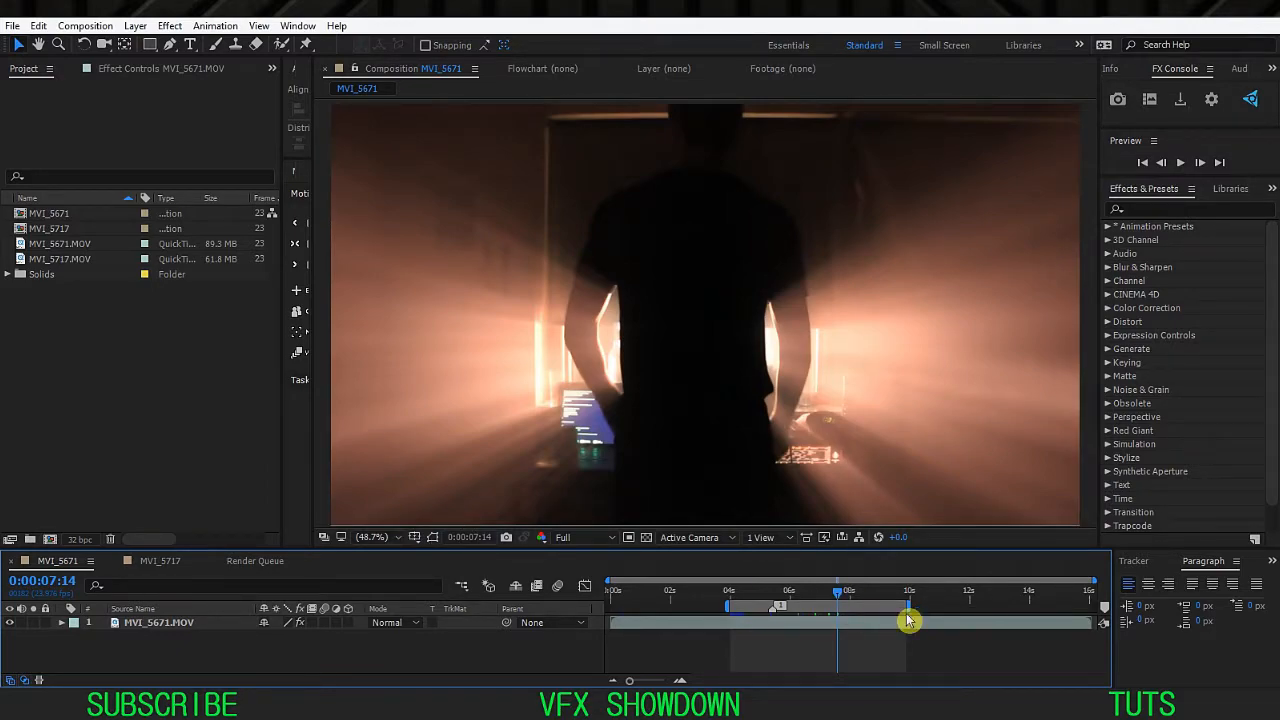
Create a new composition from the MVI_5718 clip and scrub to a frame showing the silhouette.
{"action": "left_click", "coordinate": [60, 258]}
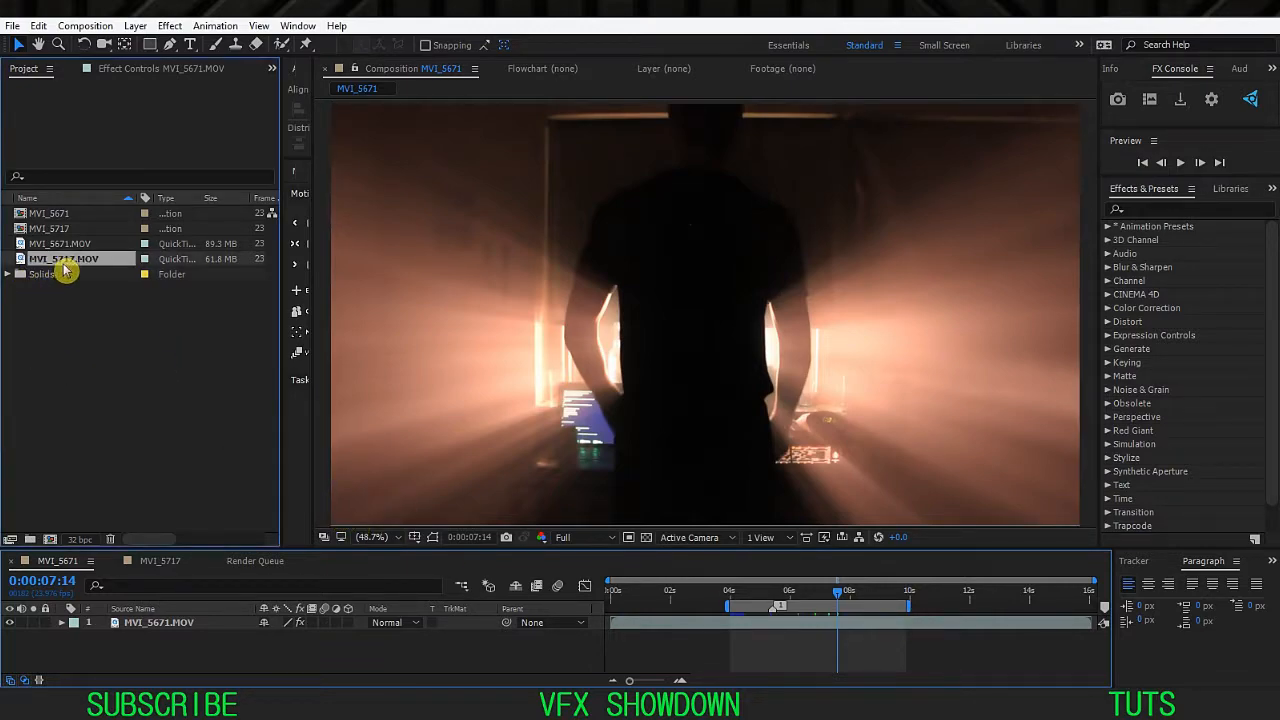
{"action": "left_click", "coordinate": [64, 244]}
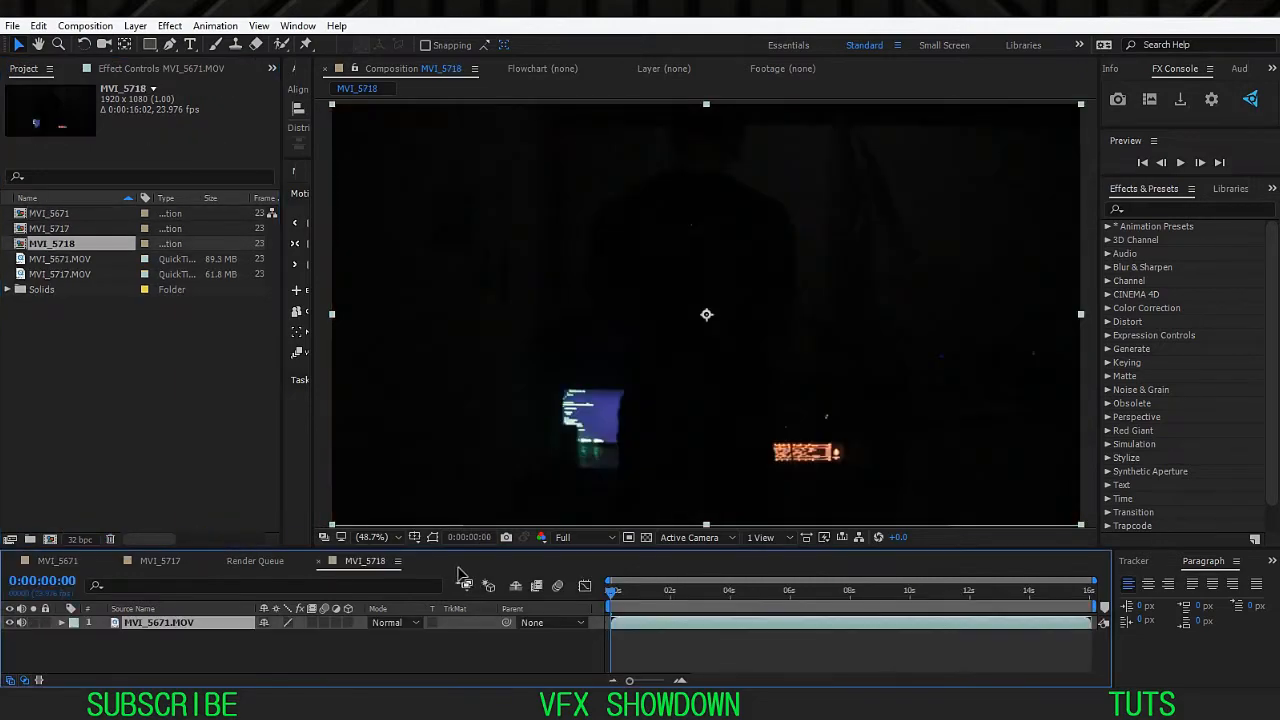
{"action": "left_click_drag", "start_coordinate": [610, 590], "coordinate": [816, 590]}
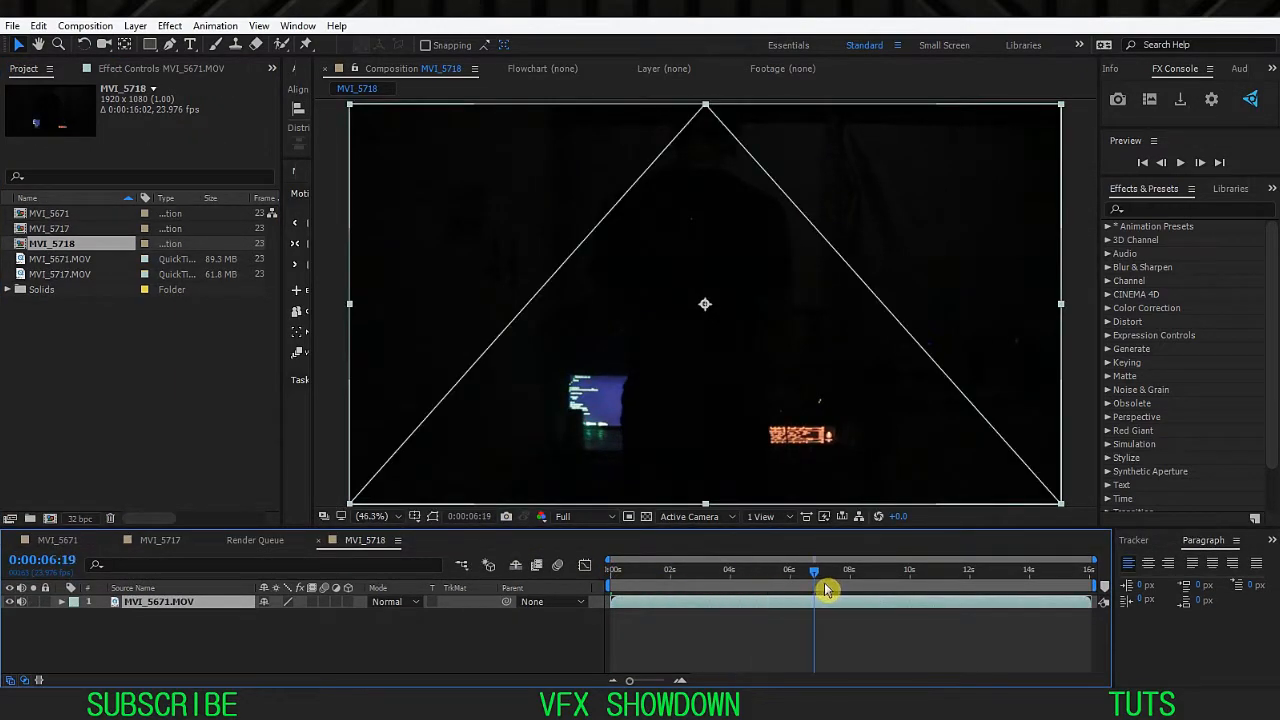
{"action": "left_click_drag", "start_coordinate": [814, 570], "coordinate": [824, 570]}
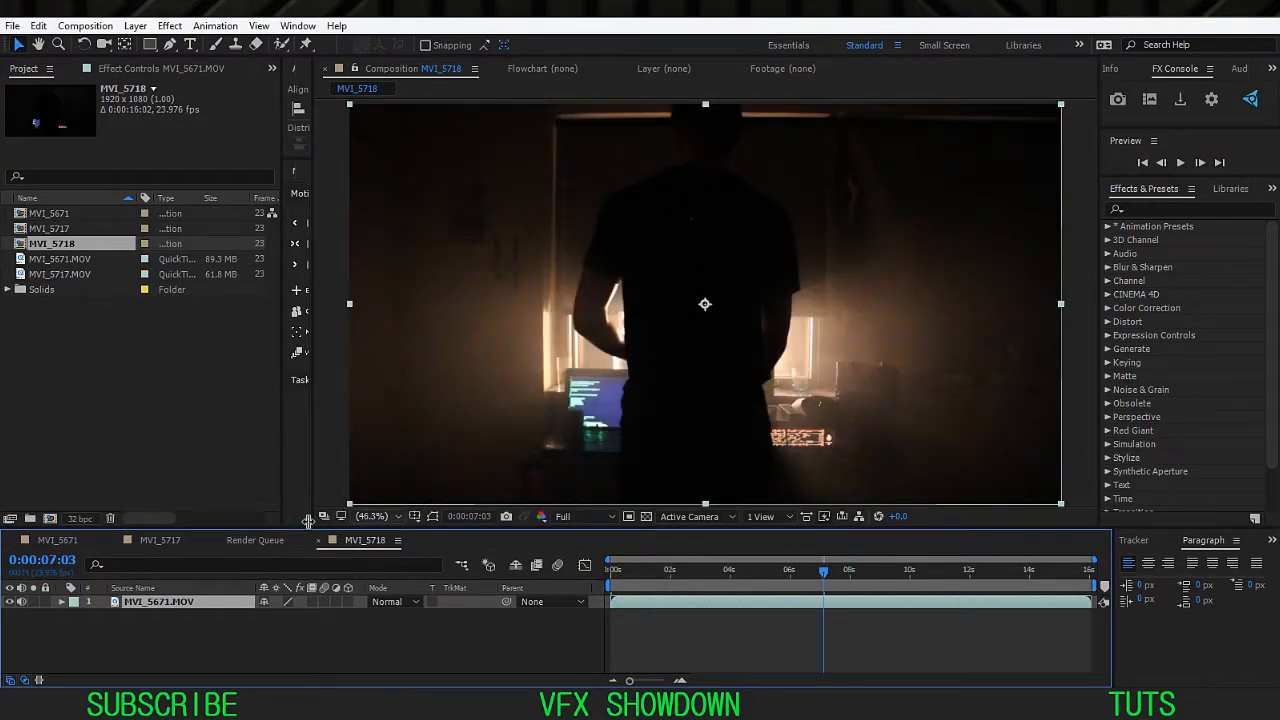
{"action": "mouse_move", "coordinate": [778, 292]}
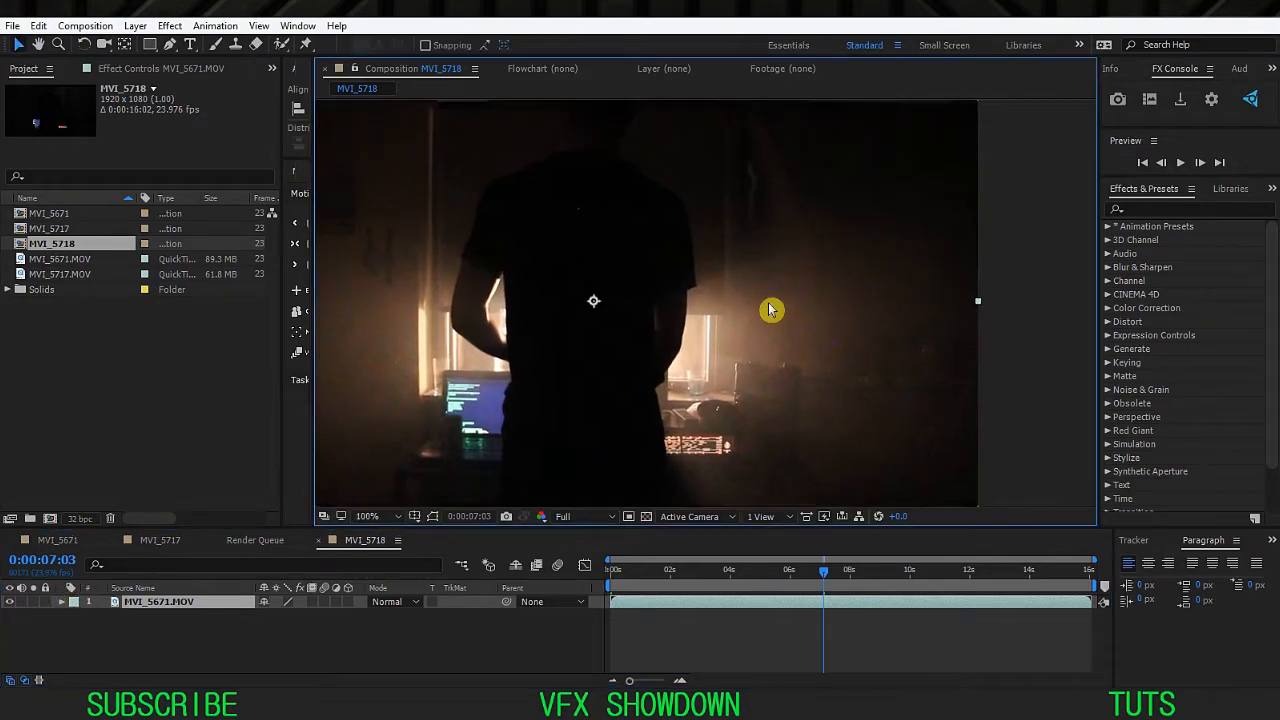
Set the viewer magnification to Fit up to 100%.
{"action": "left_click", "coordinate": [376, 516]}
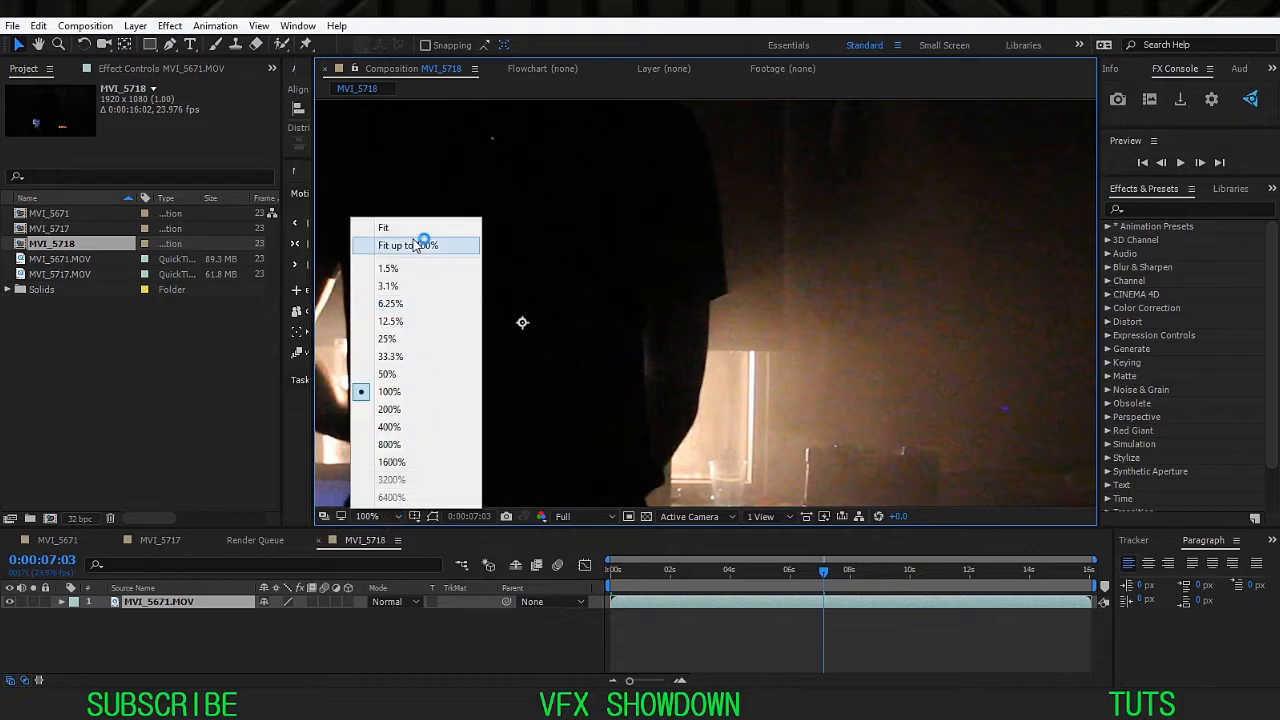
{"action": "left_click", "coordinate": [408, 244]}
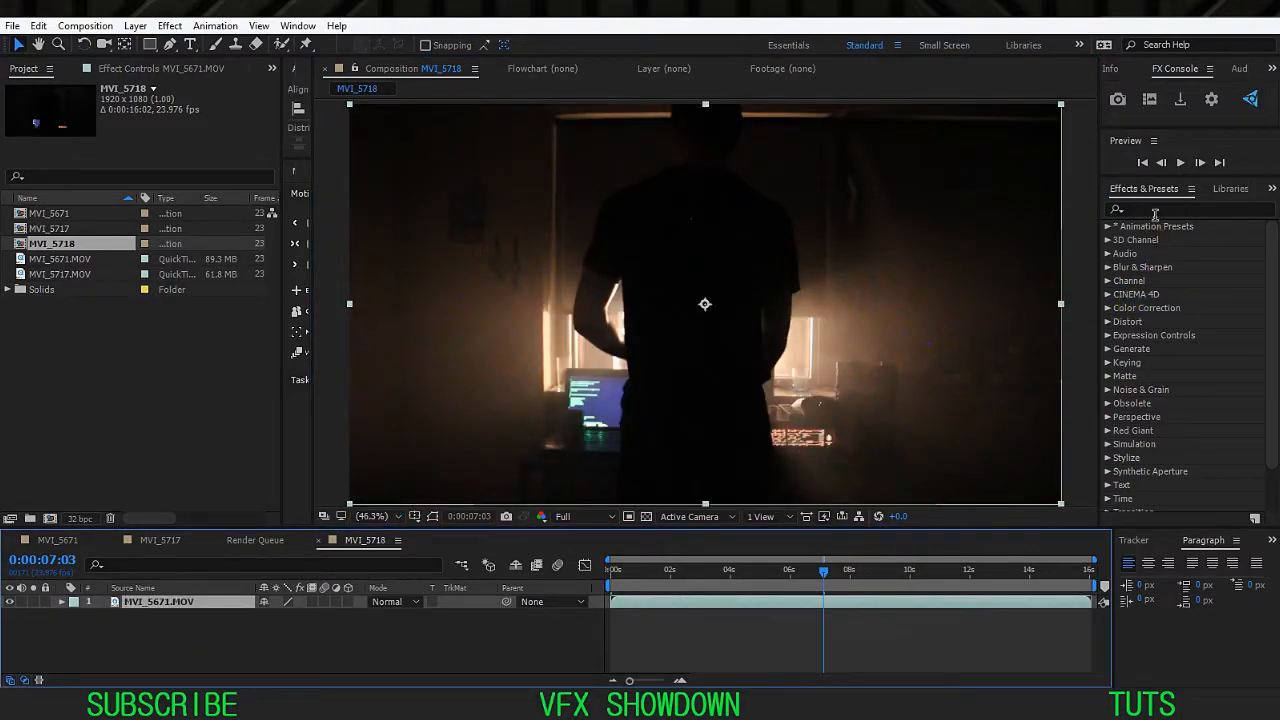
Search 'shin' in Effects & Presets and apply Trapcode Shine to the MVI_5718 layer.
{"action": "left_click", "coordinate": [1156, 210]}
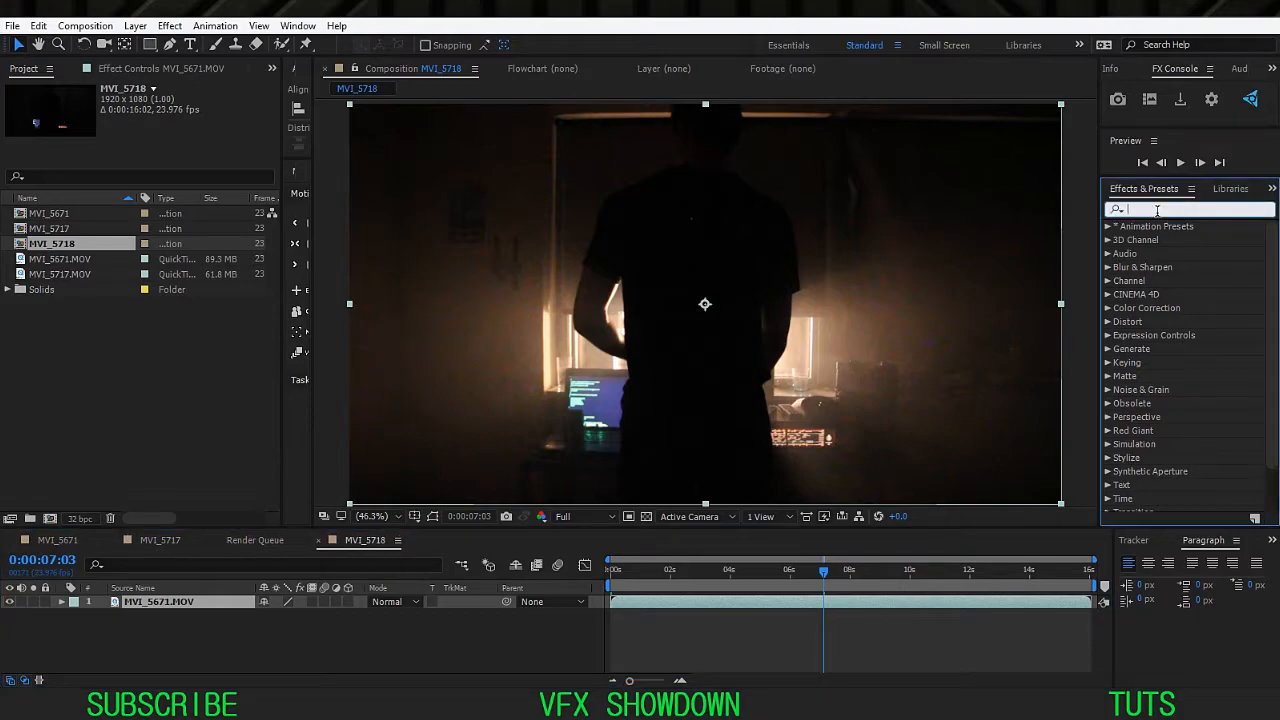
{"action": "type", "text": "shin"}
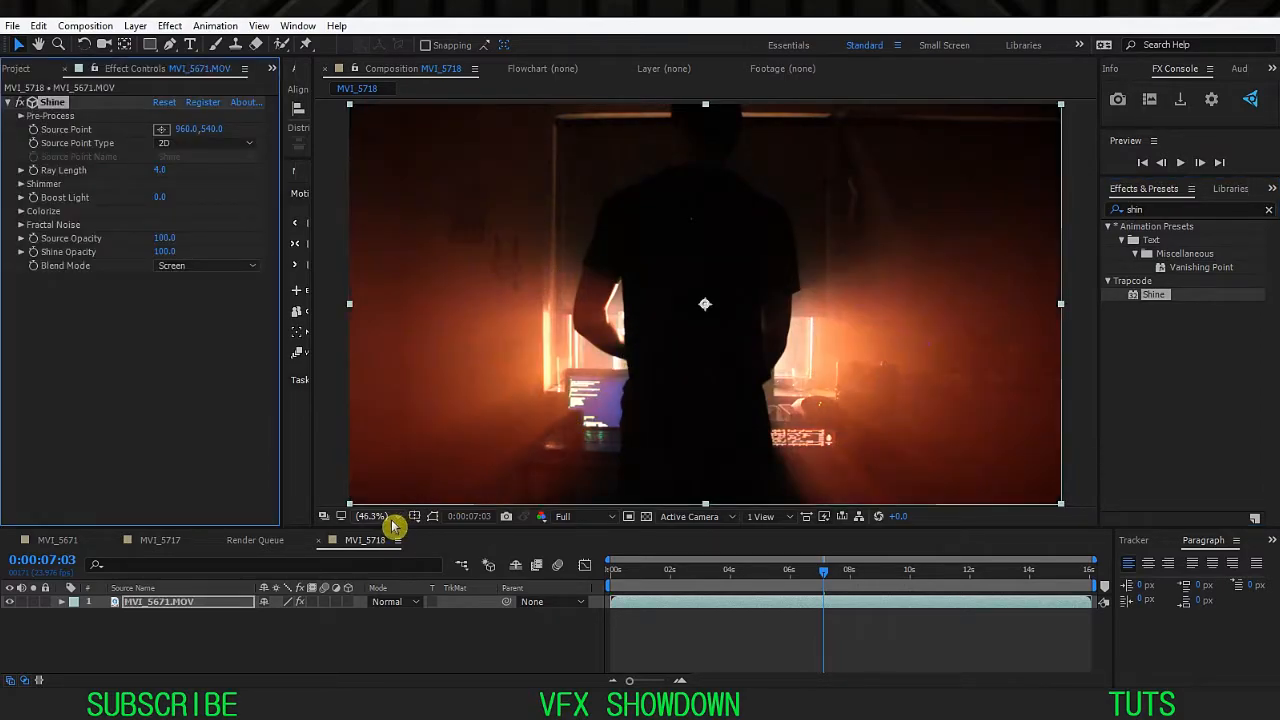
{"action": "mouse_move", "coordinate": [390, 636]}
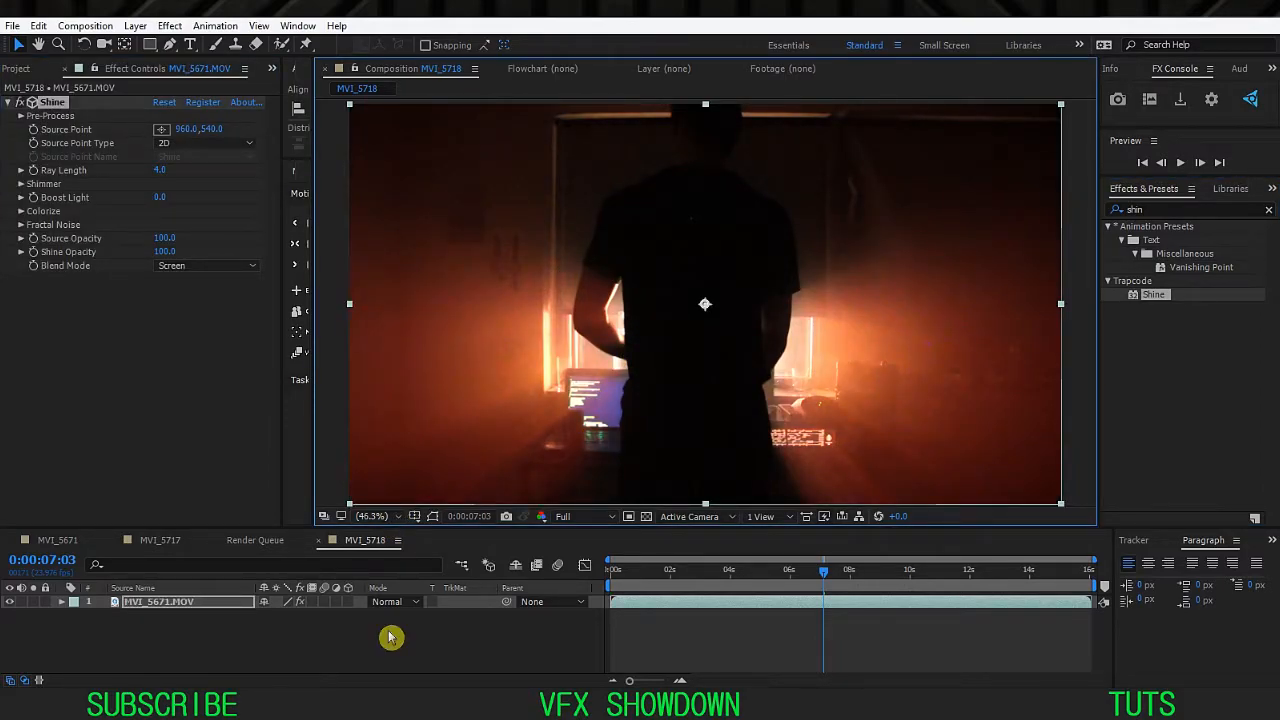
{"action": "mouse_move", "coordinate": [740, 334]}
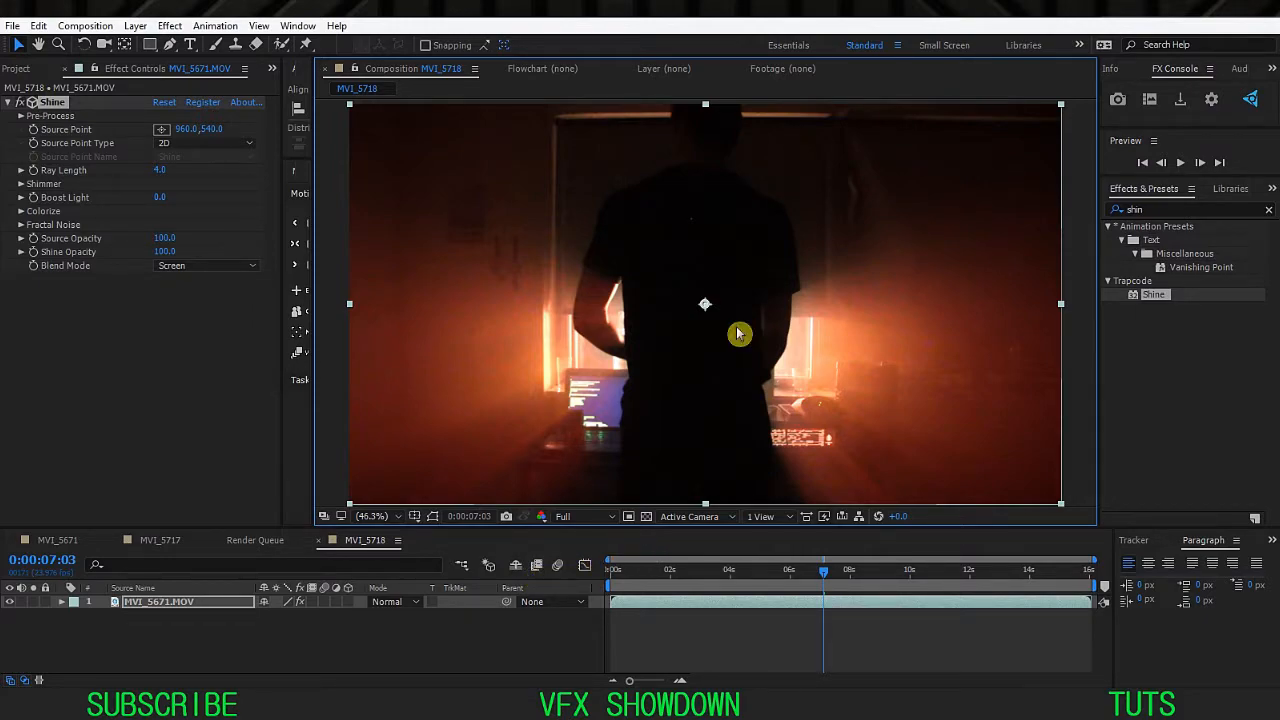
{"action": "mouse_move", "coordinate": [472, 308]}
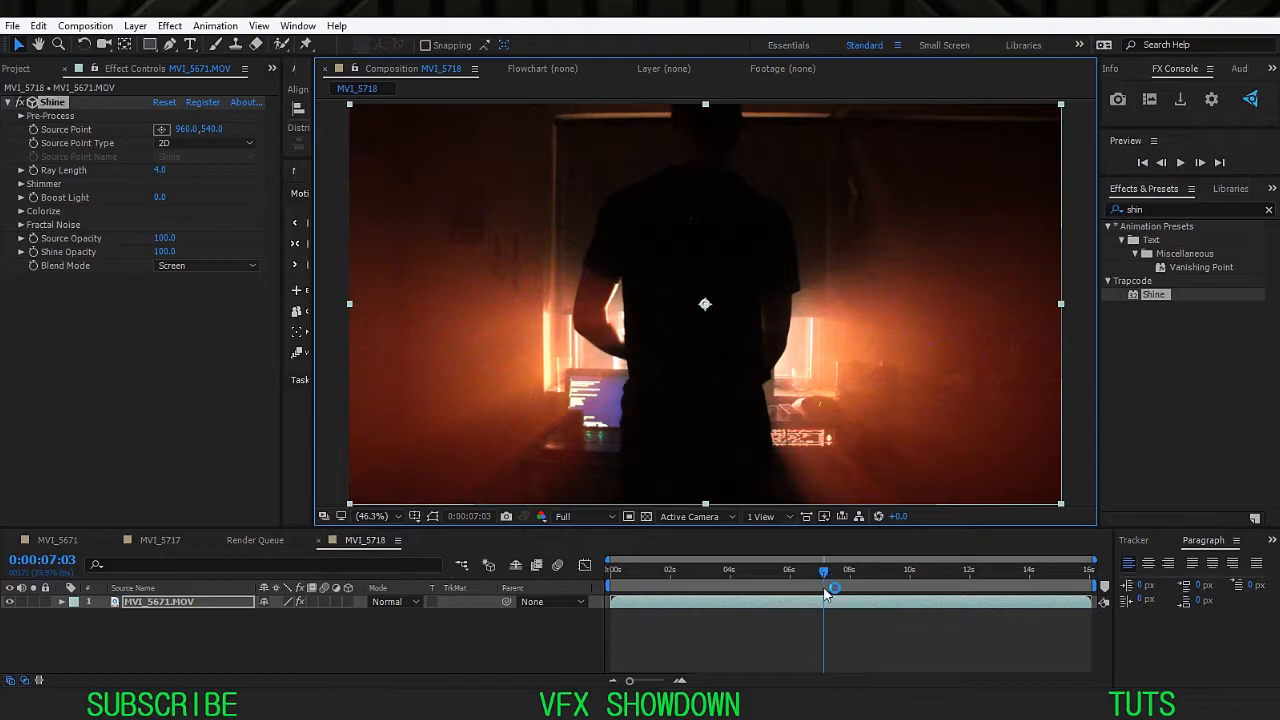
{"action": "left_click_drag", "start_coordinate": [824, 572], "coordinate": [832, 584]}
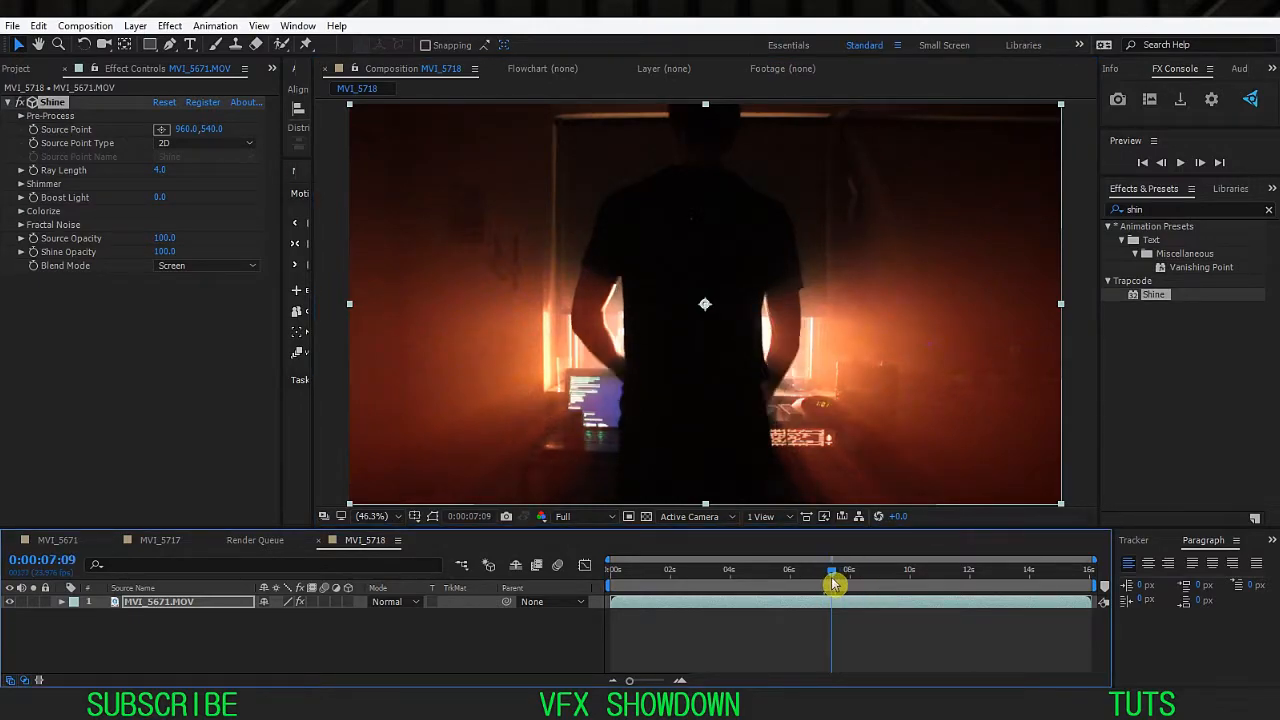
{"action": "mouse_move", "coordinate": [832, 584]}
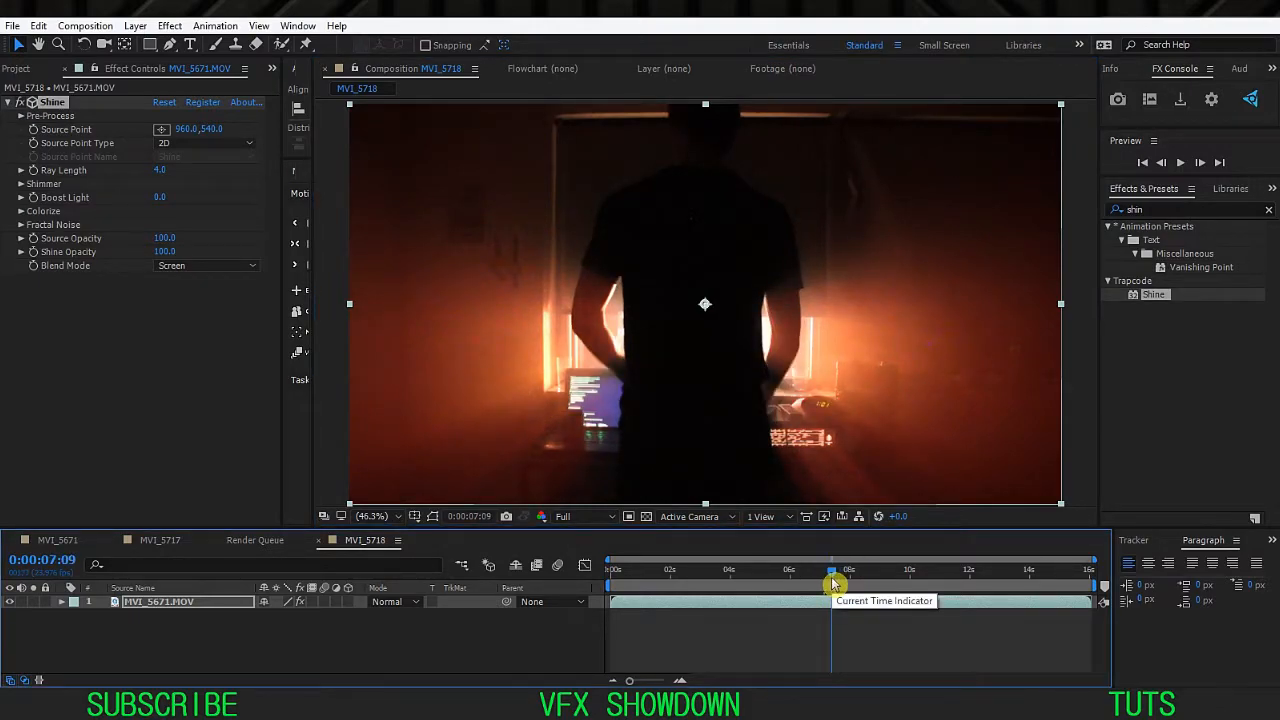
{"action": "mouse_move", "coordinate": [200, 332]}
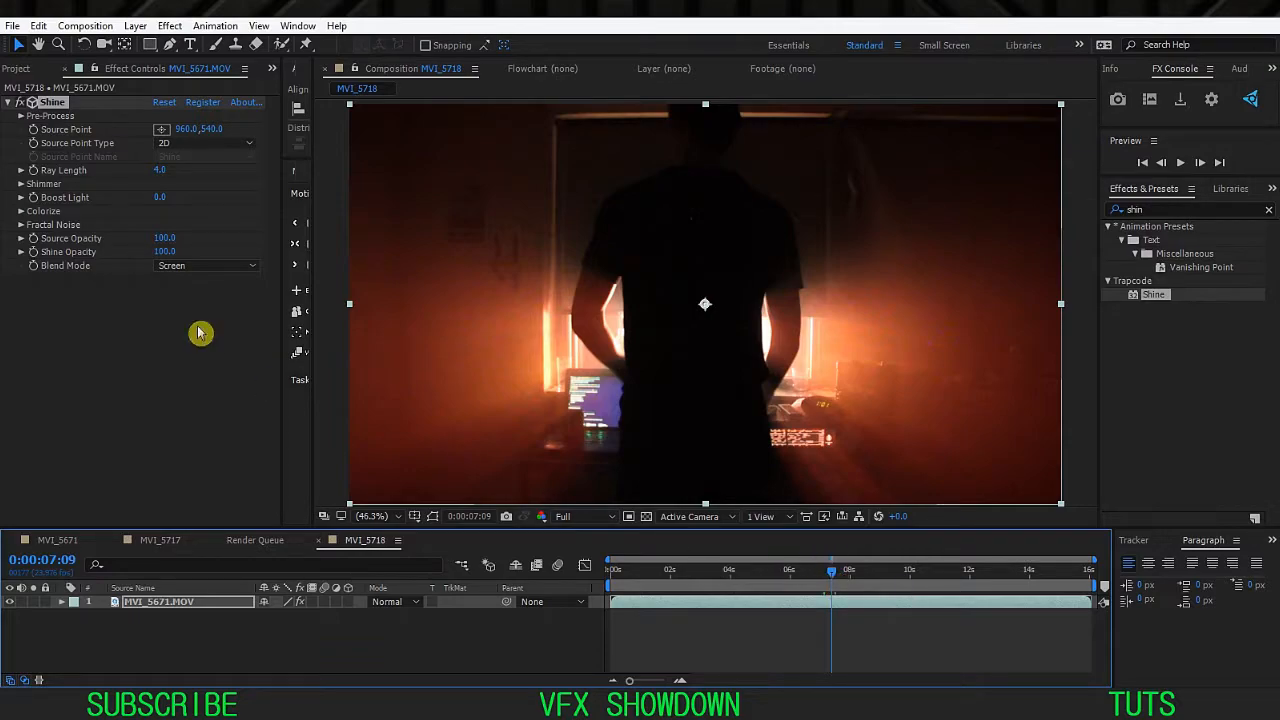
{"action": "mouse_move", "coordinate": [508, 316]}
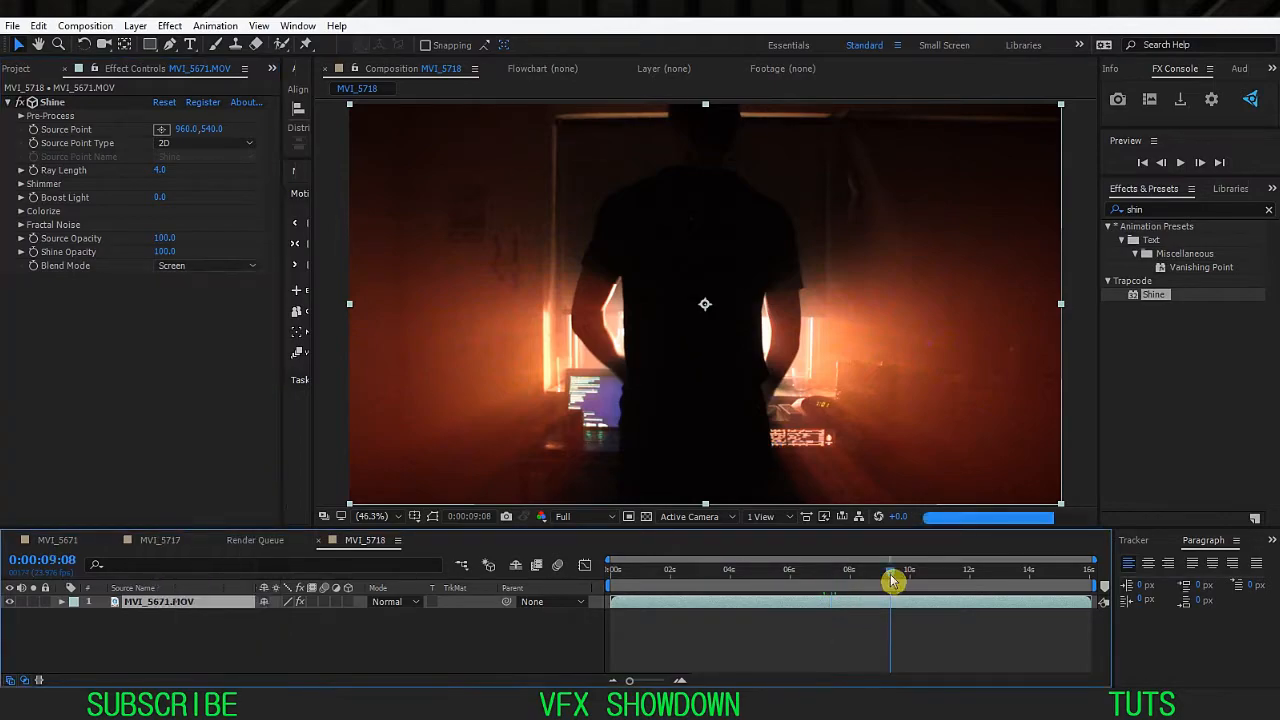
{"action": "left_click_drag", "start_coordinate": [890, 580], "coordinate": [868, 580]}
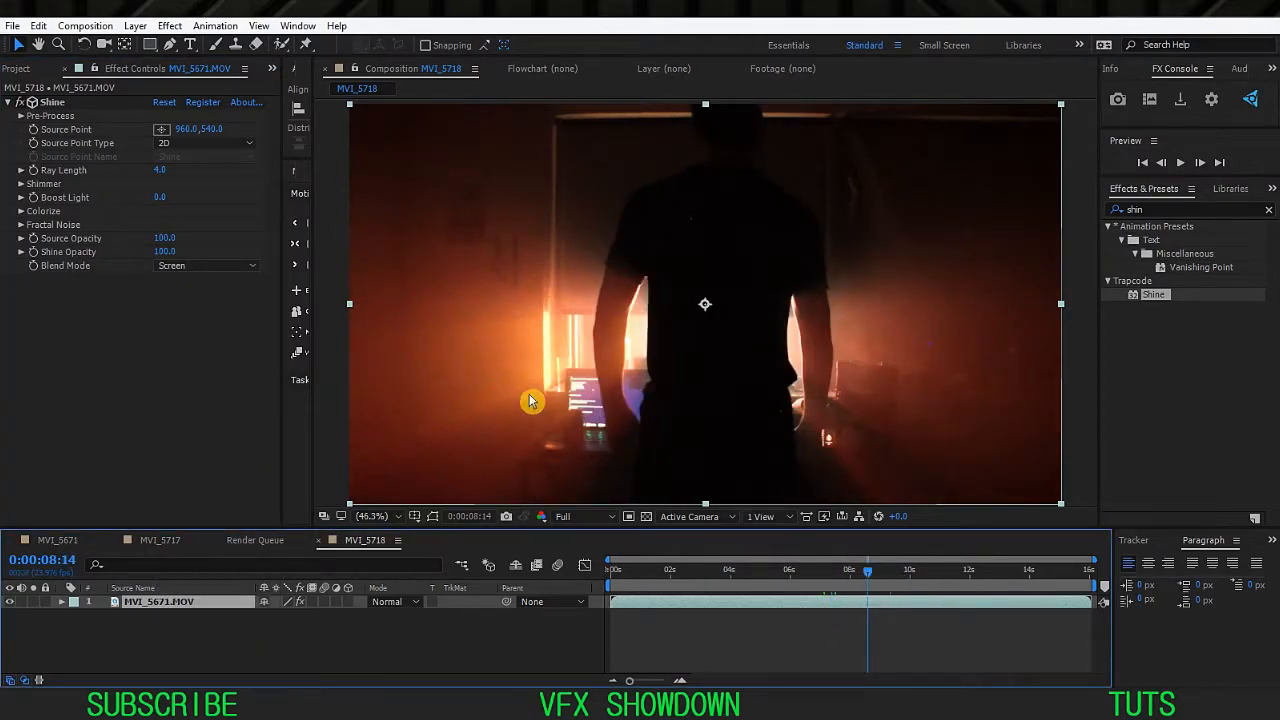
Set Shine's transfer mode to Lighten and fit the frame in the viewer.
{"action": "left_click", "coordinate": [204, 264]}
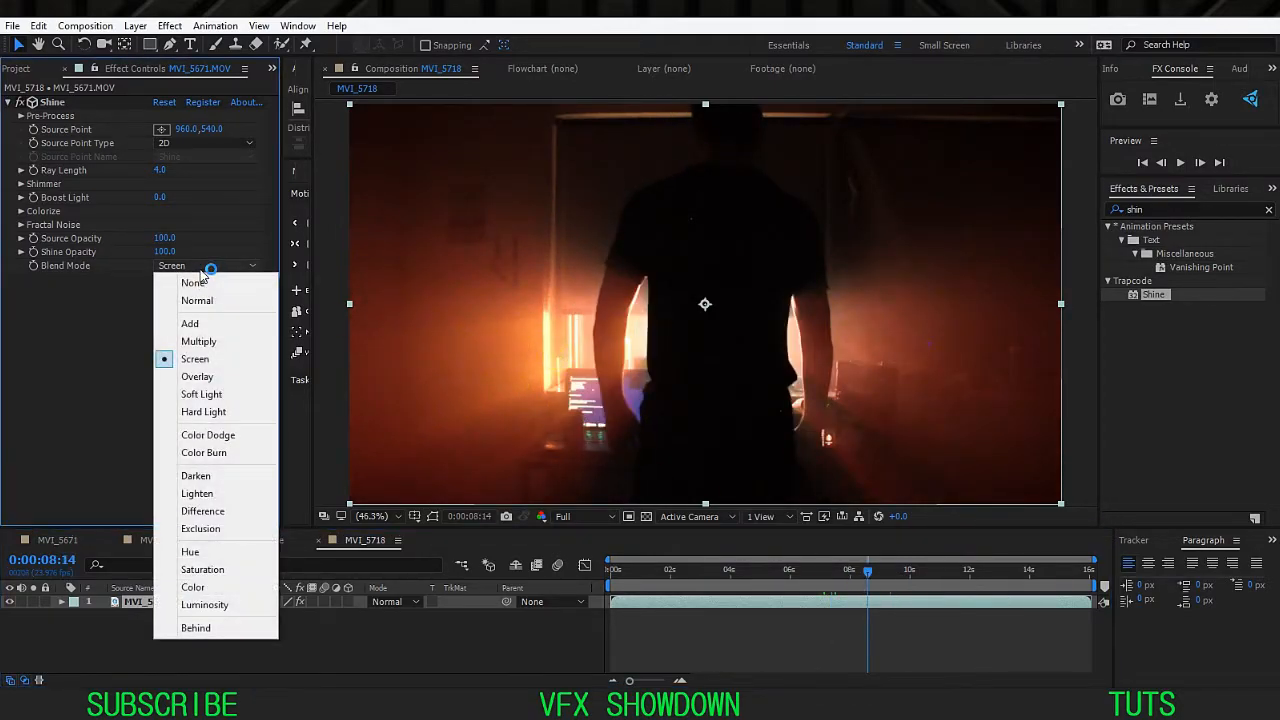
{"action": "mouse_move", "coordinate": [196, 492]}
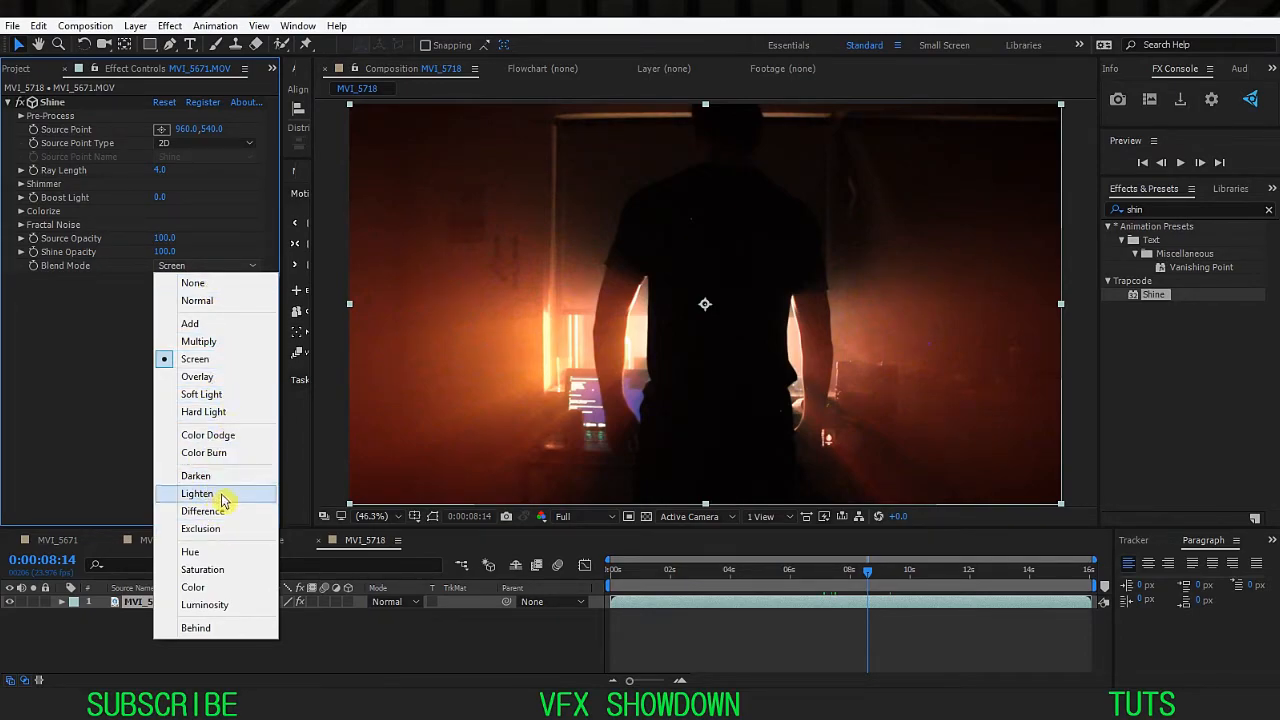
{"action": "left_click", "coordinate": [196, 492]}
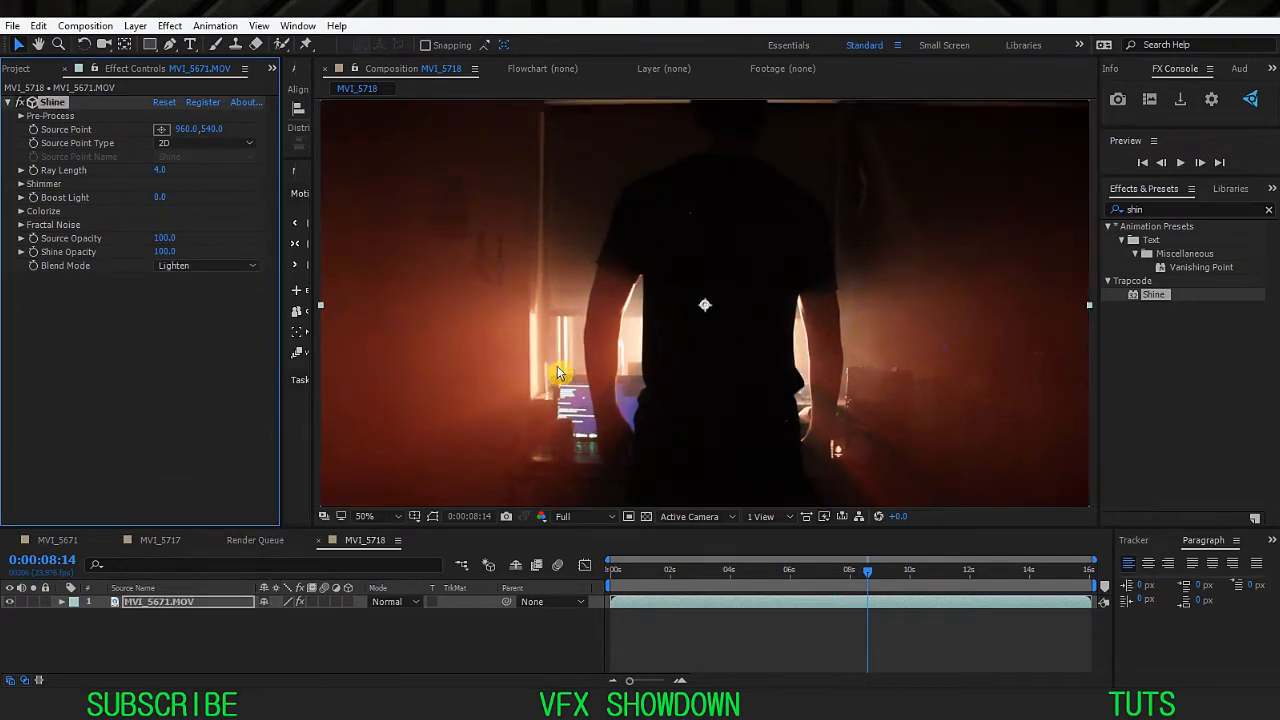
{"action": "left_click", "coordinate": [356, 516]}
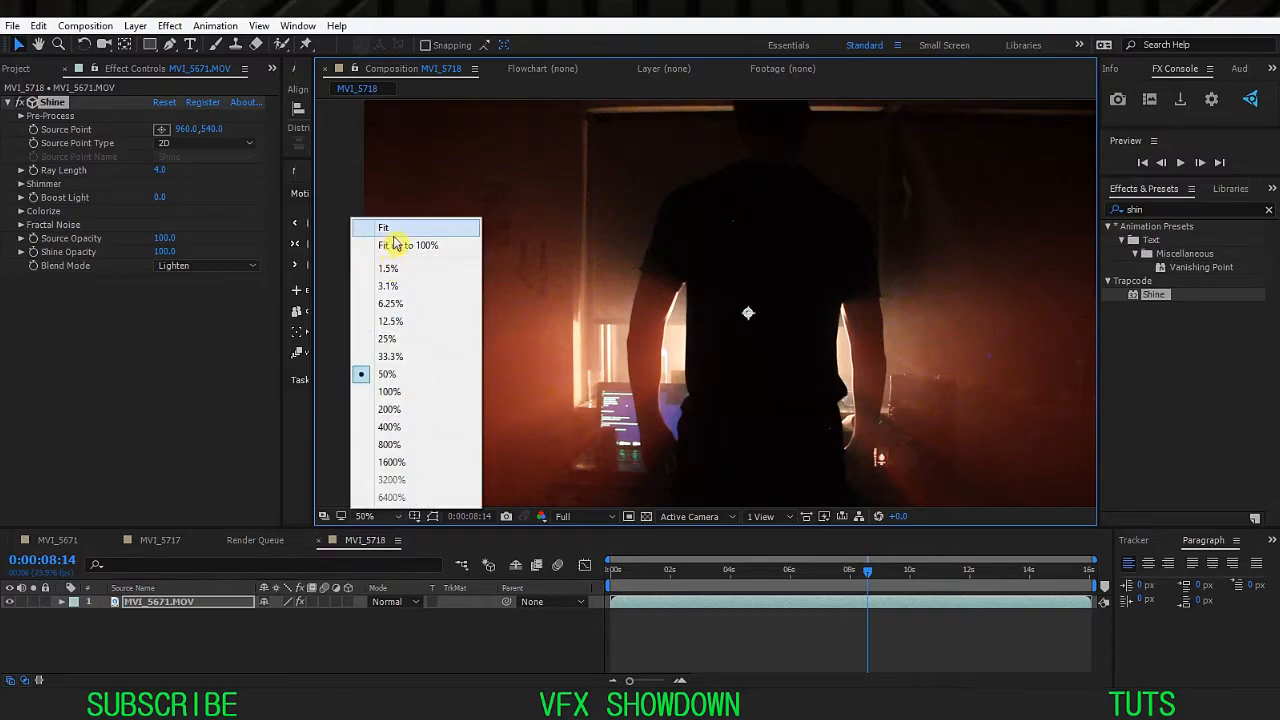
{"action": "left_click", "coordinate": [384, 228]}
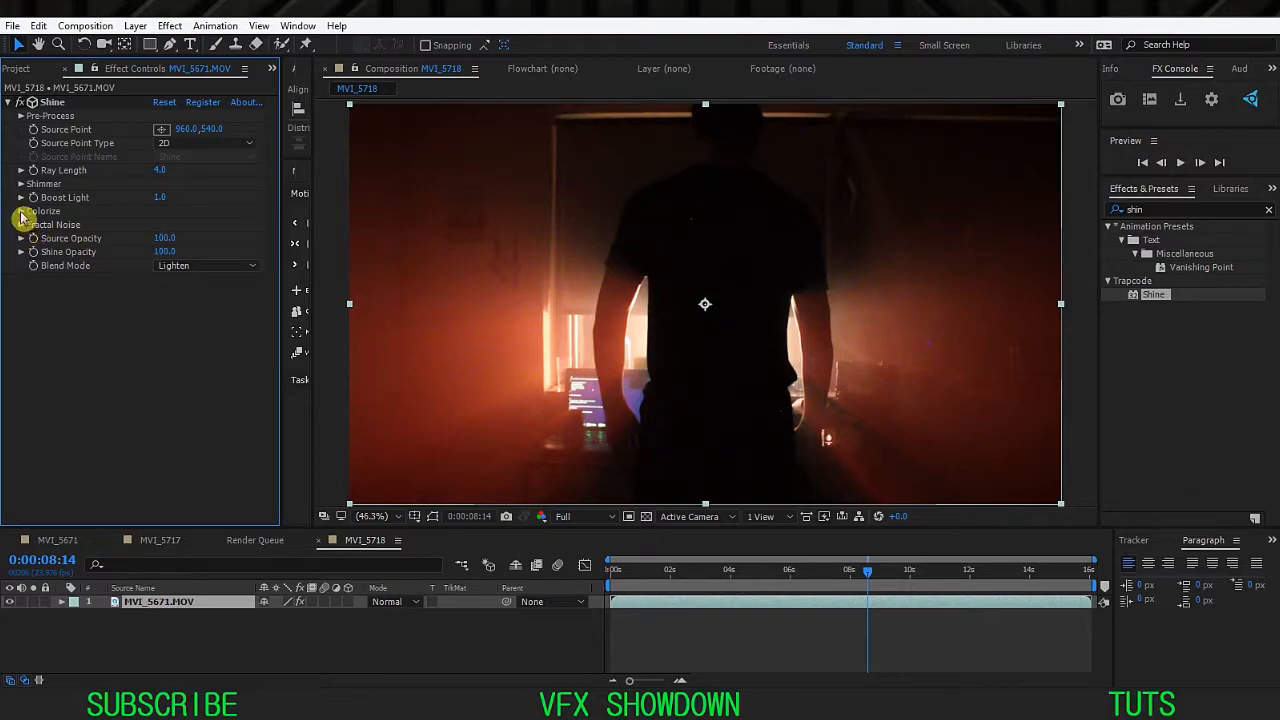
Expand Shine's Colorize settings showing the three-color gradient and scrub to about four seconds.
{"action": "left_click", "coordinate": [22, 212]}
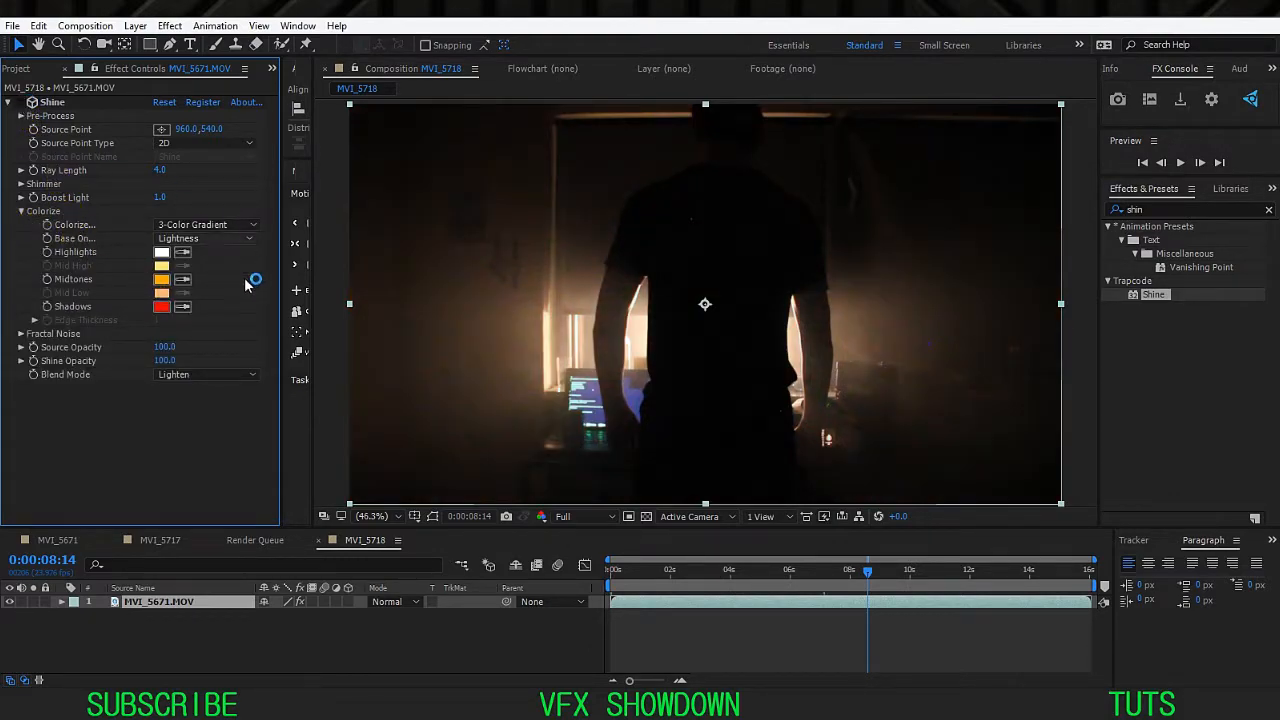
{"action": "left_click", "coordinate": [372, 516]}
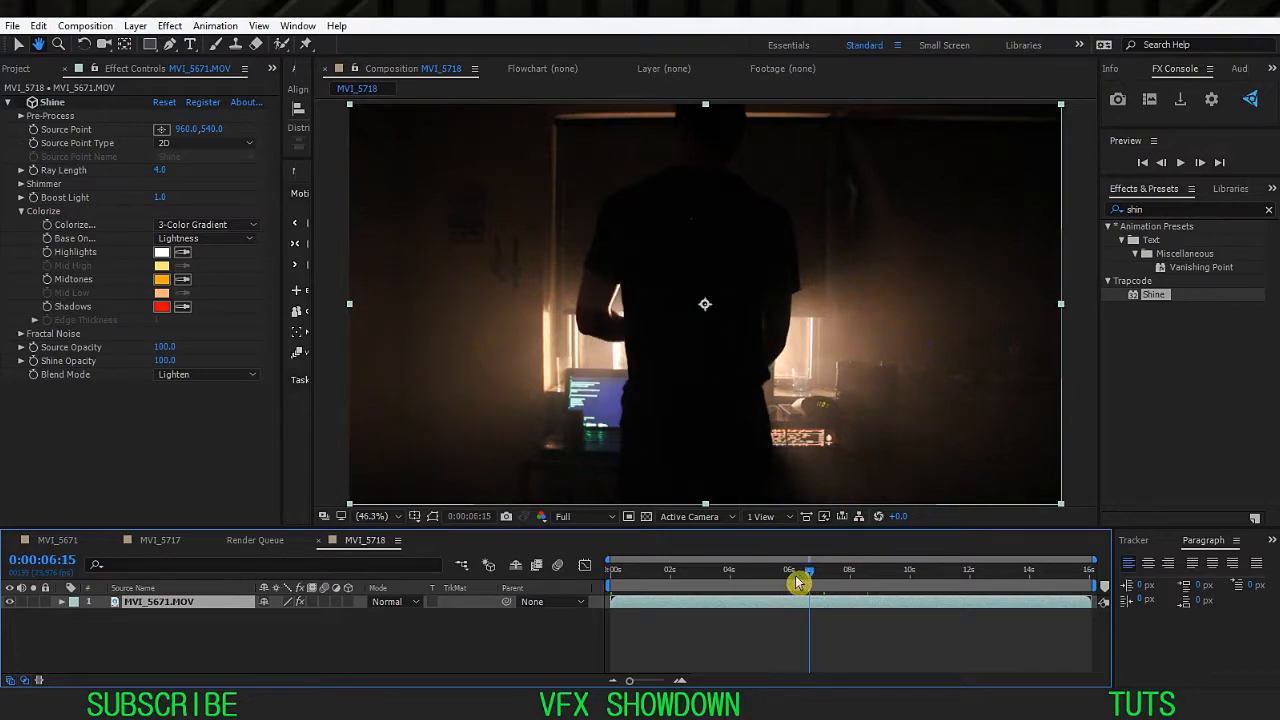
{"action": "left_click_drag", "start_coordinate": [804, 570], "coordinate": [768, 570]}
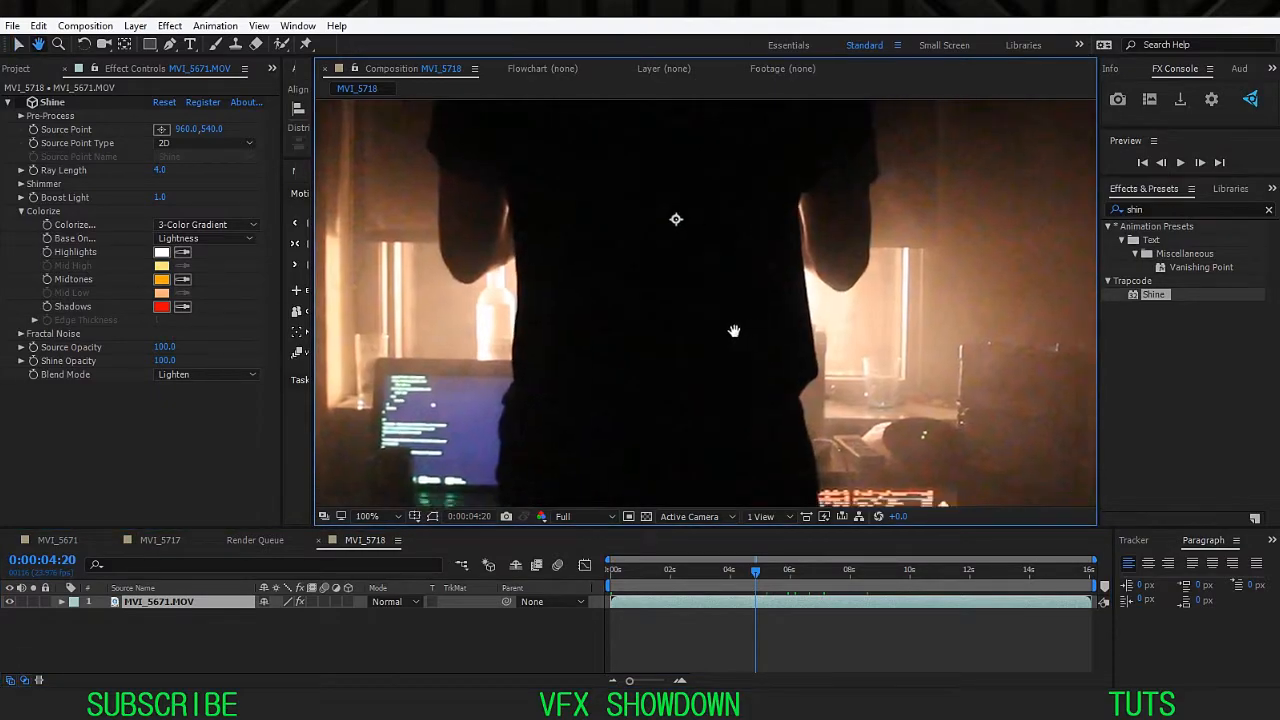
Change the Colorize shadows swatch to a muted dark brown.
{"action": "left_click", "coordinate": [368, 516]}
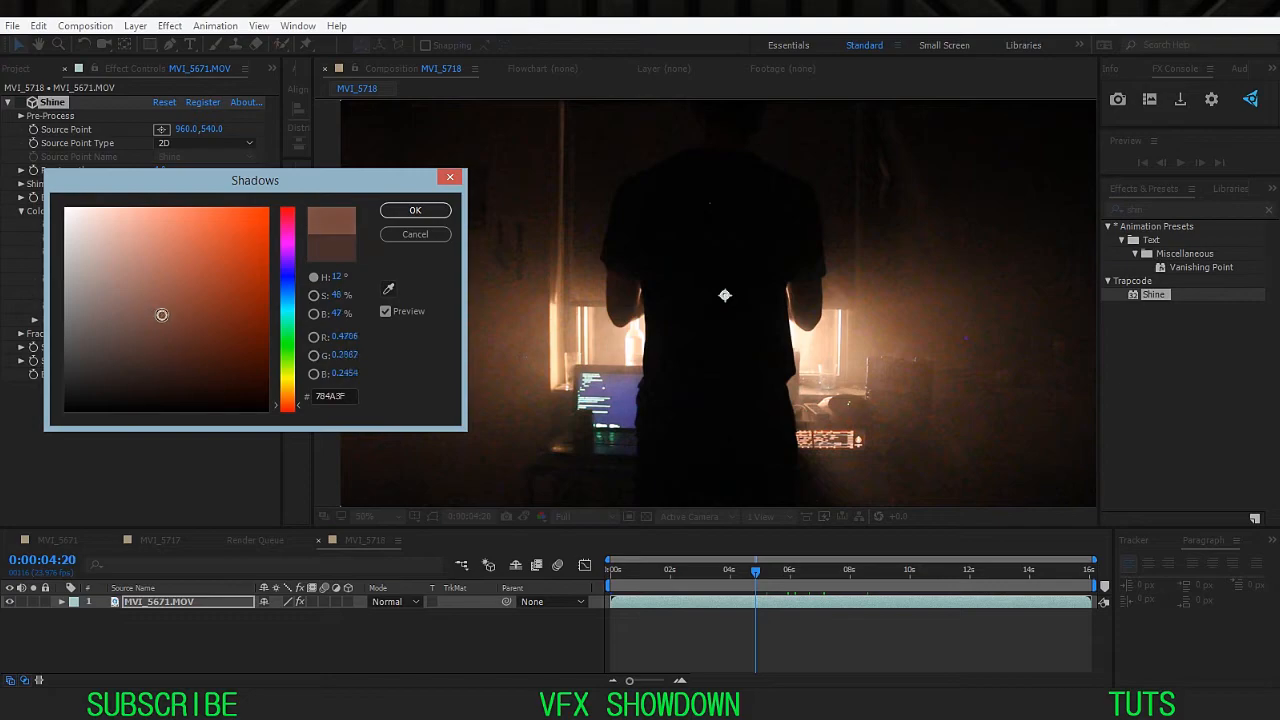
{"action": "left_click", "coordinate": [416, 210]}
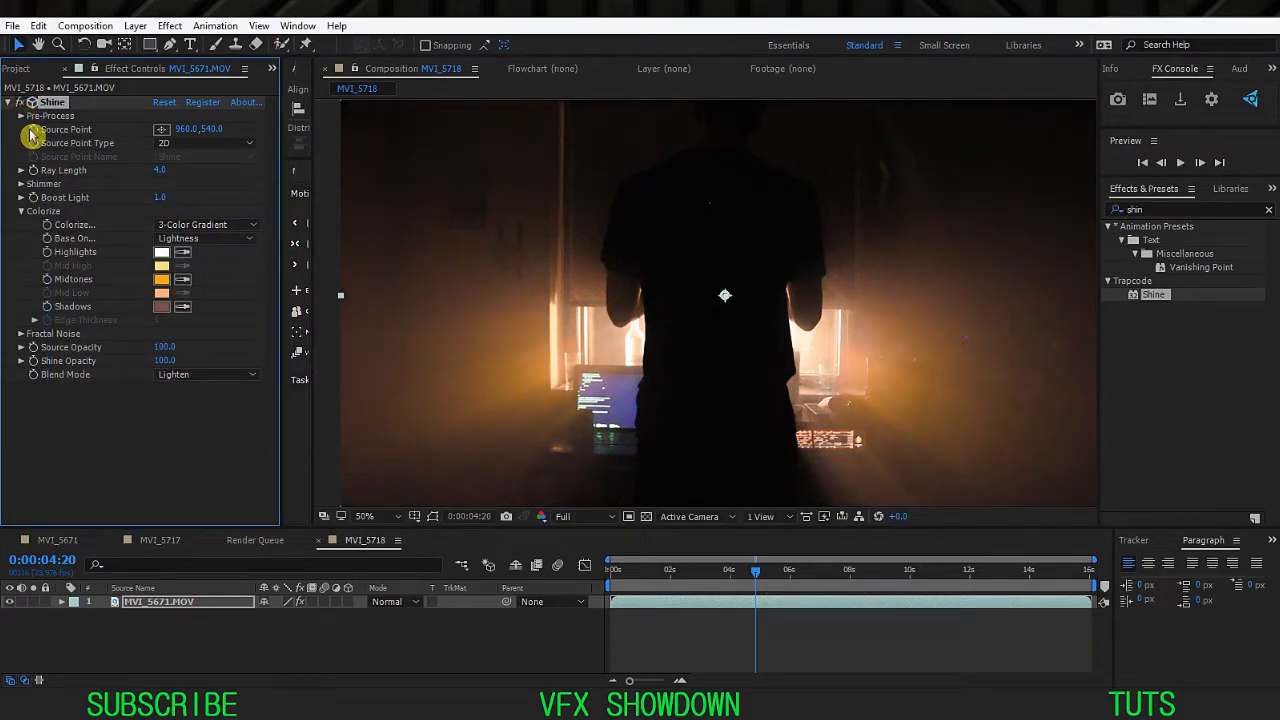
{"action": "mouse_move", "coordinate": [132, 272]}
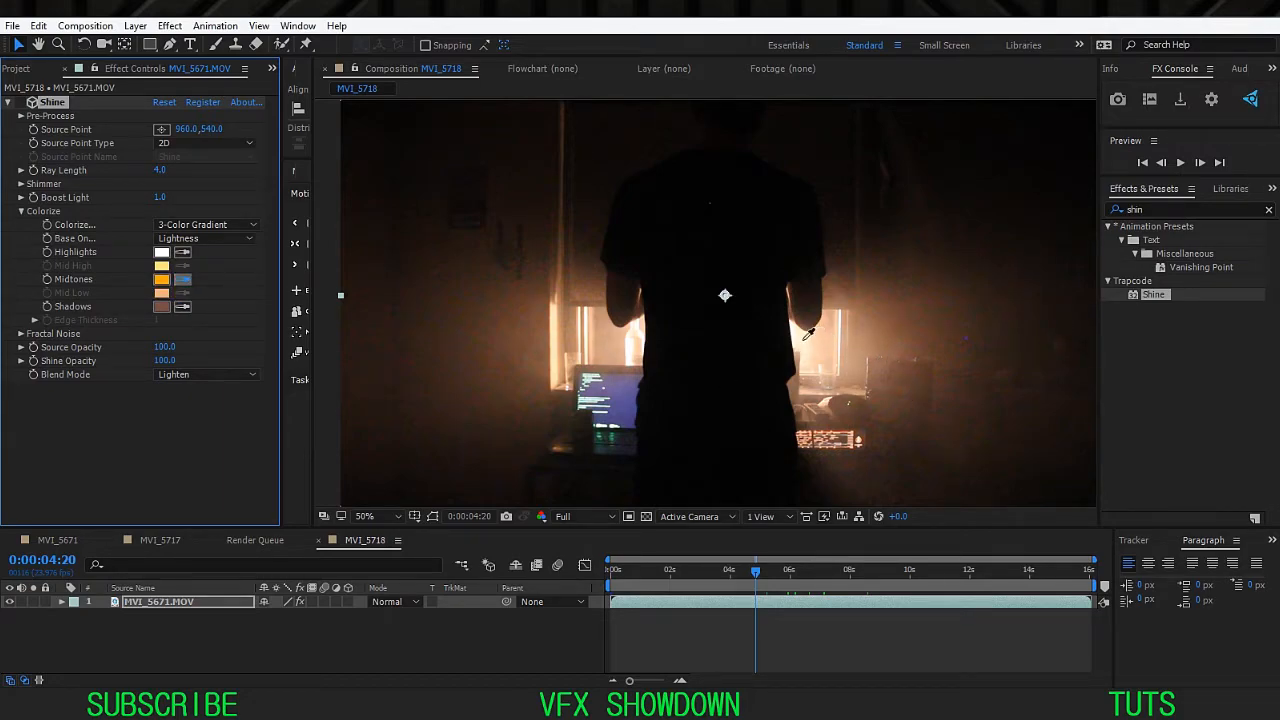
{"action": "mouse_move", "coordinate": [828, 336]}
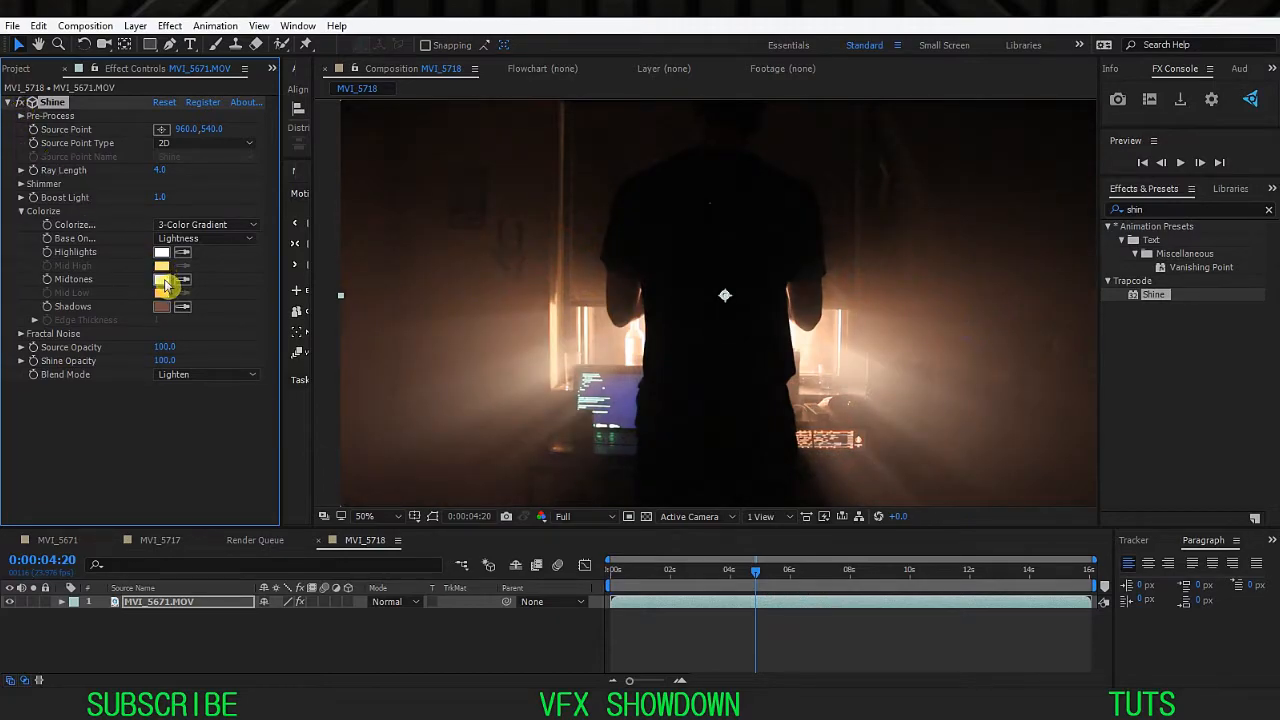
Change the Colorize midtones swatch to a pale cream tone.
{"action": "left_click", "coordinate": [162, 280]}
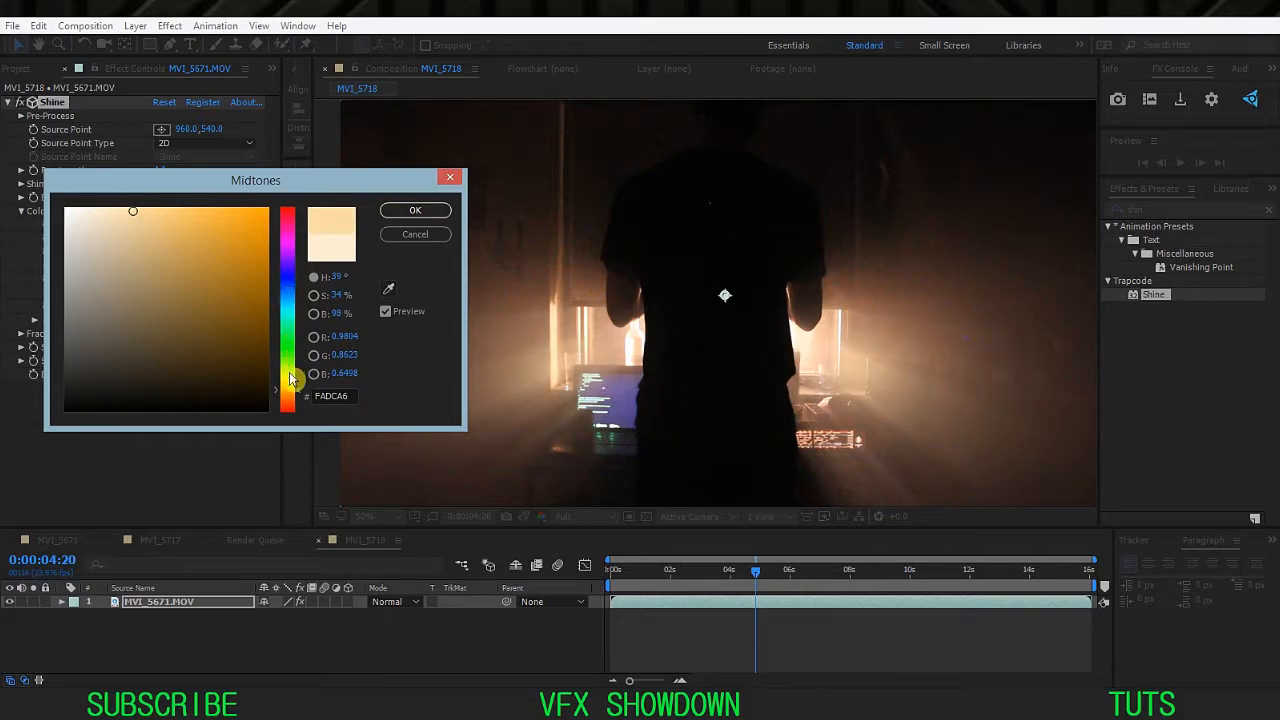
{"action": "left_click_drag", "start_coordinate": [288, 378], "coordinate": [288, 398]}
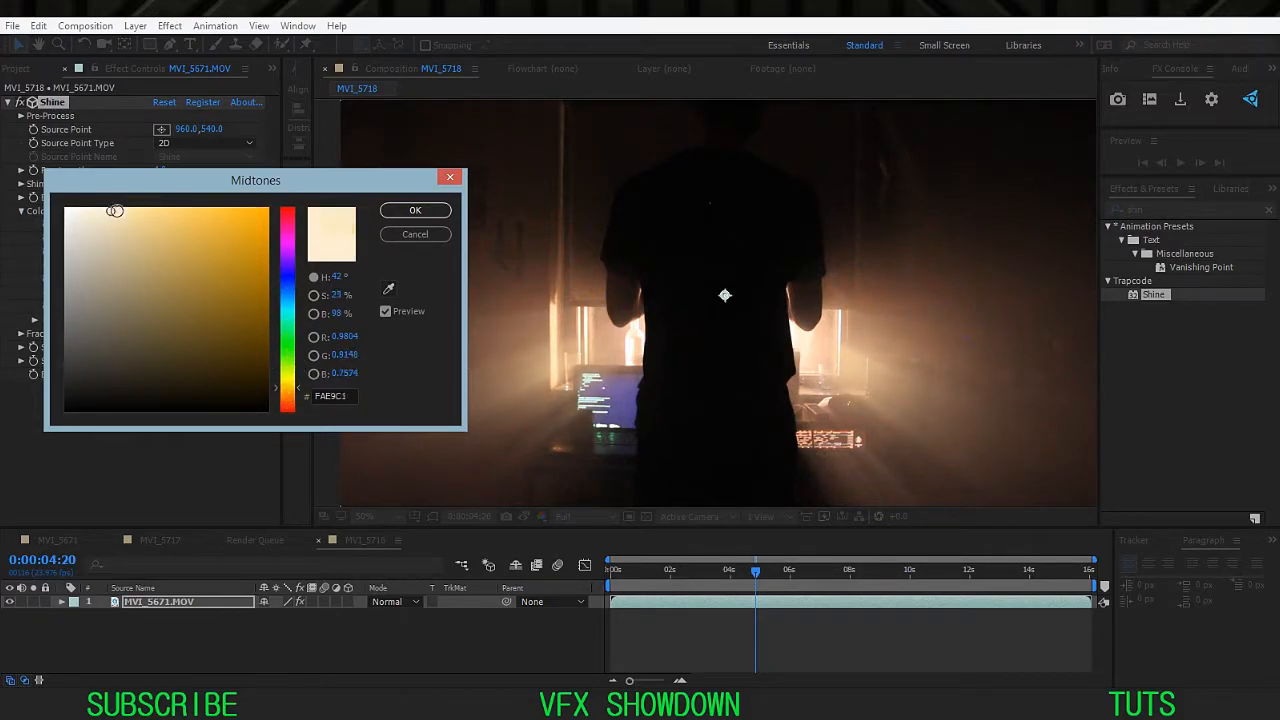
{"action": "left_click", "coordinate": [416, 210]}
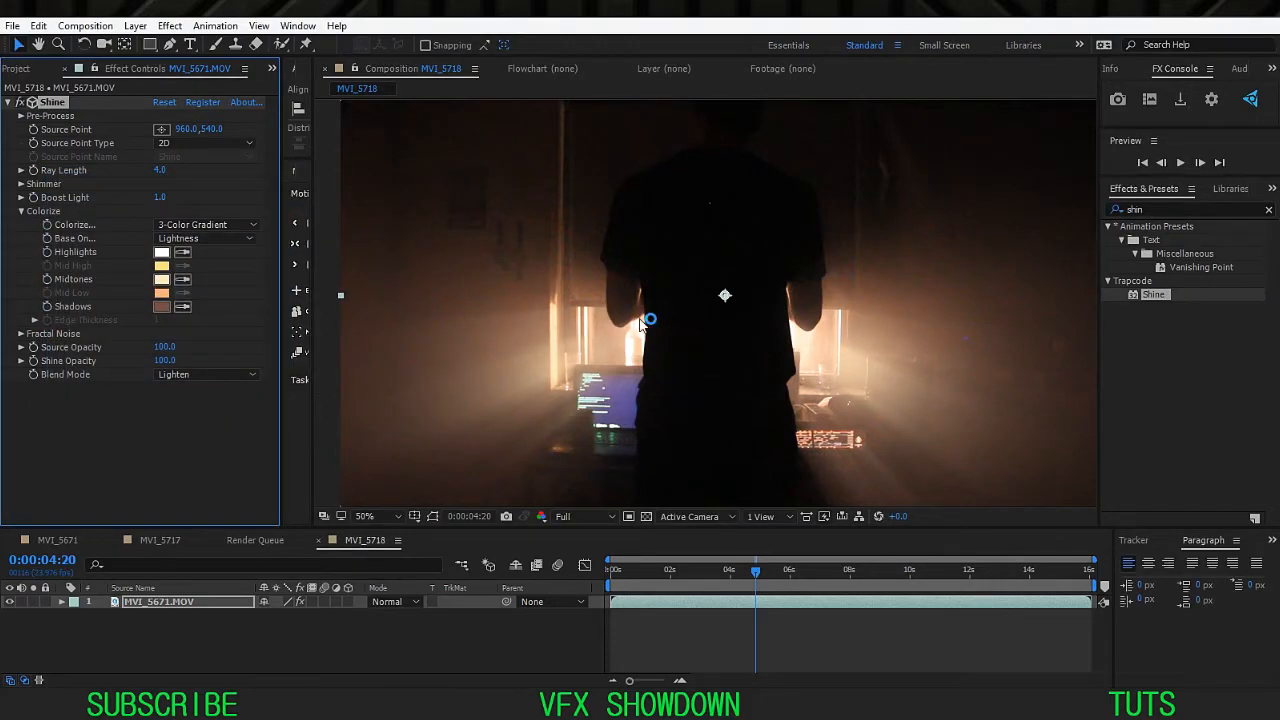
Set the viewer magnification to Fit up to 100% to show the full MVI_5718 frame.
{"action": "left_click", "coordinate": [364, 516]}
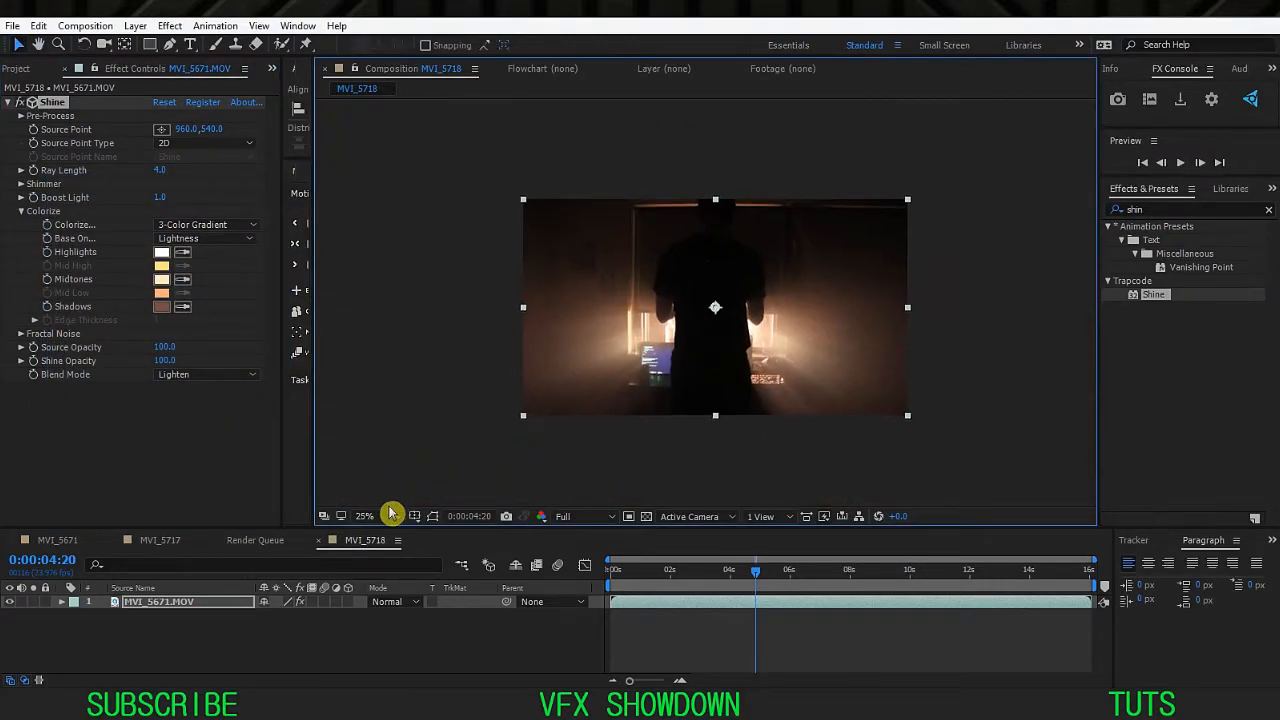
{"action": "left_click", "coordinate": [364, 516]}
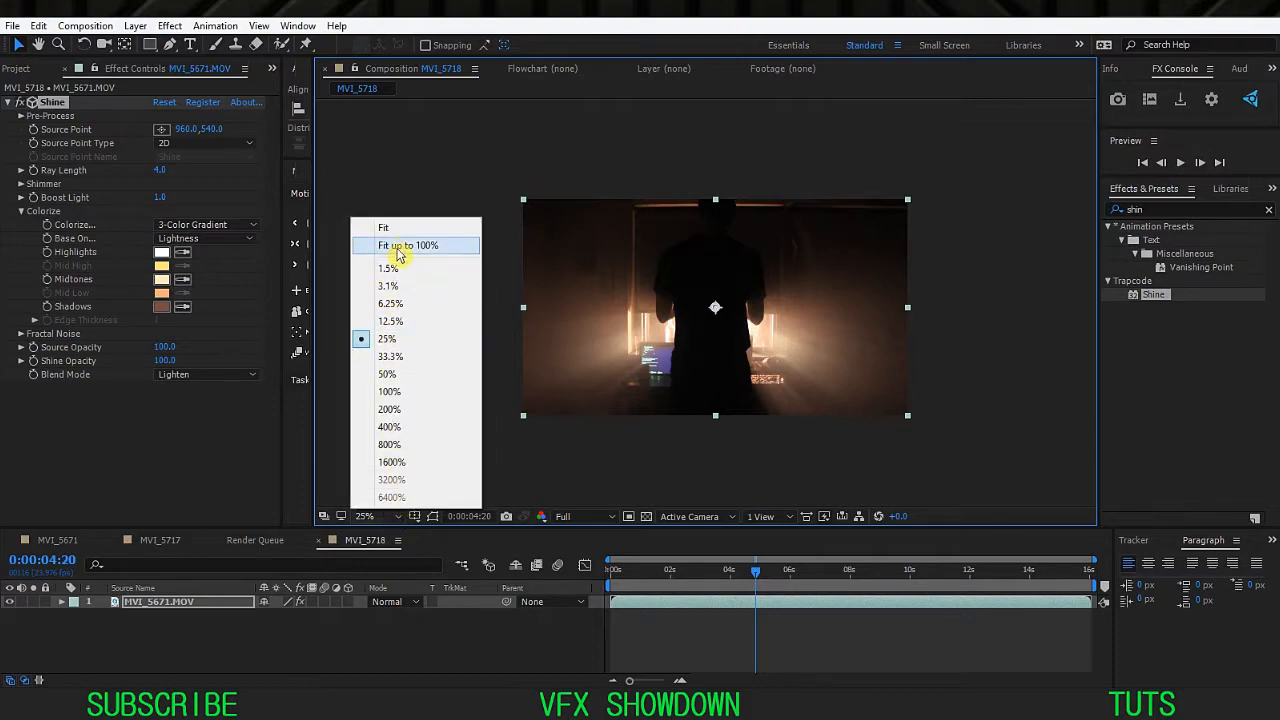
{"action": "left_click", "coordinate": [408, 244]}
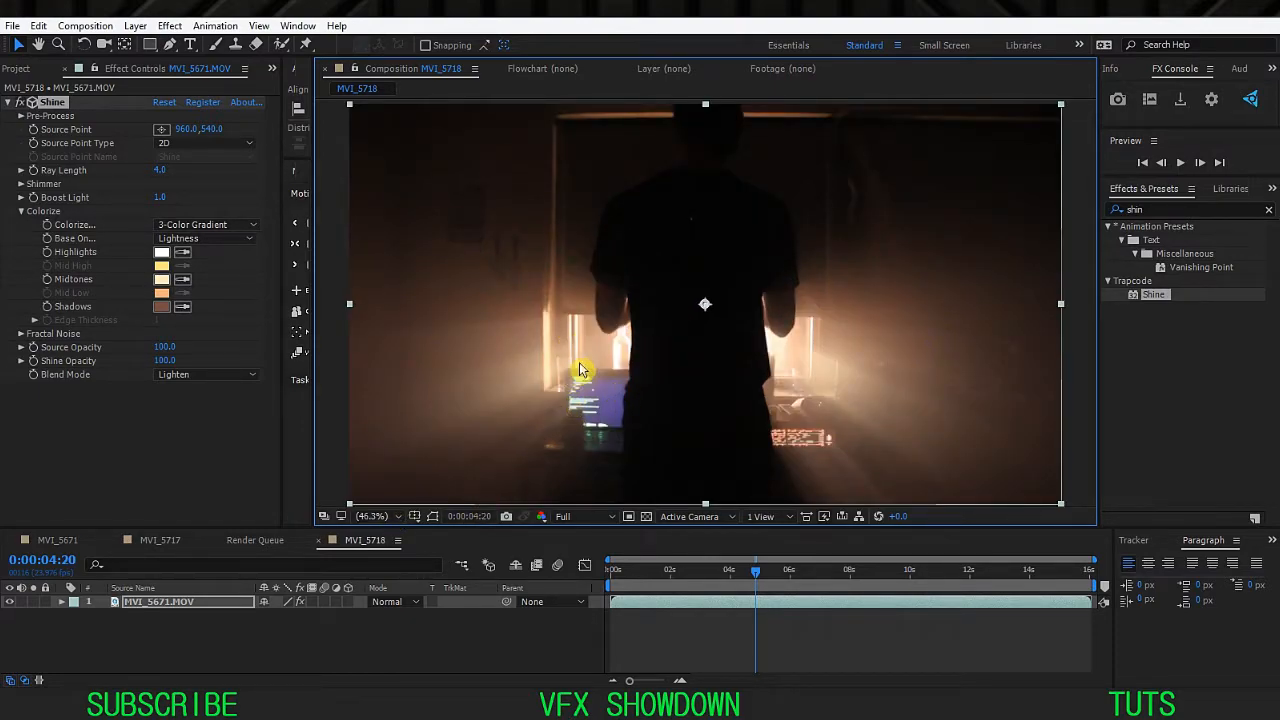
{"action": "mouse_move", "coordinate": [560, 364]}
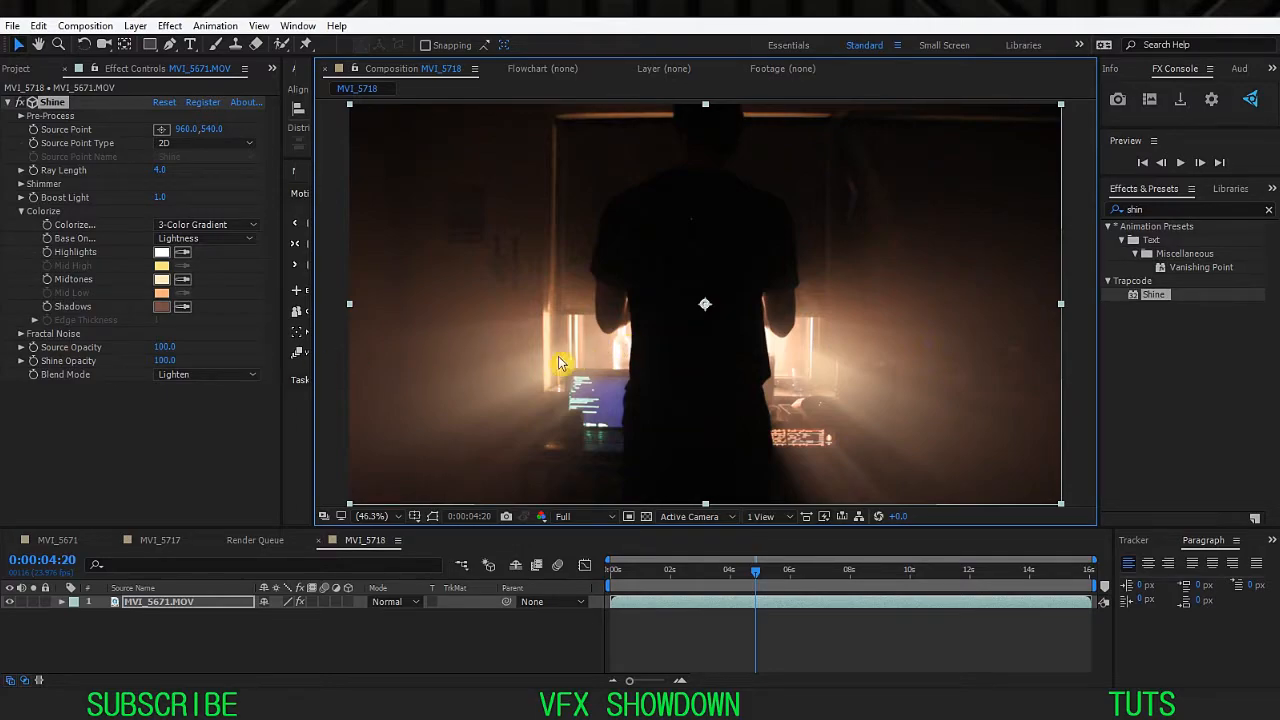
{"action": "mouse_move", "coordinate": [130, 136]}
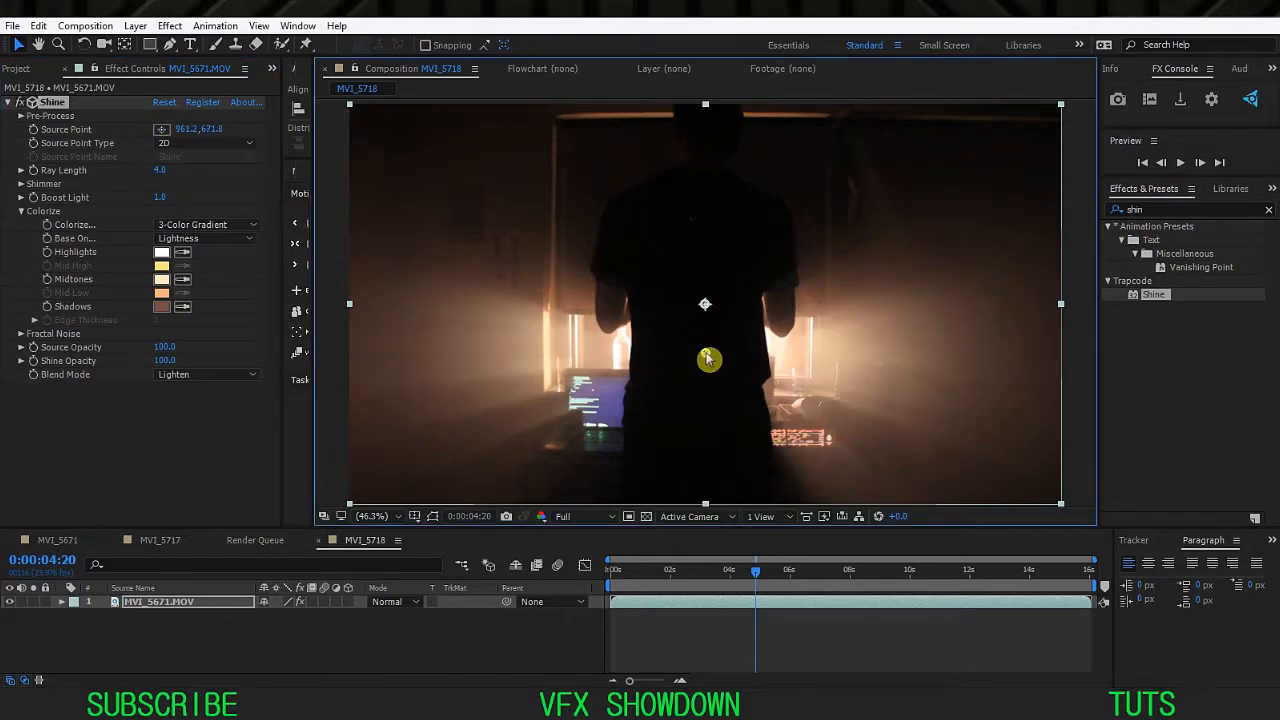
Drag the Shine source point lower onto the figure's back.
{"action": "left_click_drag", "start_coordinate": [708, 360], "coordinate": [704, 350]}
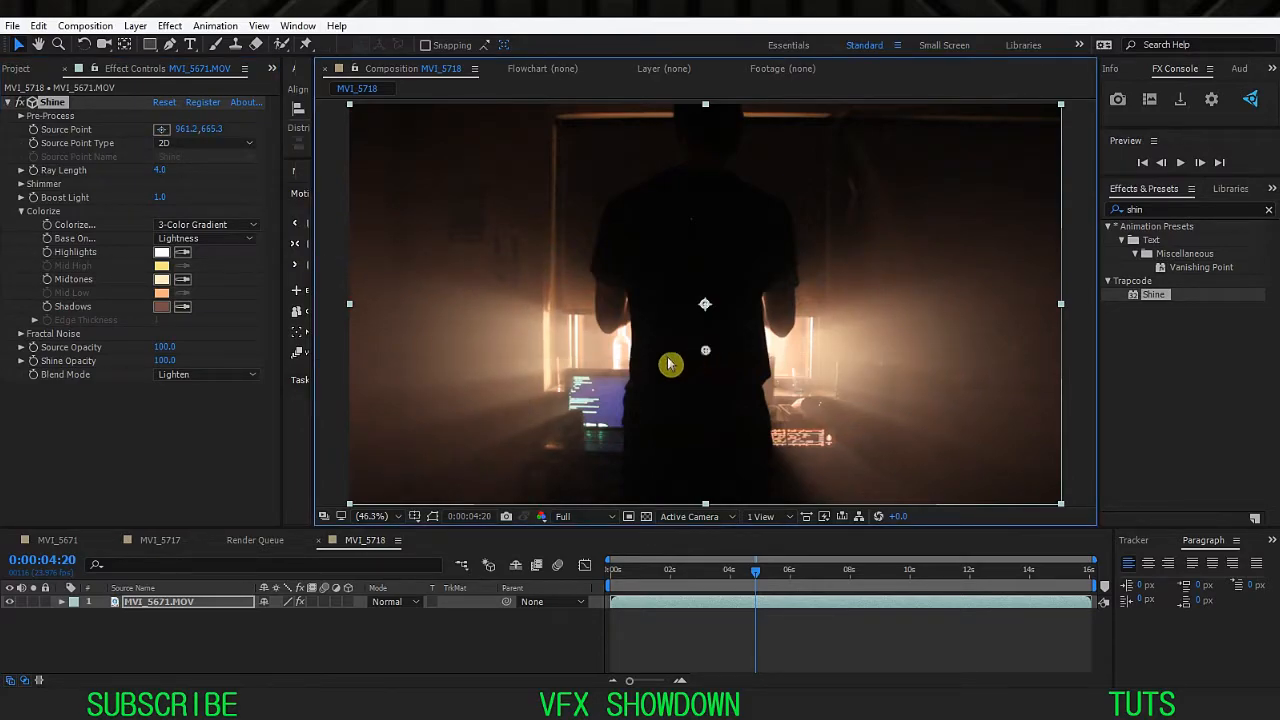
{"action": "mouse_move", "coordinate": [516, 350]}
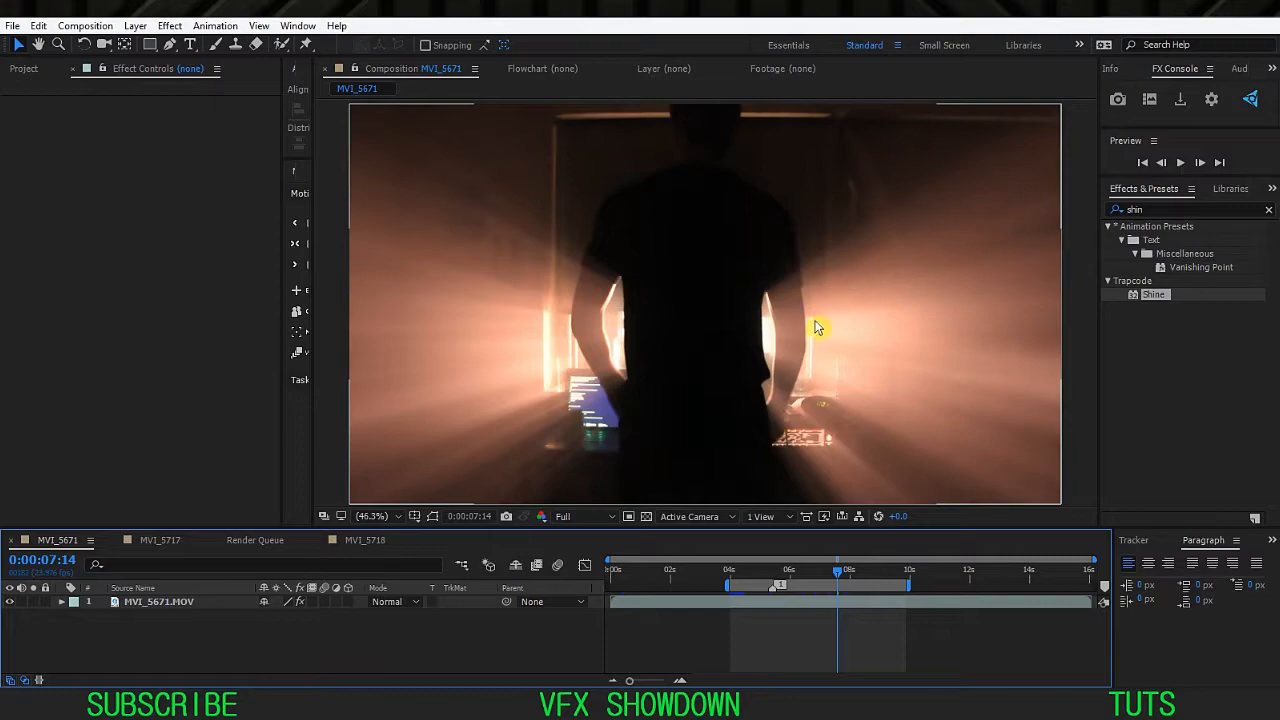
{"action": "mouse_move", "coordinate": [576, 302]}
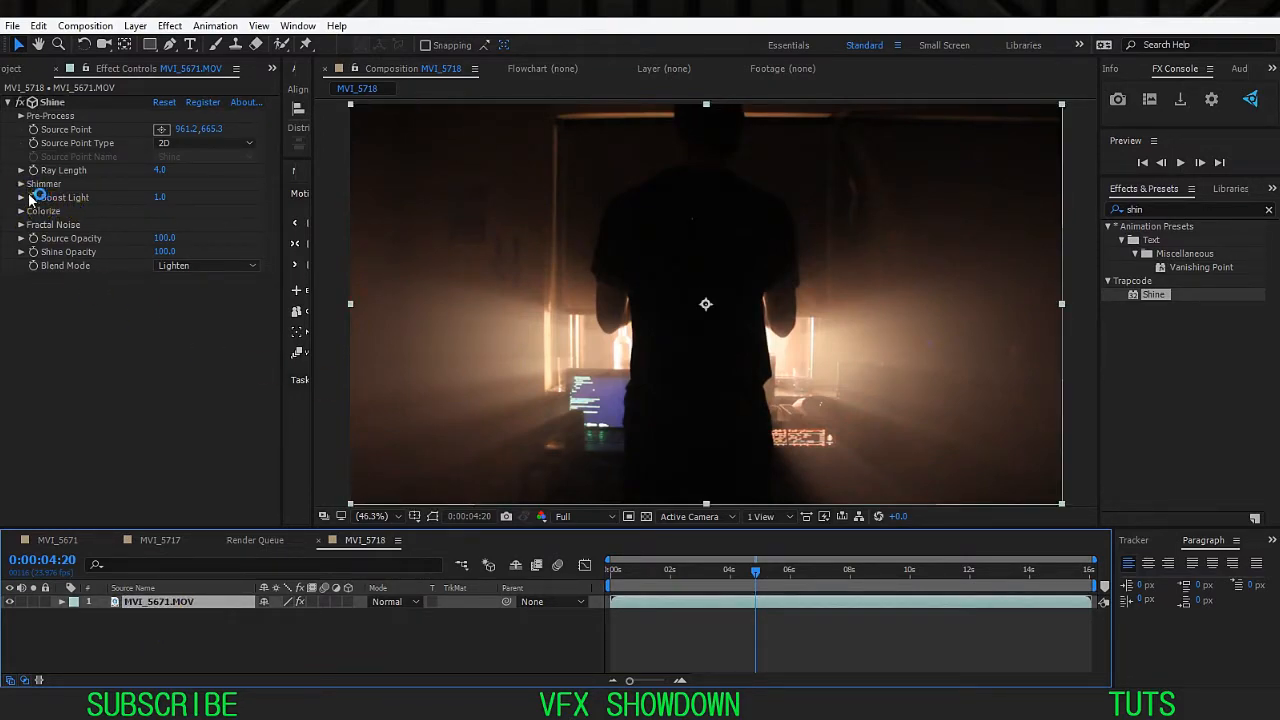
Raise Shine's Shimmer Amount, trying 10 then 100, for streakier textured beams.
{"action": "left_click", "coordinate": [22, 184]}
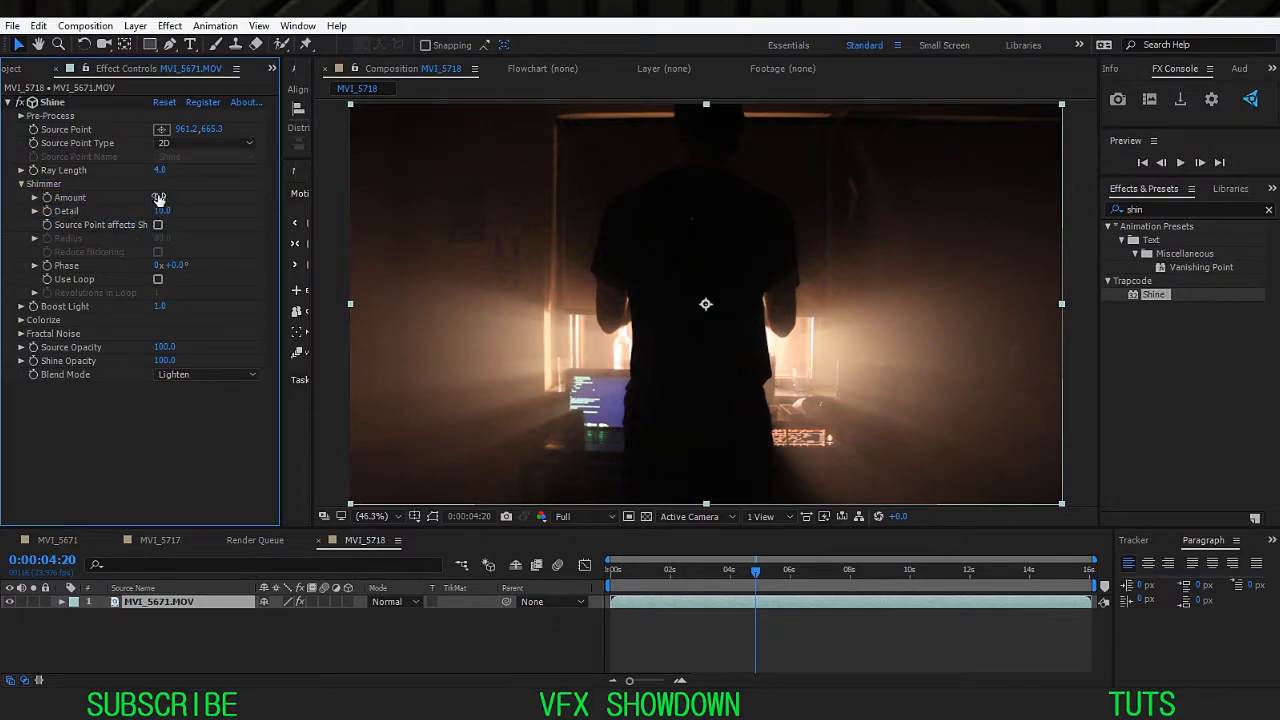
{"action": "double_click", "coordinate": [160, 198]}
{"action": "type", "text": "100"}
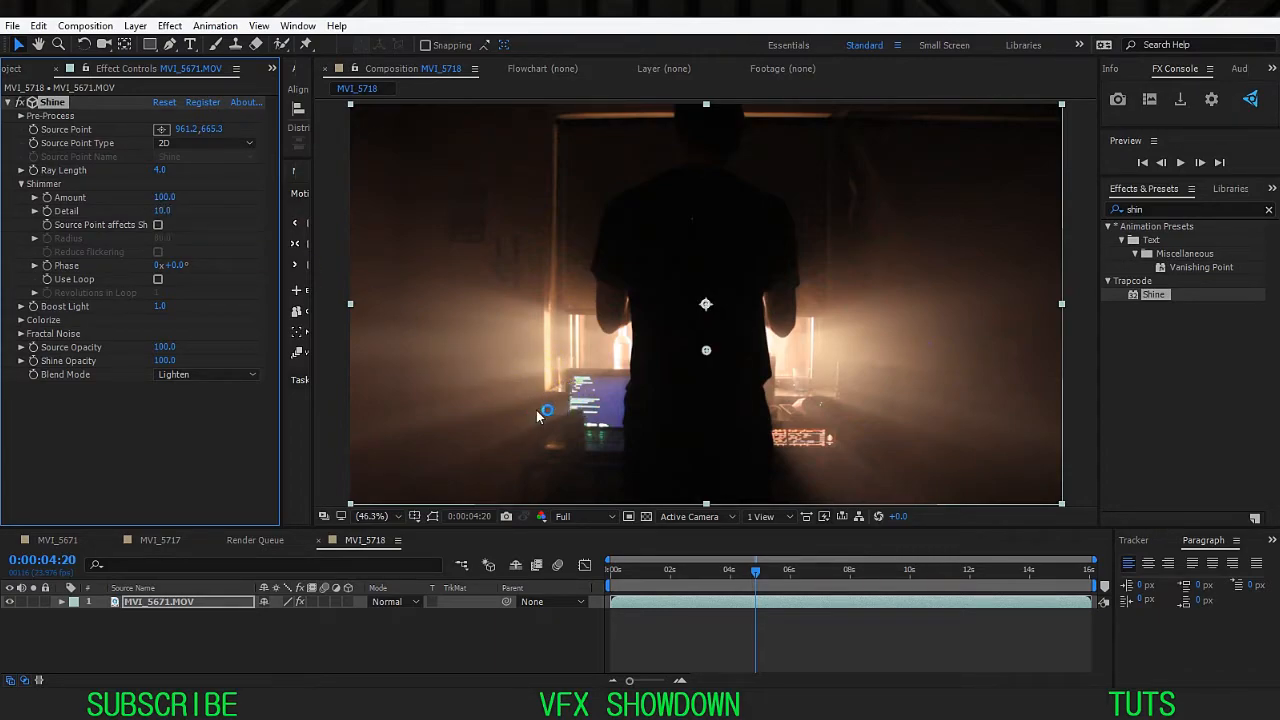
{"action": "mouse_move", "coordinate": [156, 200]}
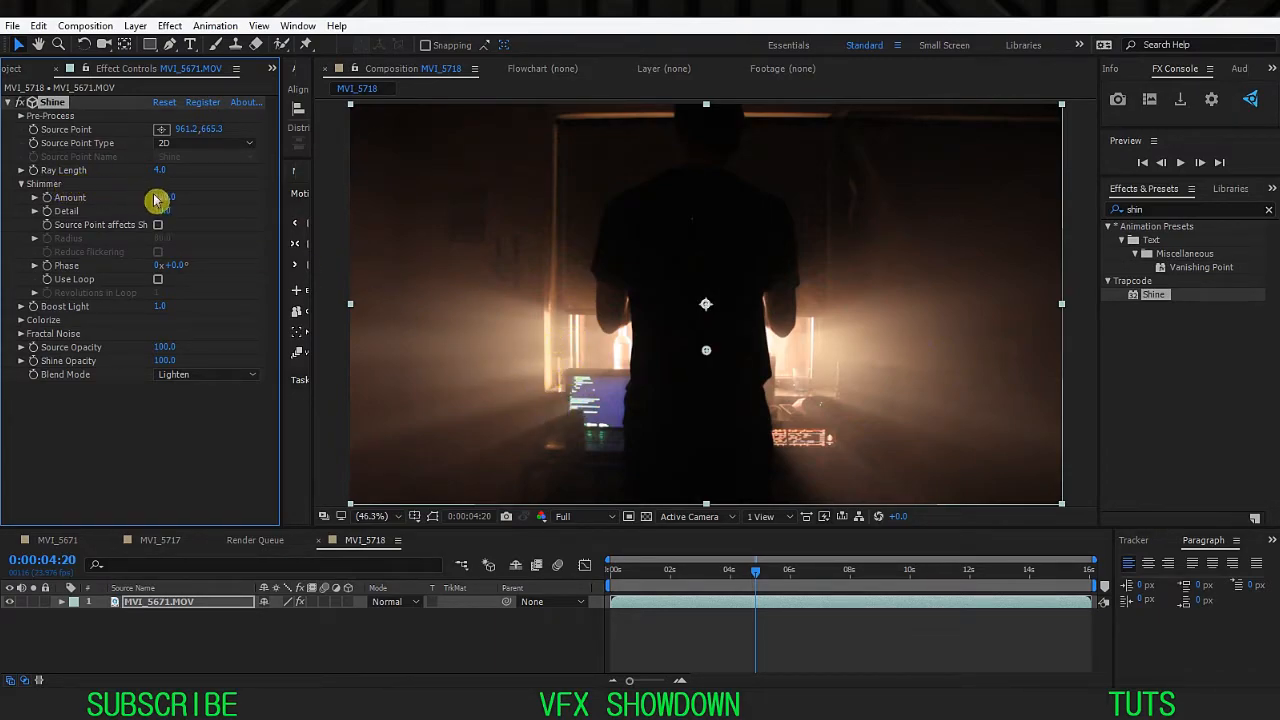
{"action": "left_click_drag", "start_coordinate": [160, 198], "coordinate": [160, 180]}
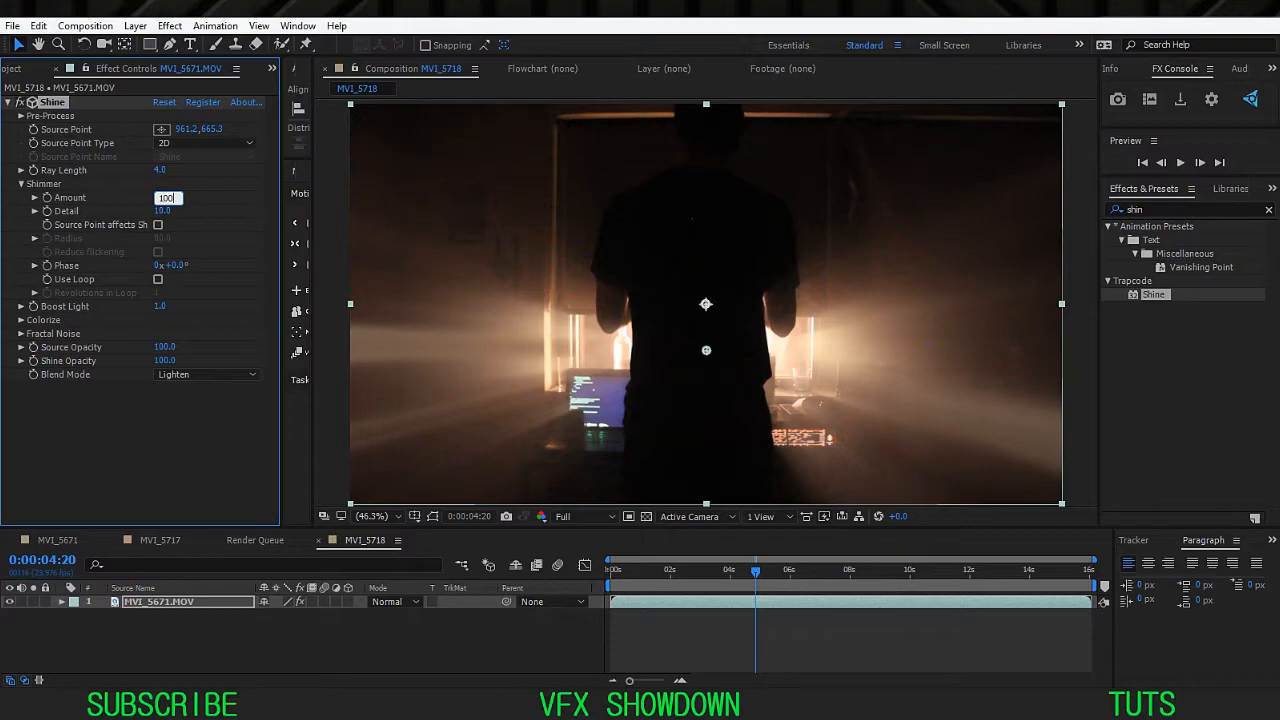
{"action": "type", "text": "10"}
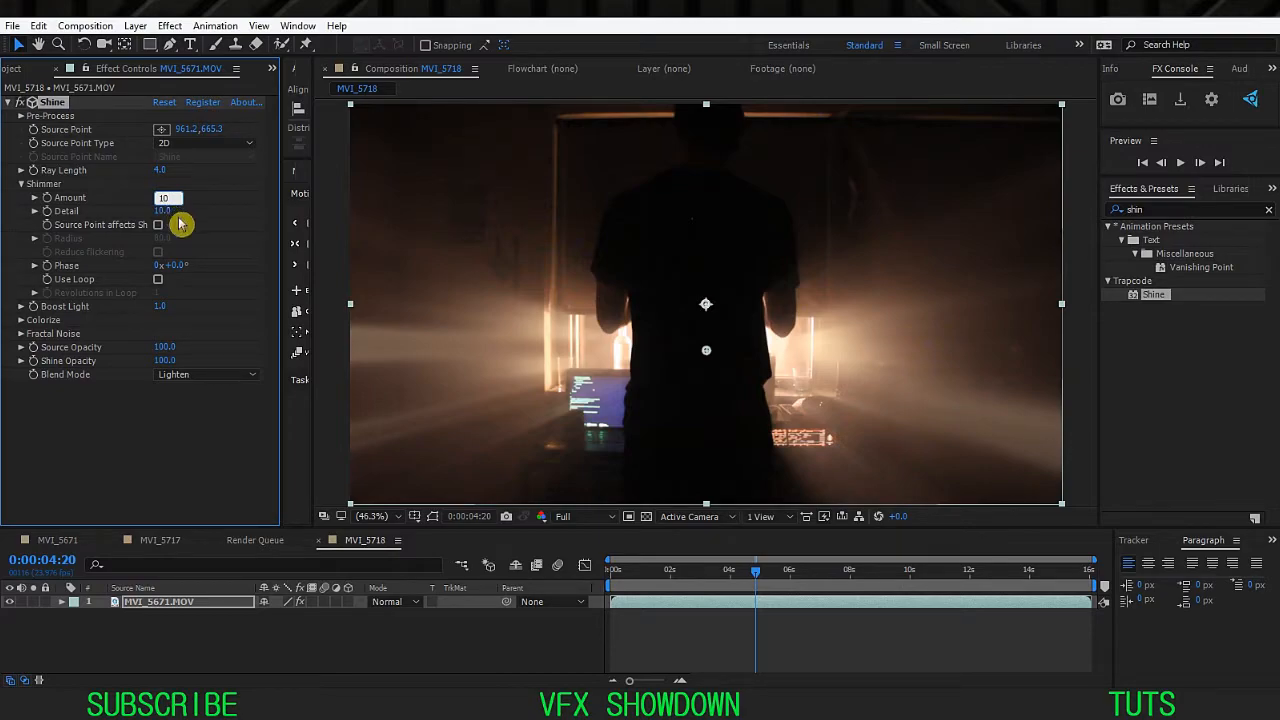
{"action": "type", "text": "100"}
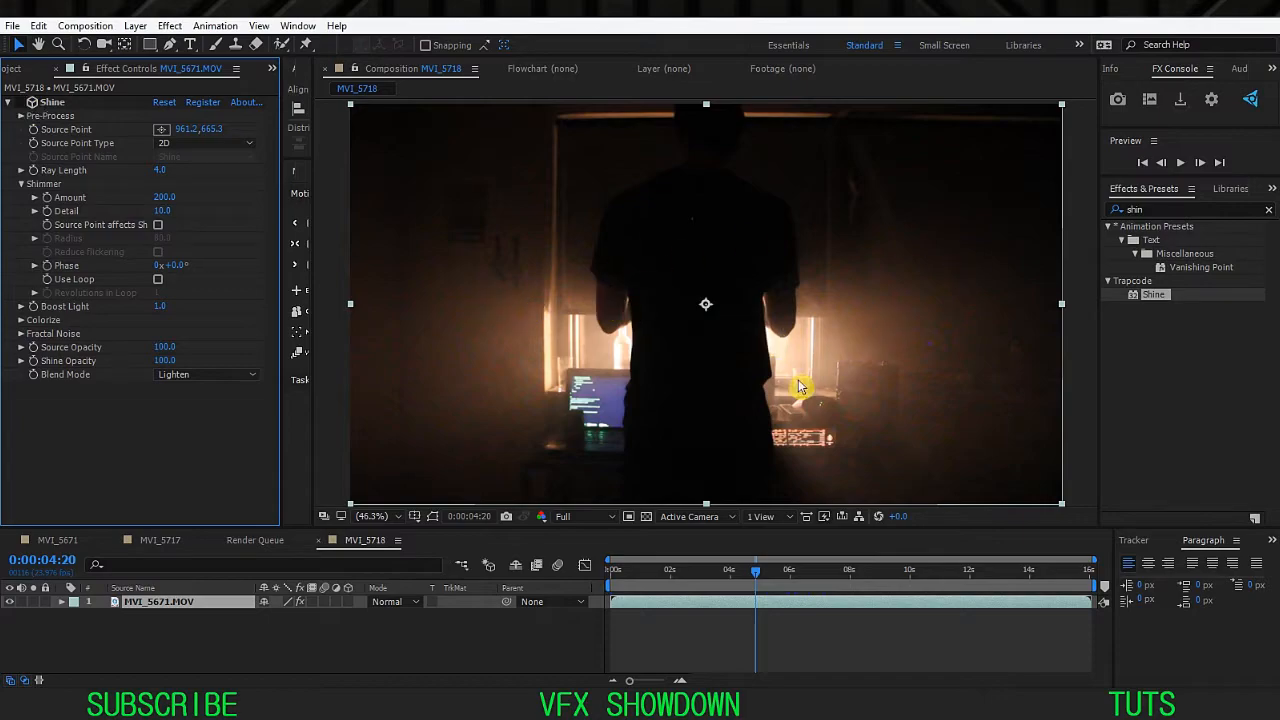
{"action": "mouse_move", "coordinate": [808, 376]}
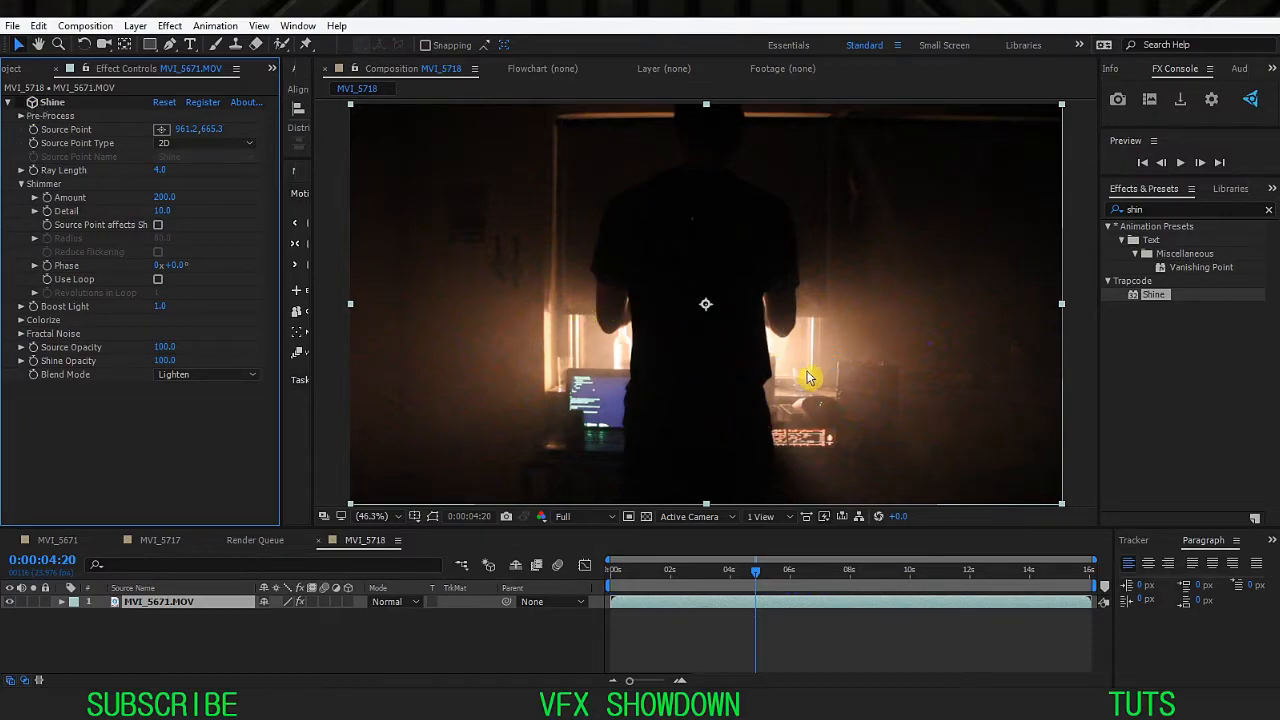
{"action": "mouse_move", "coordinate": [520, 376]}
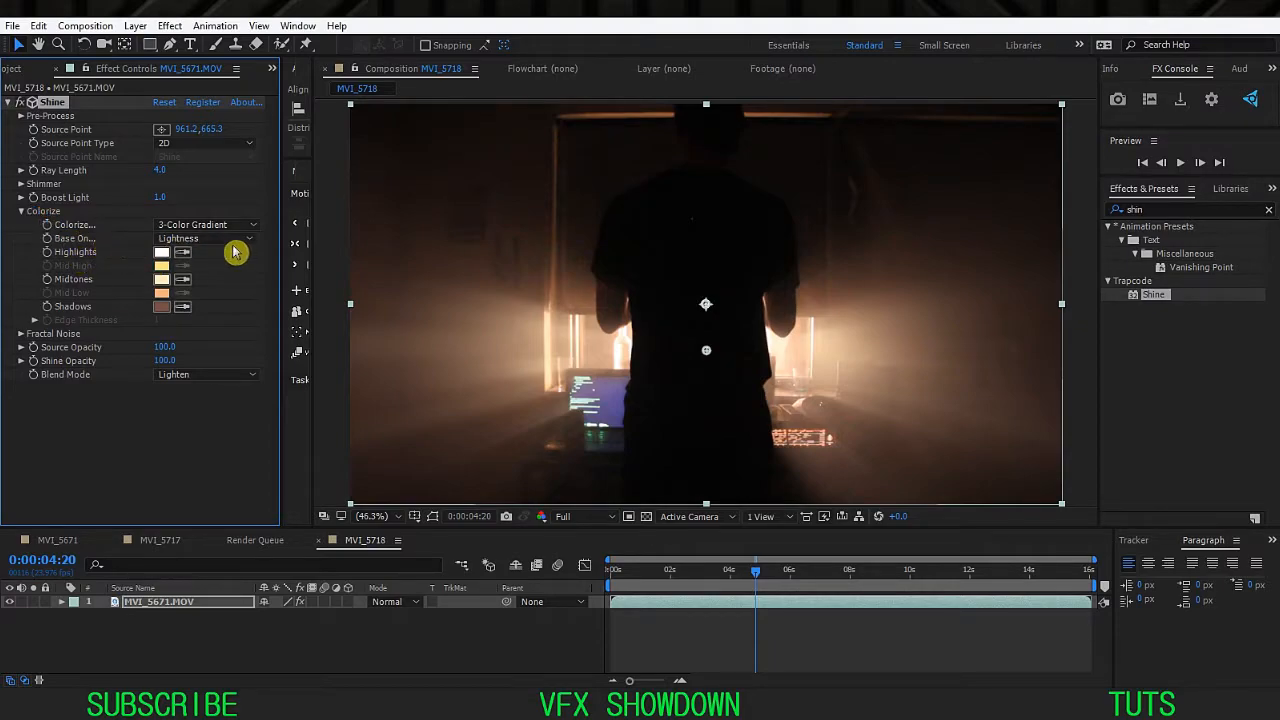
Set Shine's Colorize Base On to the Red channel instead of Lightness.
{"action": "left_click", "coordinate": [204, 238]}
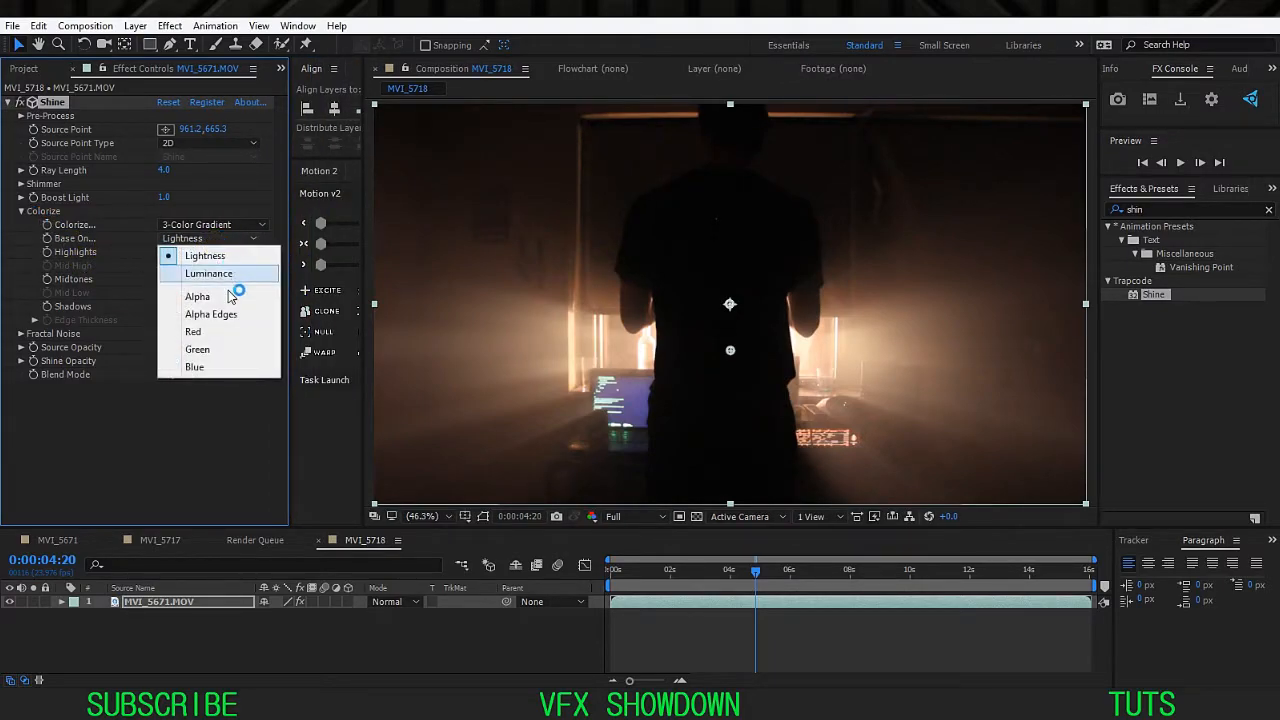
{"action": "left_click", "coordinate": [192, 332]}
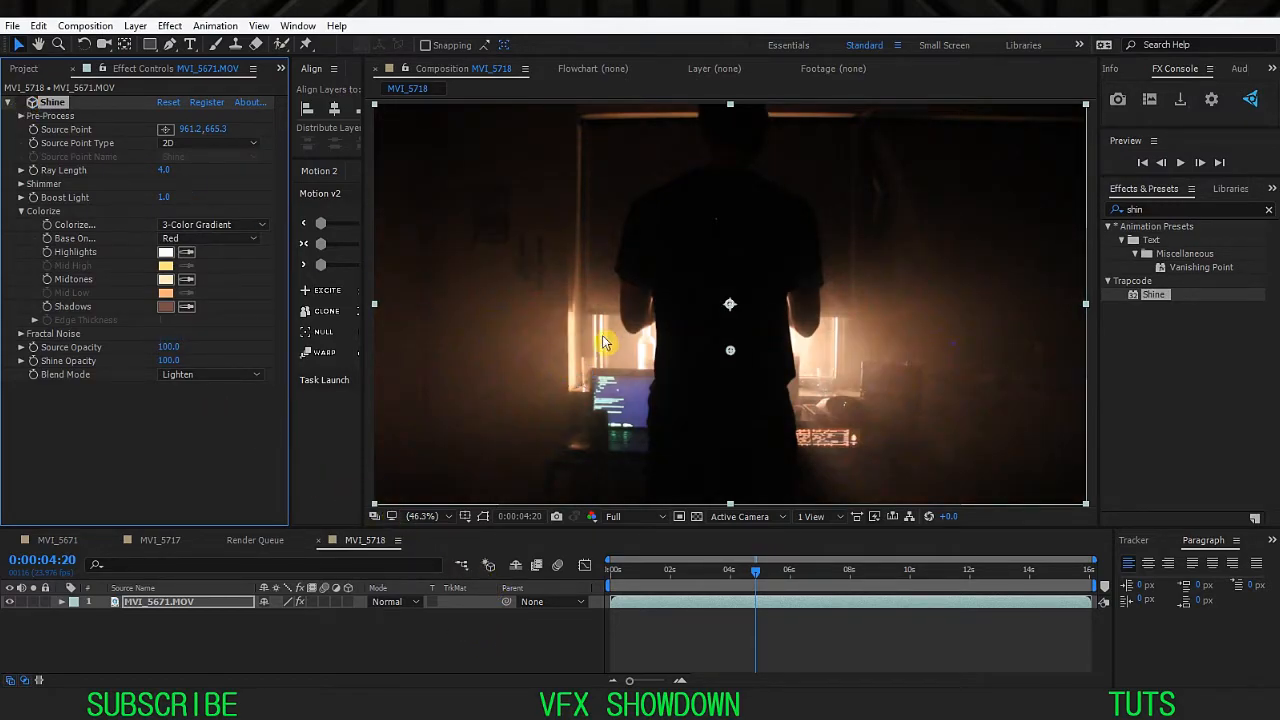
{"action": "mouse_move", "coordinate": [928, 372]}
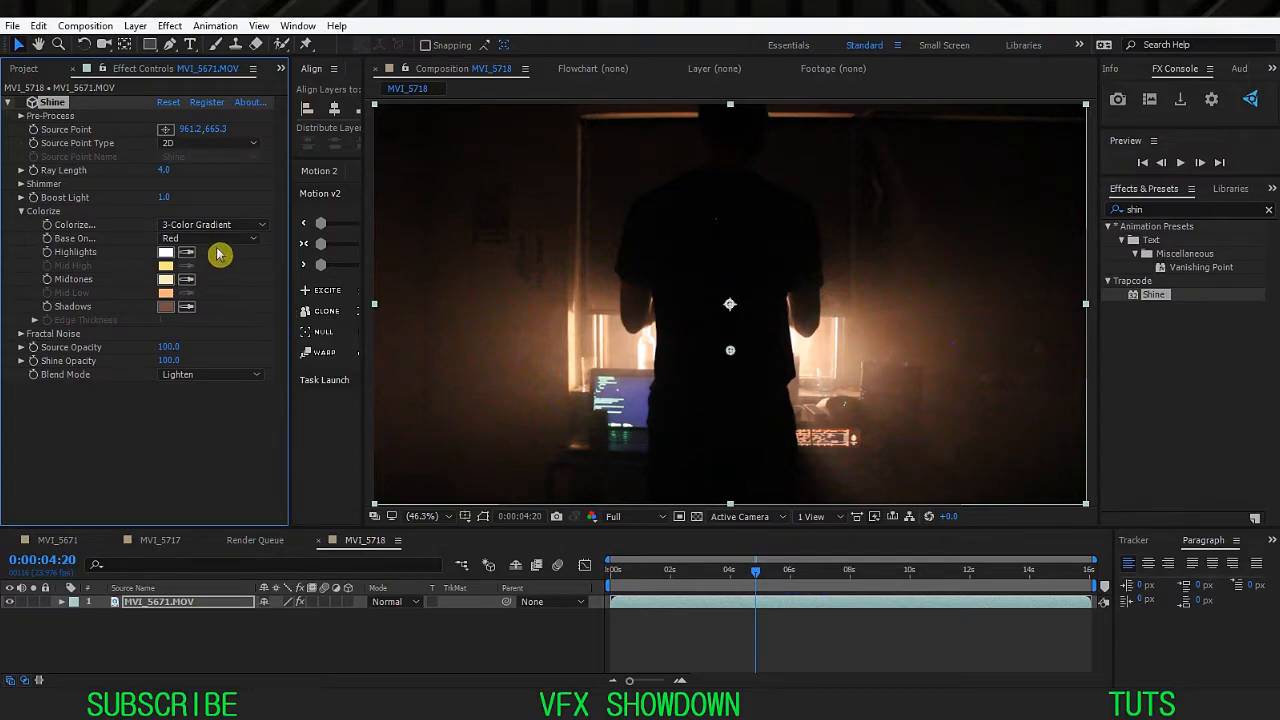
{"action": "left_click", "coordinate": [210, 238]}
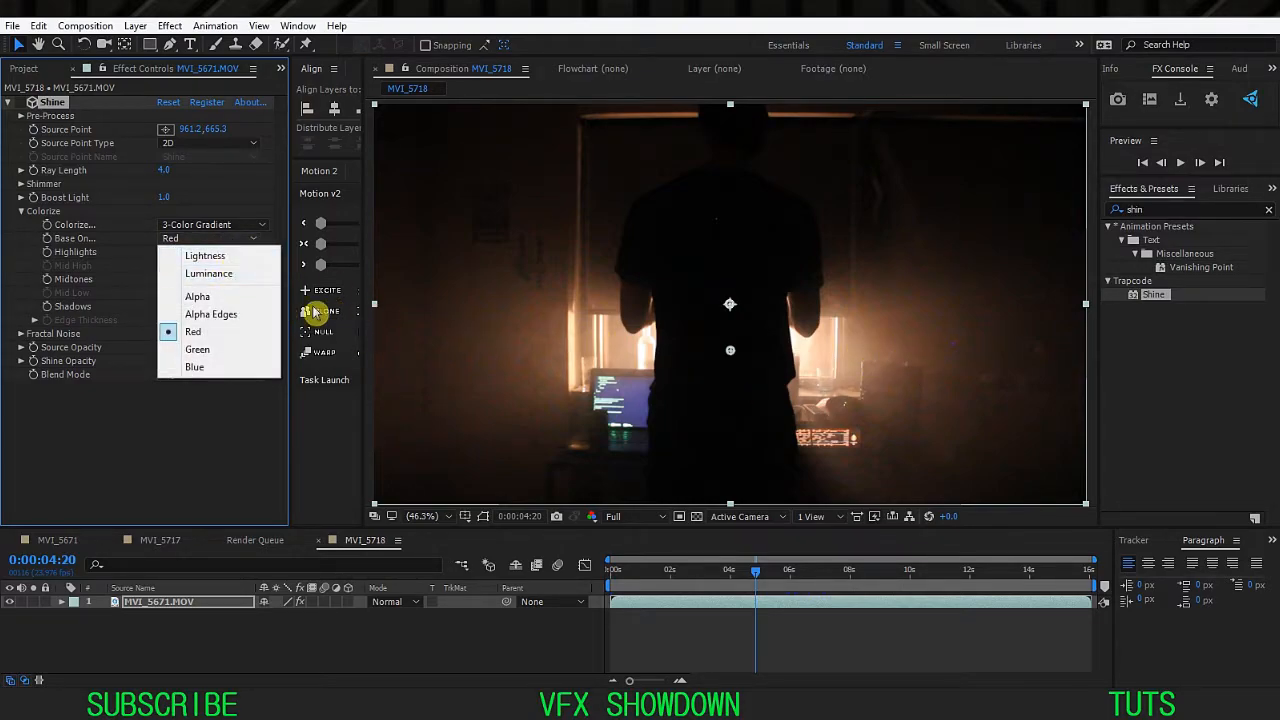
{"action": "mouse_move", "coordinate": [228, 272]}
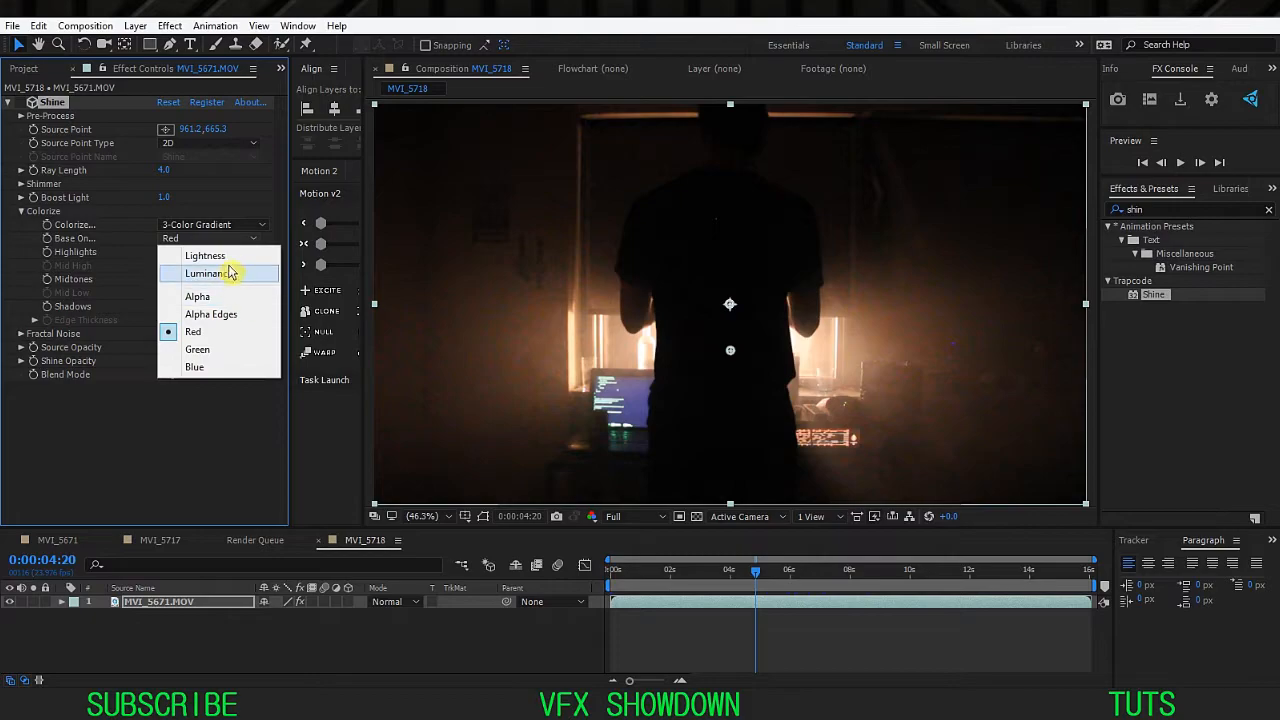
{"action": "mouse_move", "coordinate": [220, 340]}
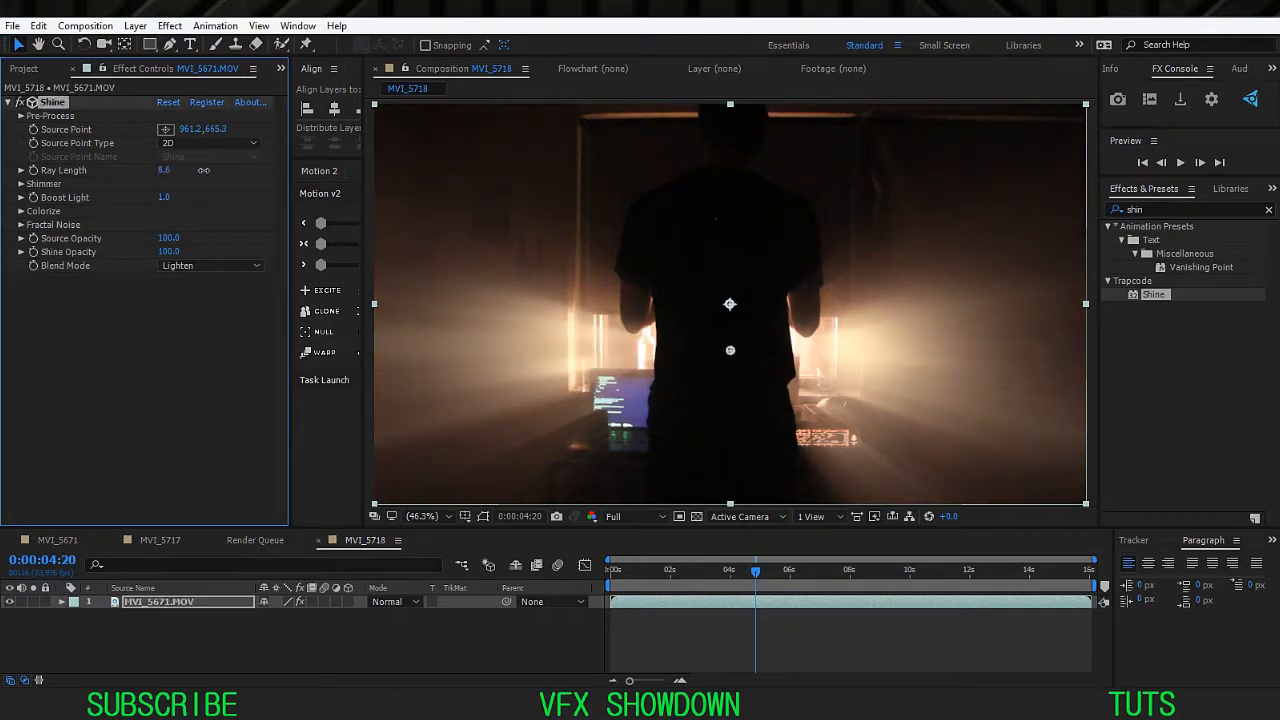
Scrub Shine's Ray Length and Shimmer values, then move to the MVI_5671 shot.
{"action": "left_click_drag", "start_coordinate": [164, 168], "coordinate": [196, 168]}
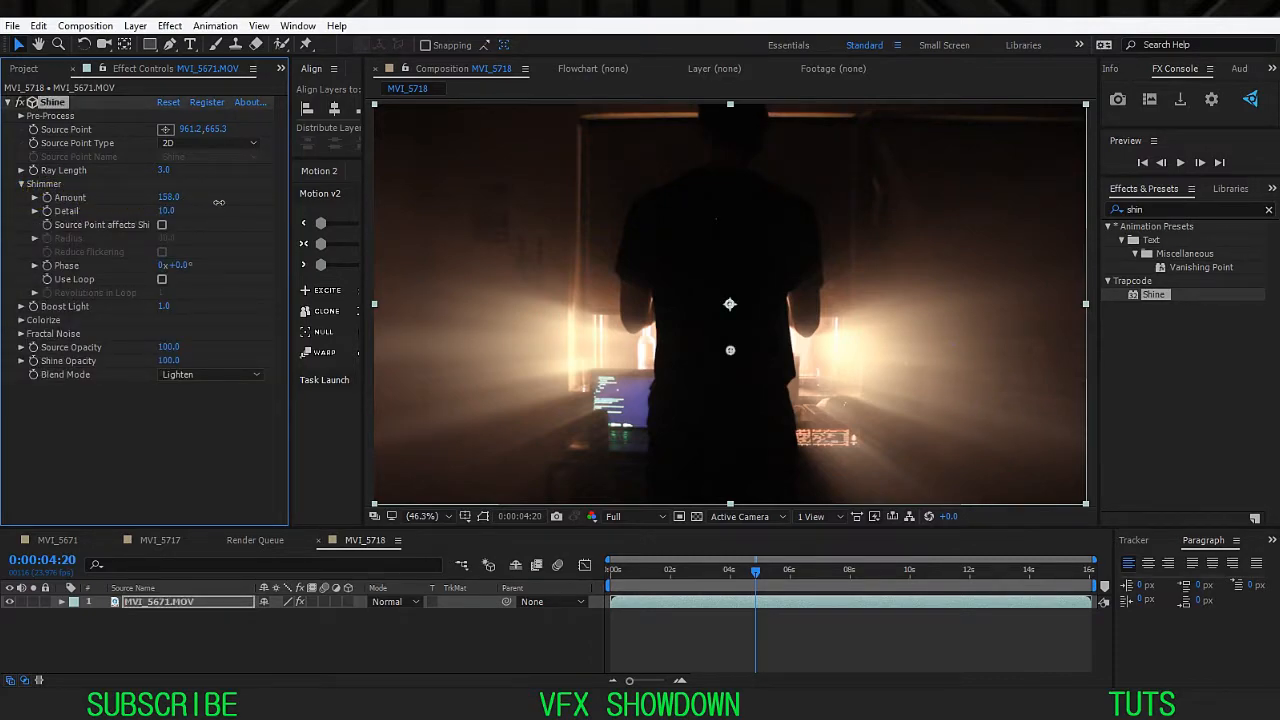
{"action": "double_click", "coordinate": [168, 198]}
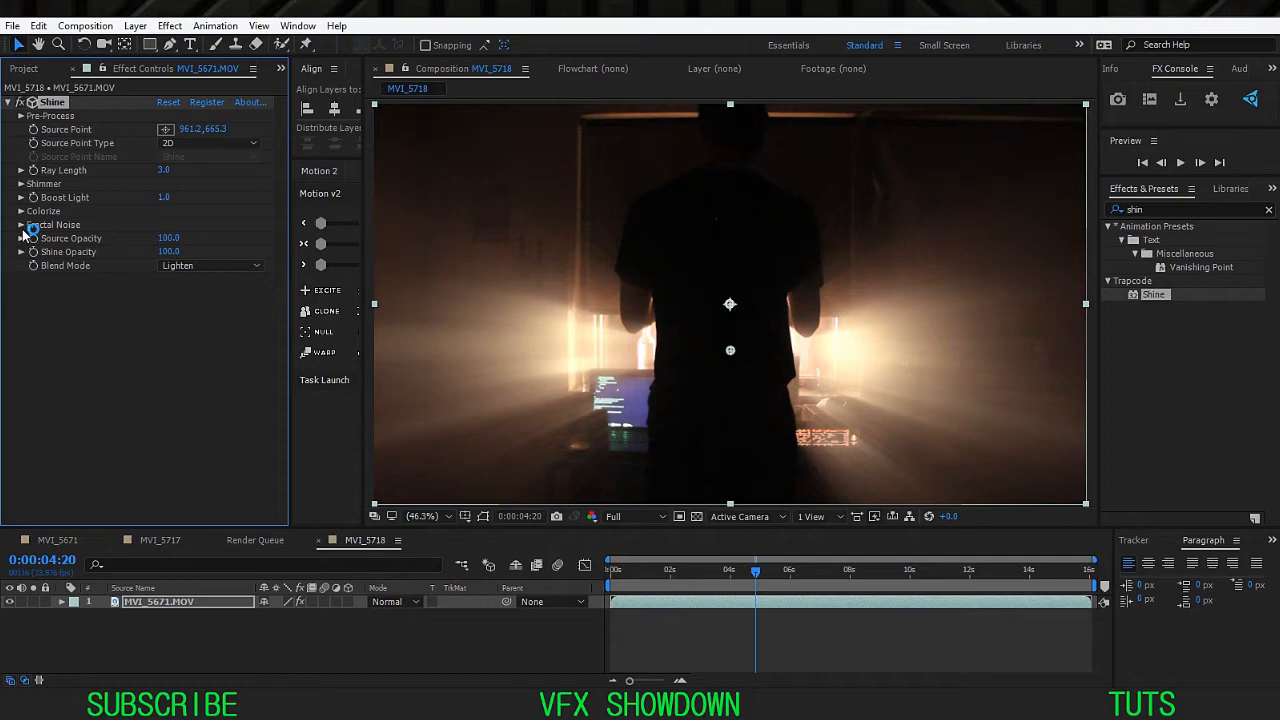
{"action": "left_click_drag", "start_coordinate": [756, 570], "coordinate": [880, 570]}
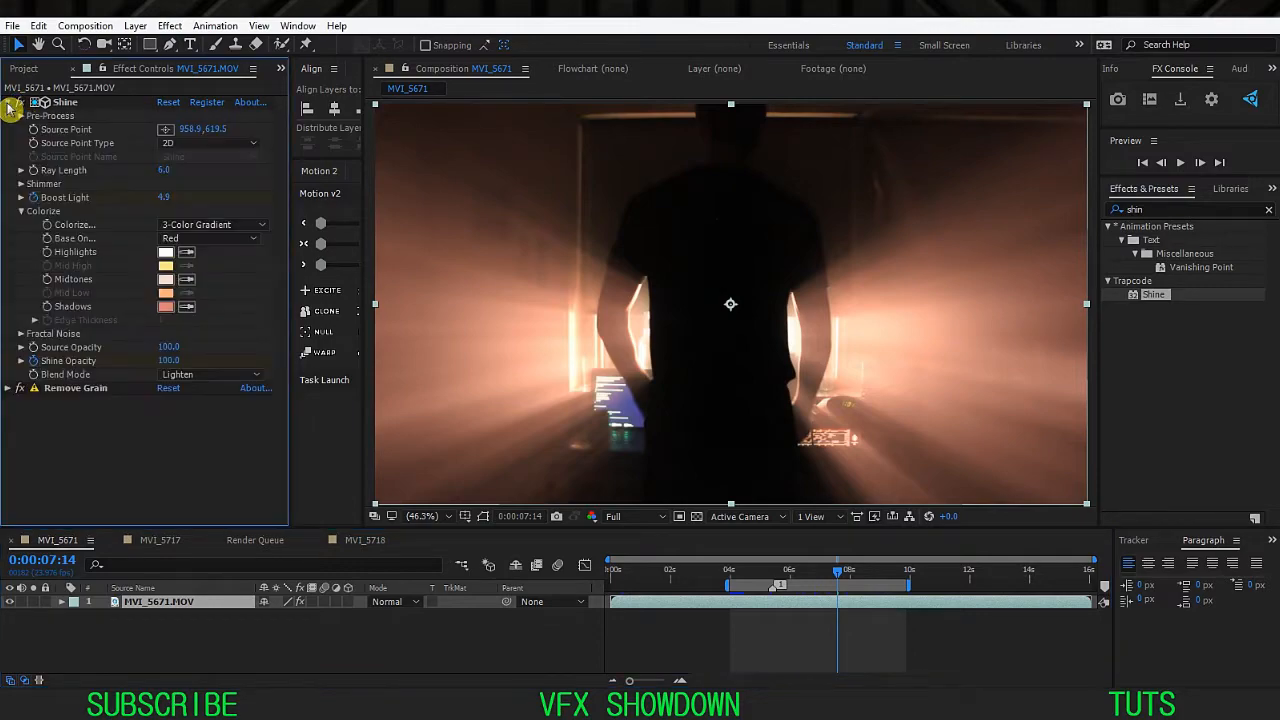
Copy MVI_5671's Shine Shadows hex colour into MVI_5718's Shadows swatch.
{"action": "left_click", "coordinate": [164, 306]}
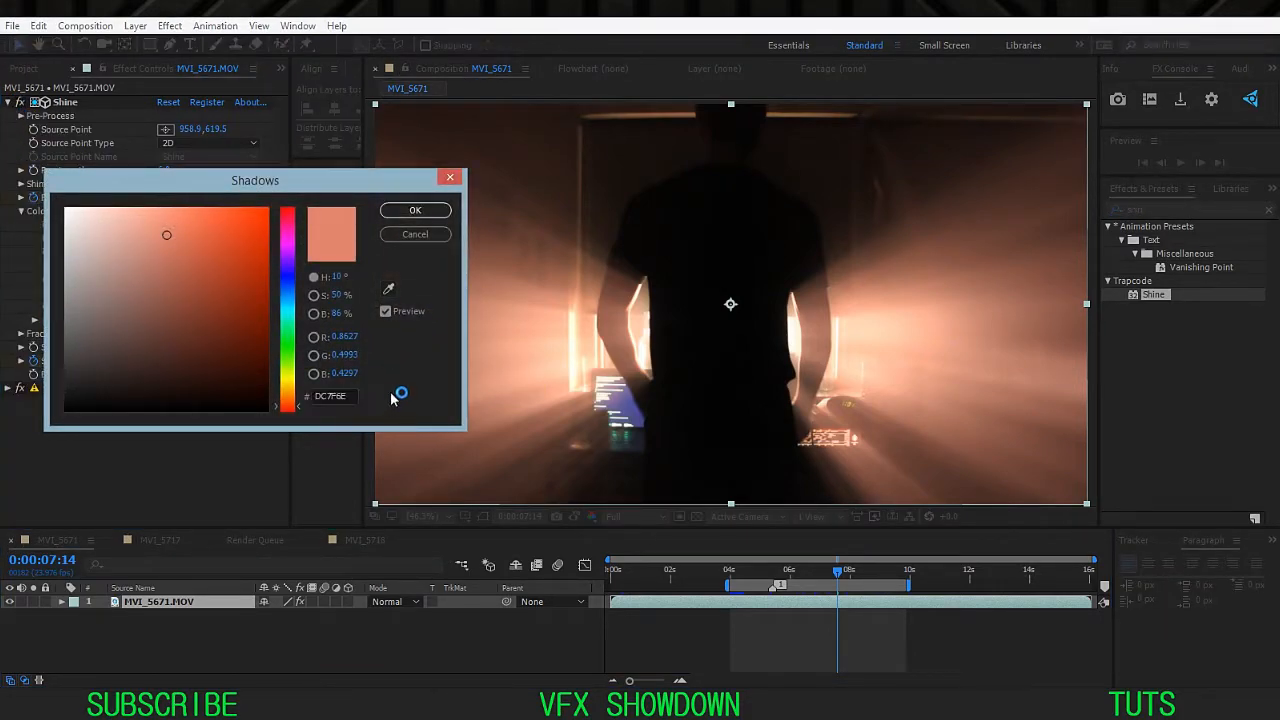
{"action": "left_click", "coordinate": [416, 210]}
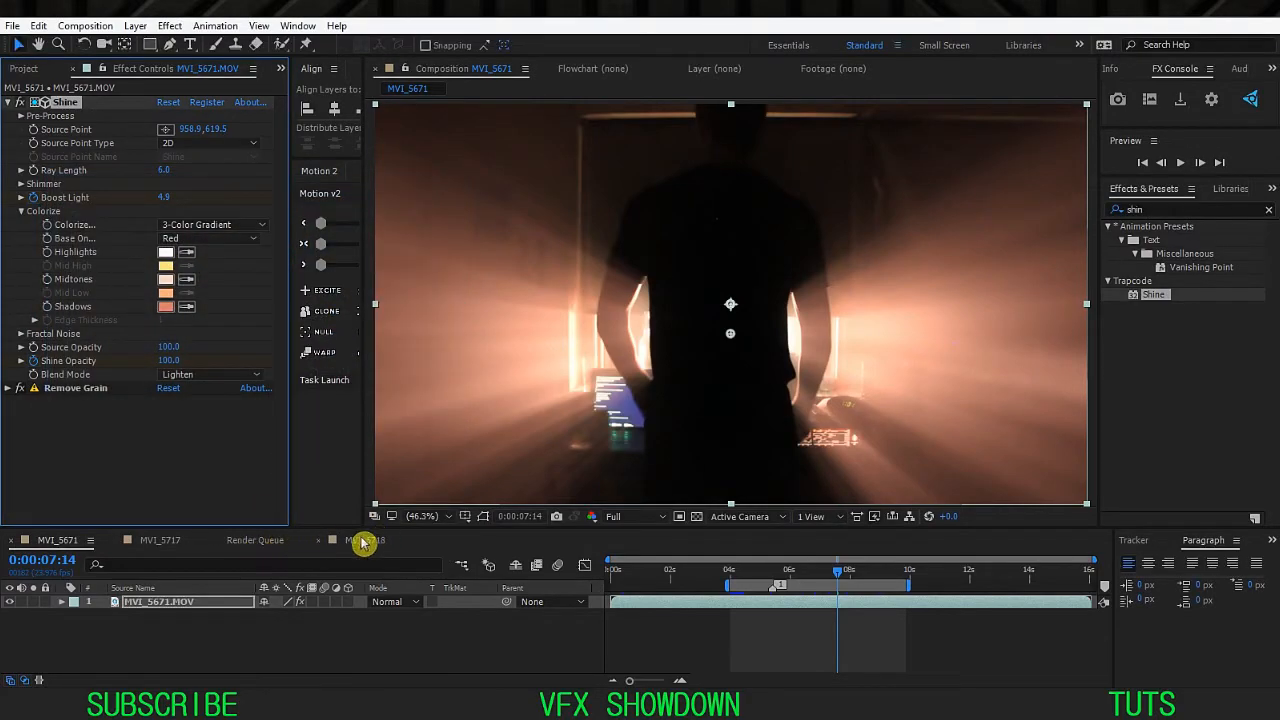
{"action": "left_click", "coordinate": [166, 306]}
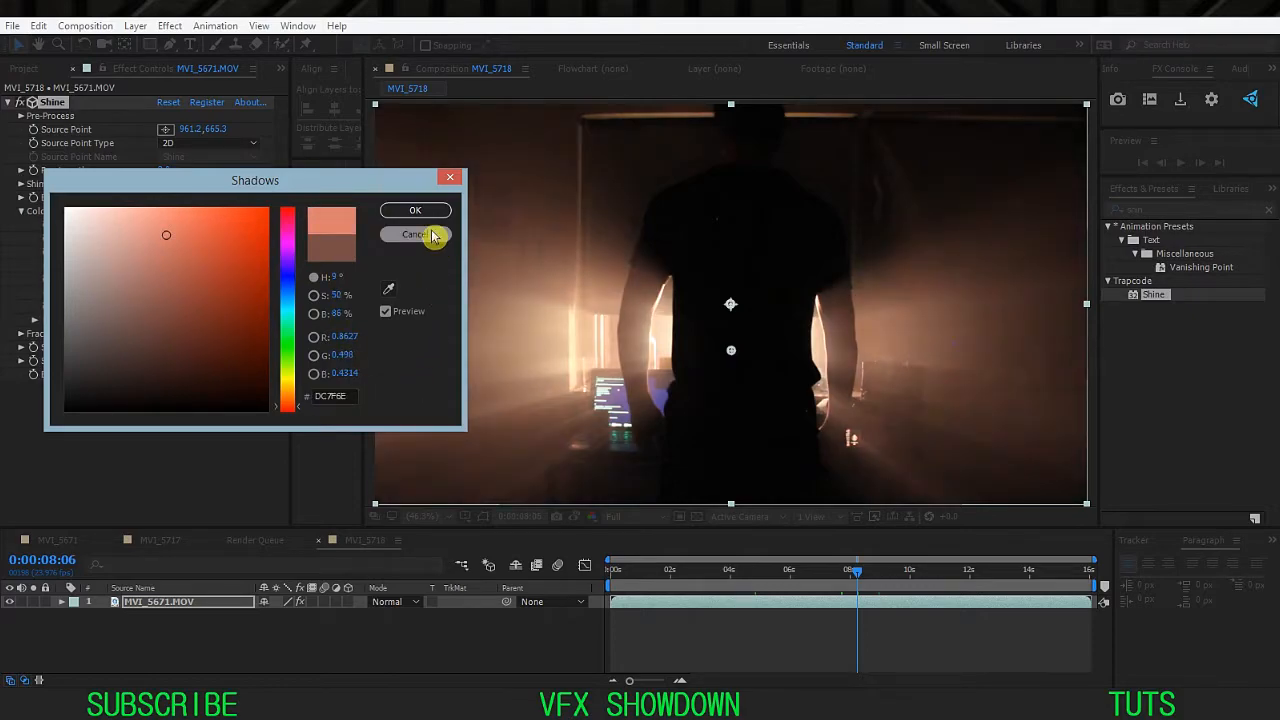
{"action": "left_click", "coordinate": [416, 210]}
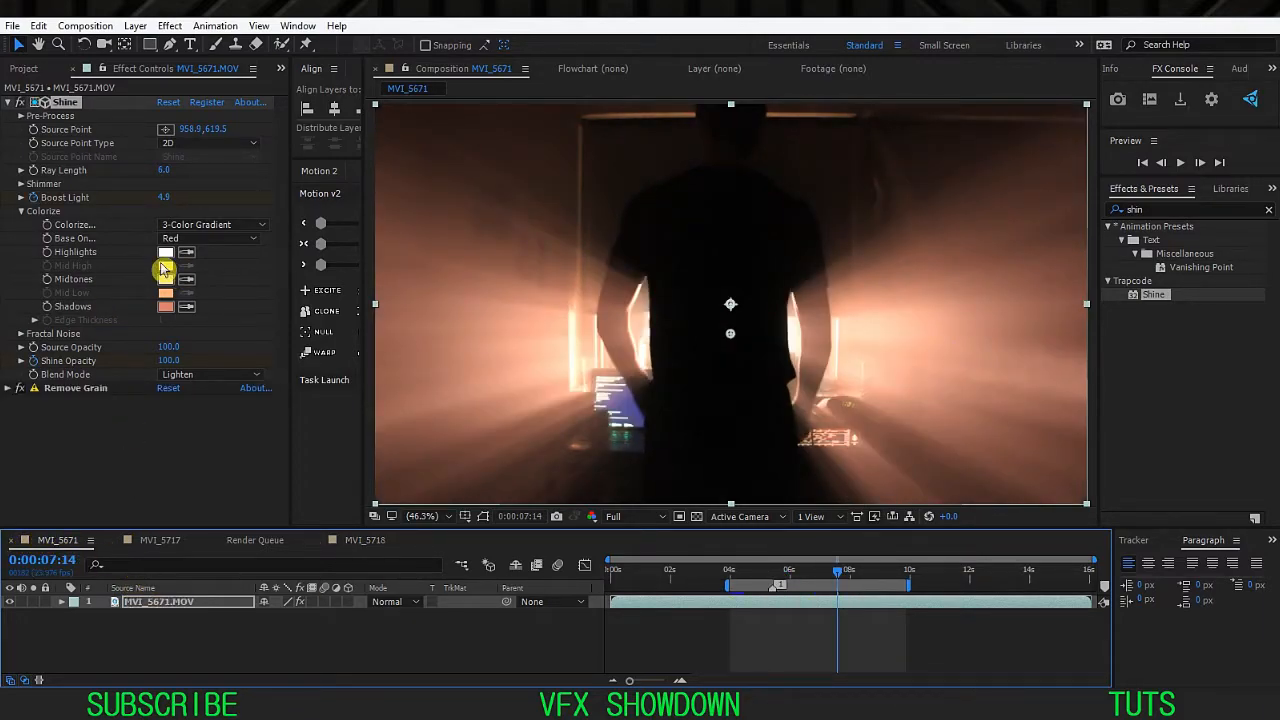
Copy the Midtones colour across to MVI_5718's Shine the same way.
{"action": "left_click", "coordinate": [164, 280]}
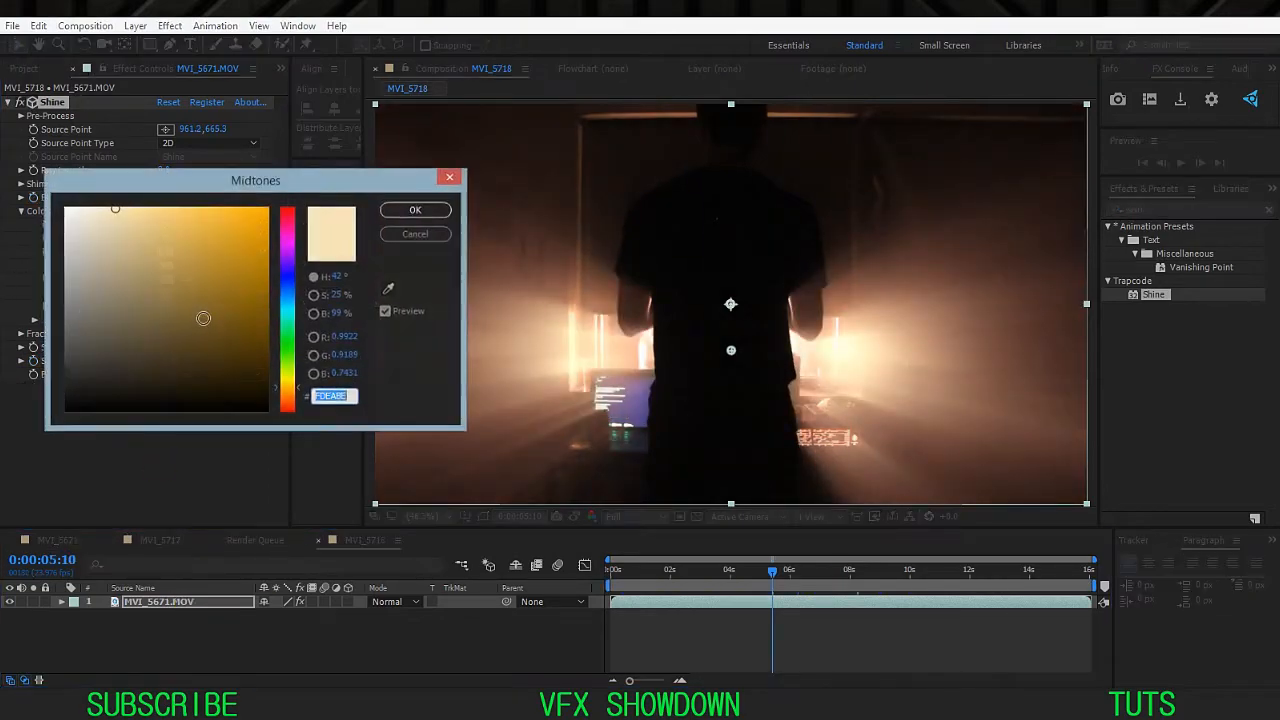
{"action": "left_click", "coordinate": [416, 210]}
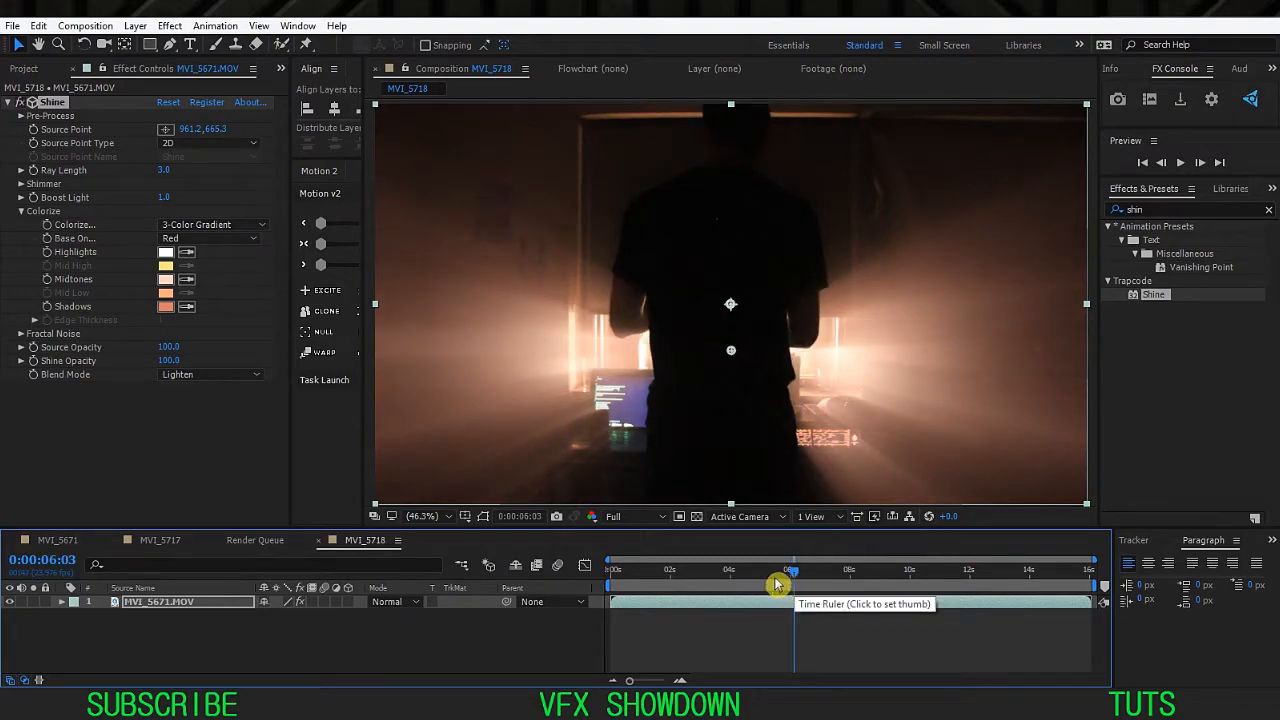
Adjust Shine's Shimmer Detail and Radius on MVI_5718 at a new frame.
{"action": "left_click", "coordinate": [22, 184]}
{"action": "type", "text": "20"}
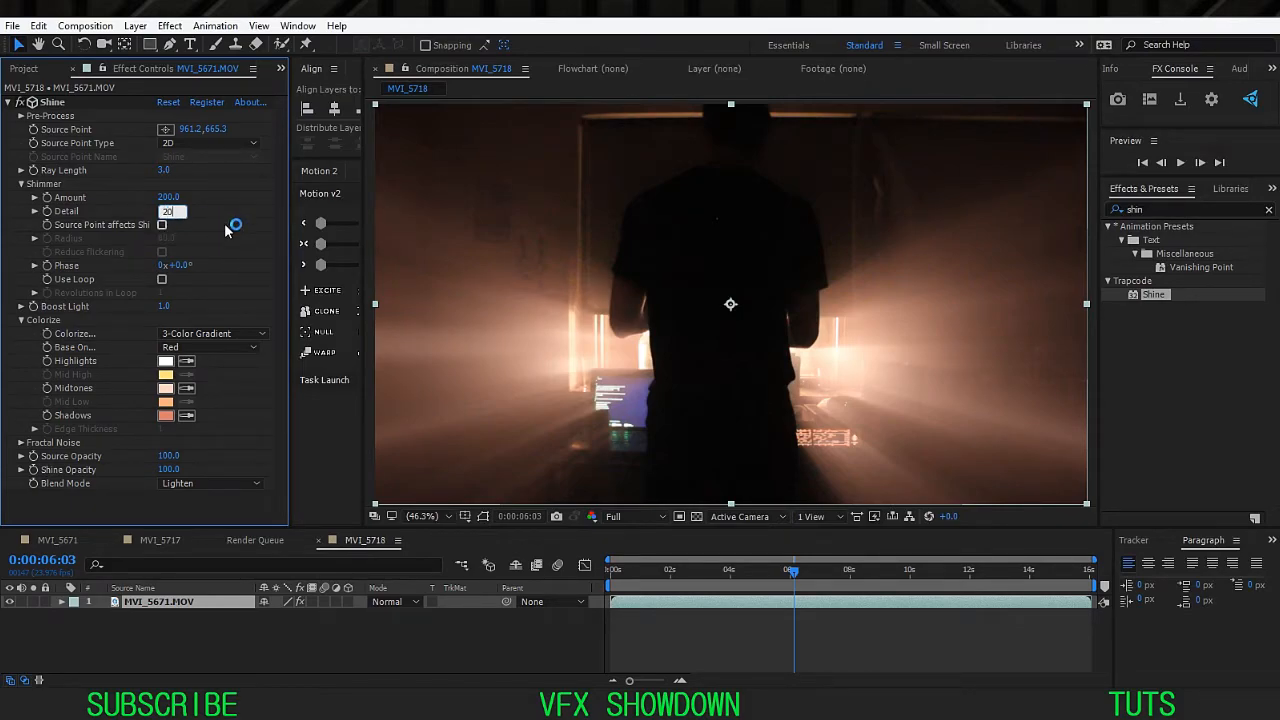
{"action": "left_click", "coordinate": [162, 224]}
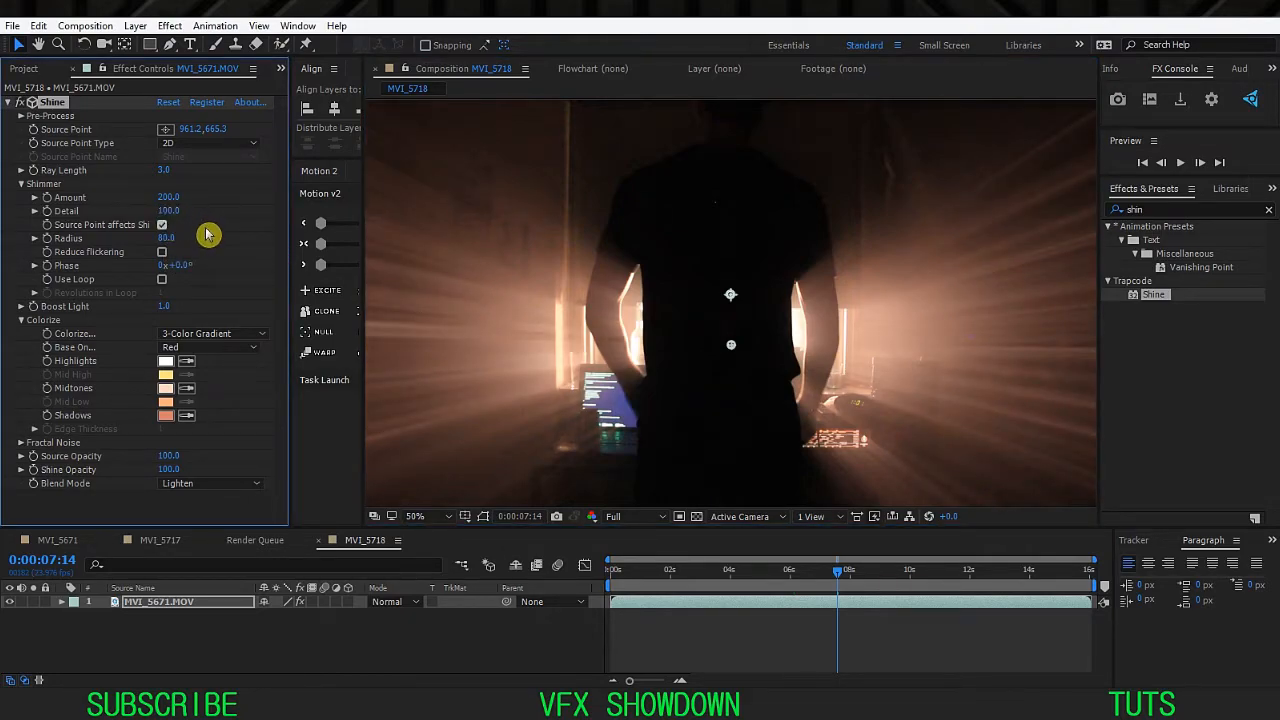
{"action": "double_click", "coordinate": [168, 212]}
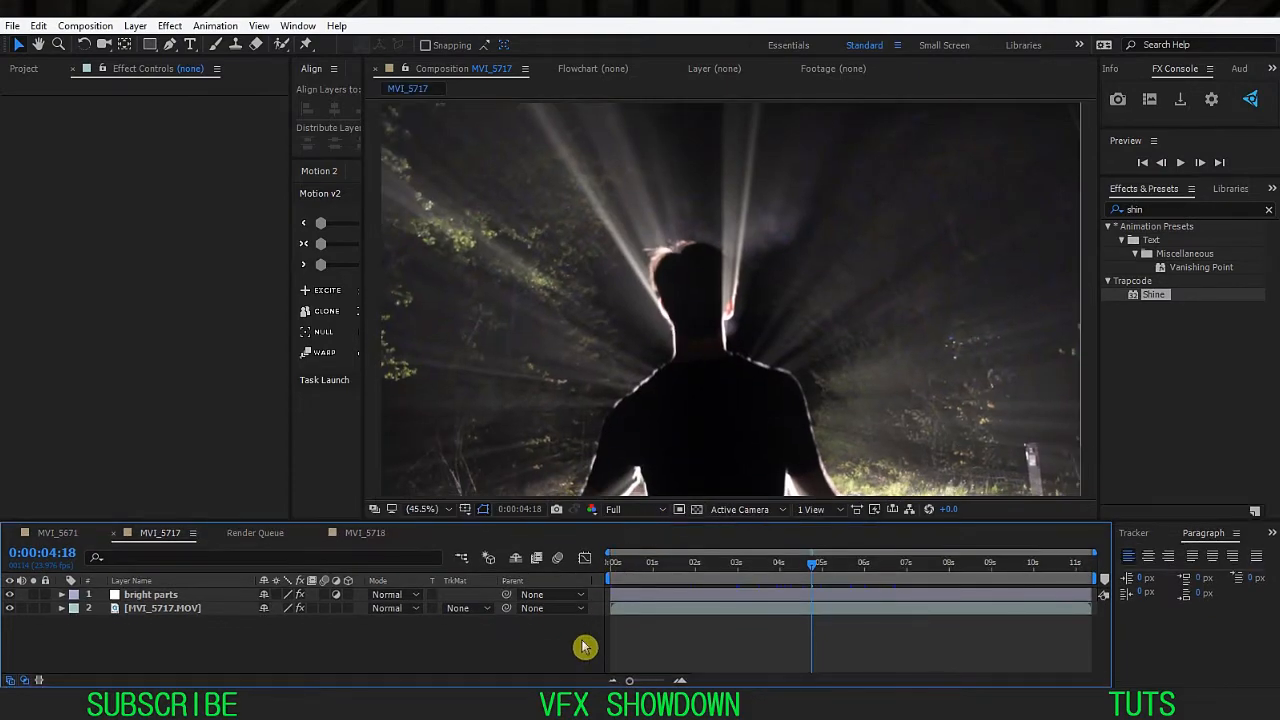
Preview MVI_5717 at Half resolution, then return to the MVI_5671 composition.
{"action": "left_click_drag", "start_coordinate": [812, 572], "coordinate": [858, 572]}
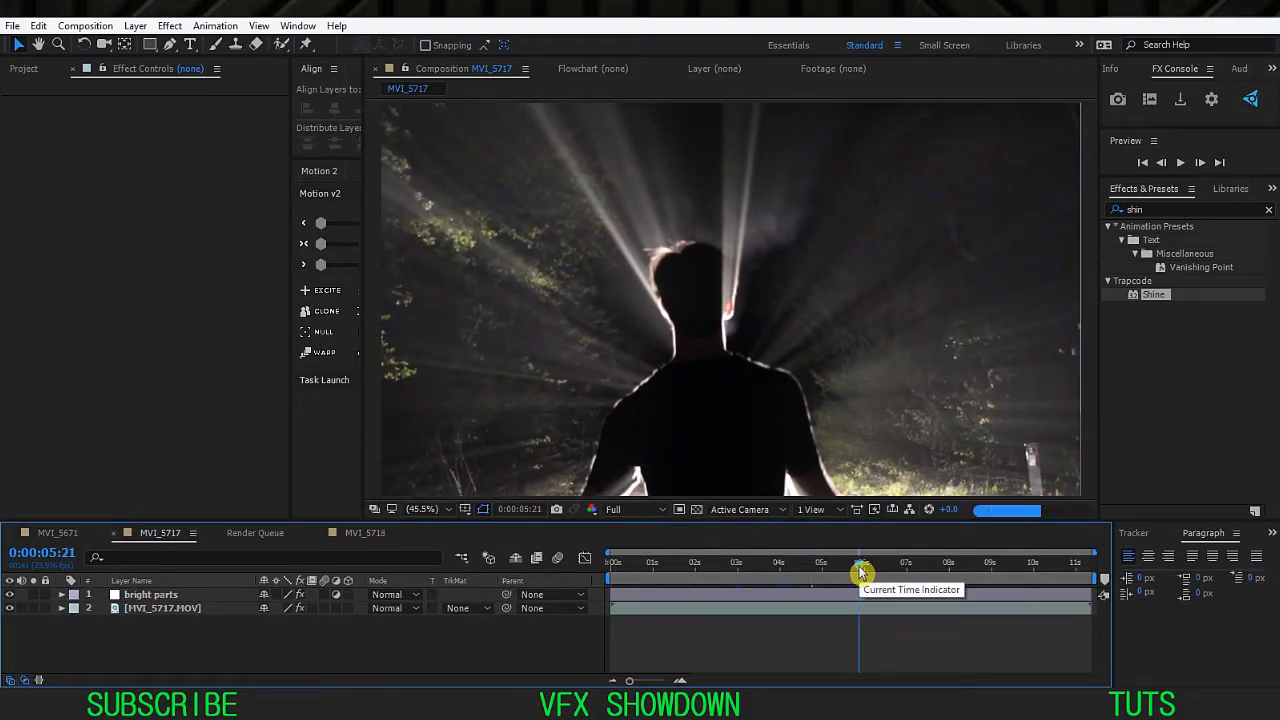
{"action": "left_click", "coordinate": [612, 510]}
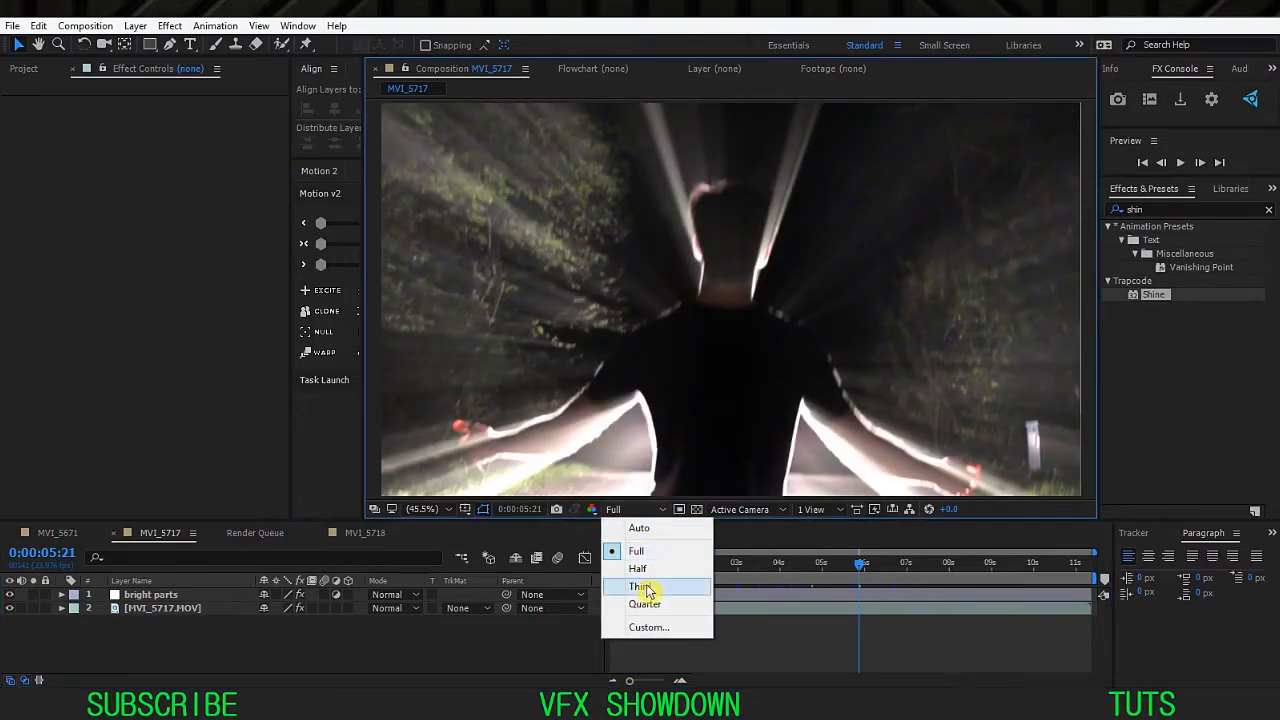
{"action": "left_click", "coordinate": [636, 568]}
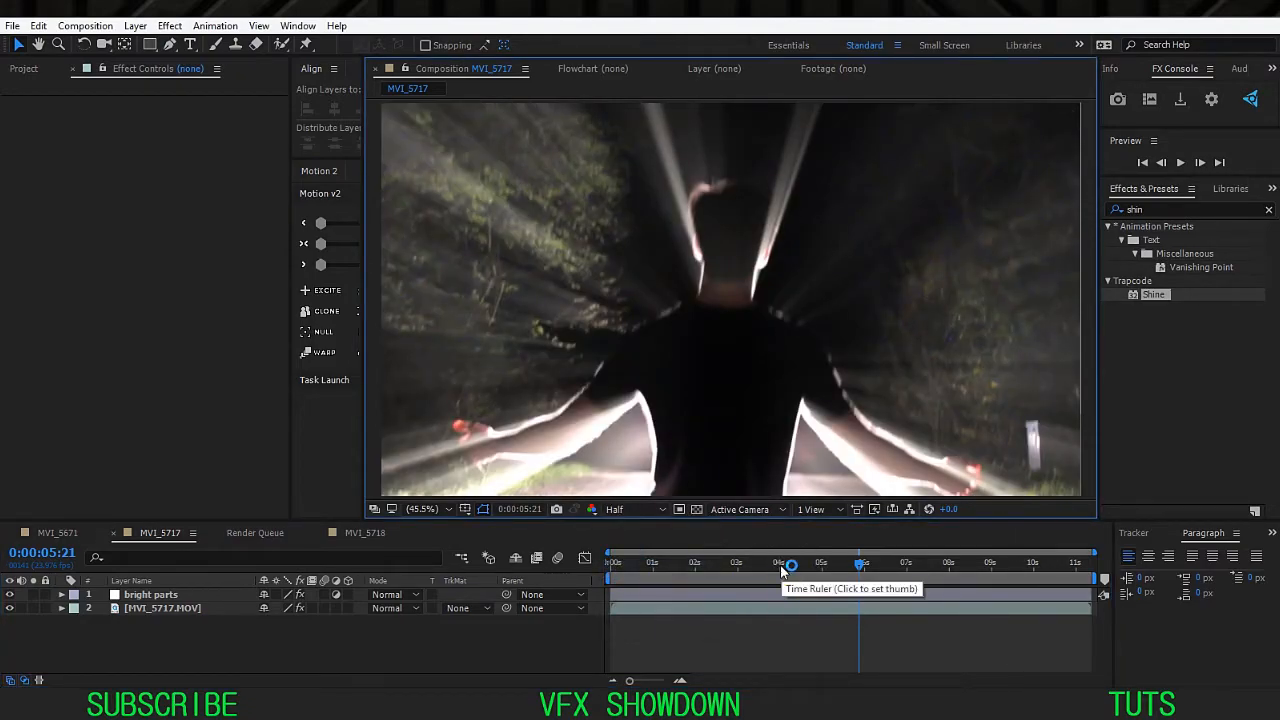
{"action": "left_click", "coordinate": [660, 564]}
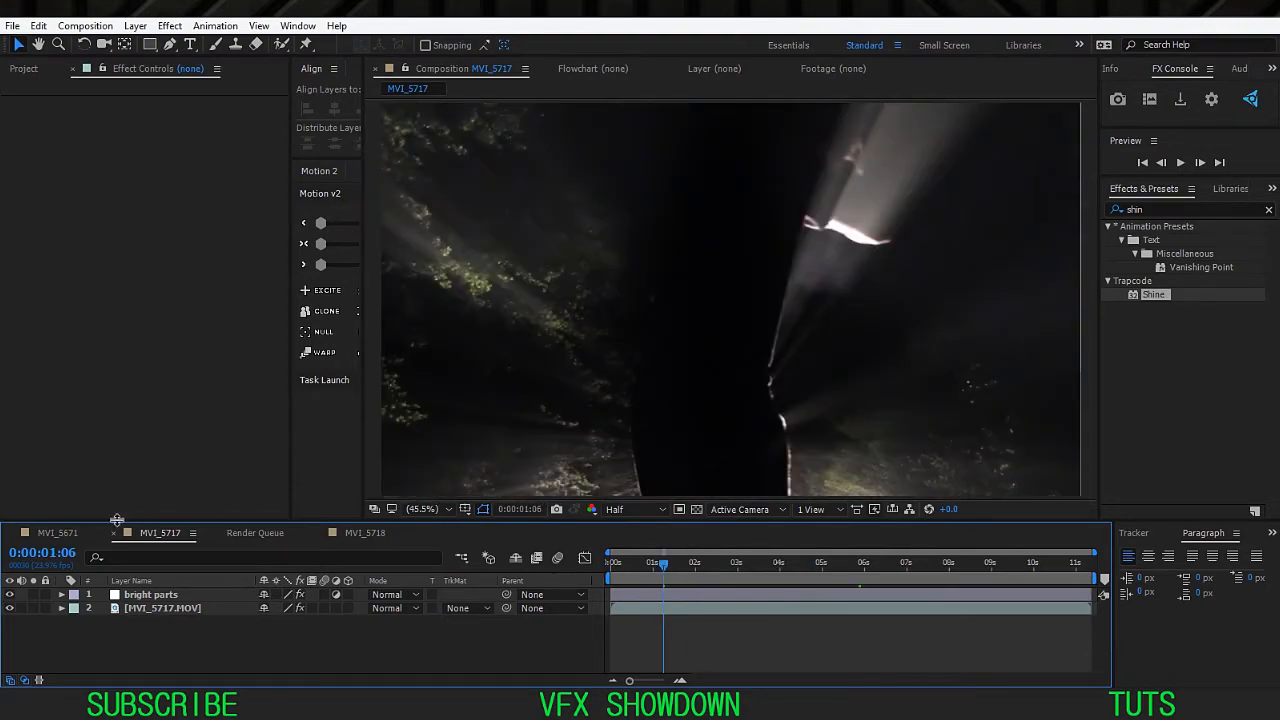
{"action": "left_click", "coordinate": [164, 608]}
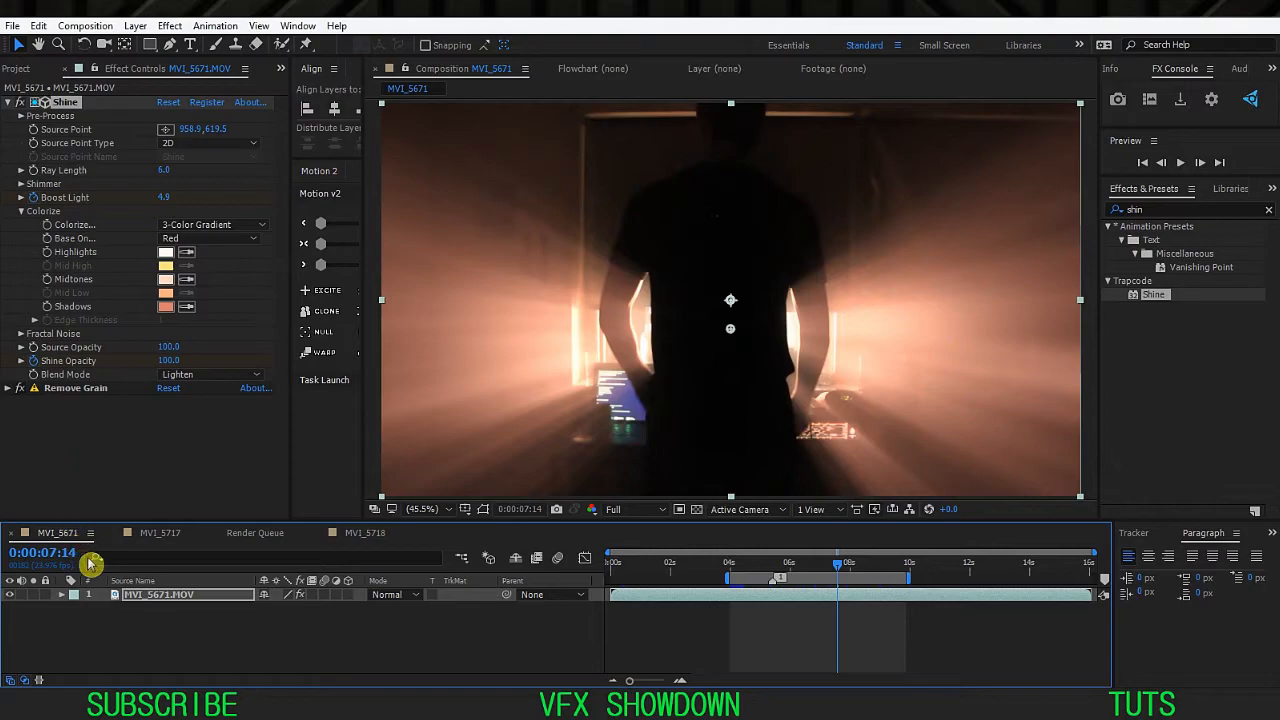
{"action": "mouse_move", "coordinate": [112, 160]}
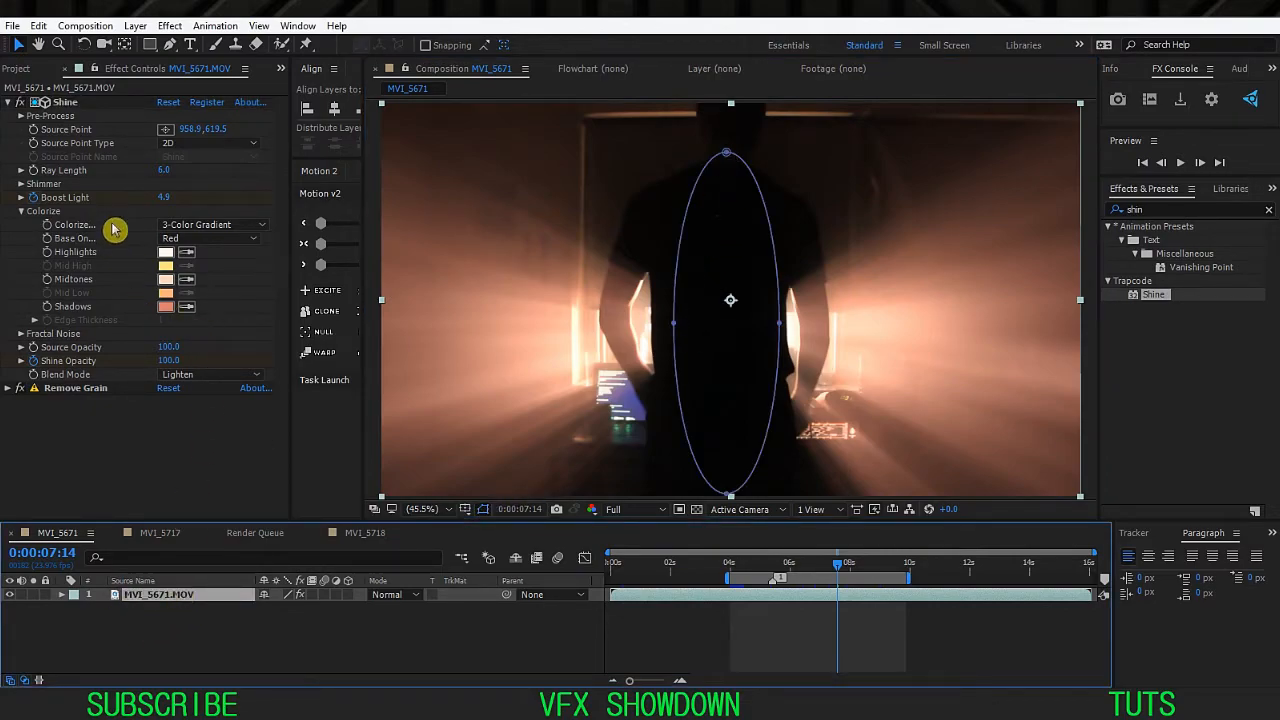
{"action": "mouse_move", "coordinate": [746, 280]}
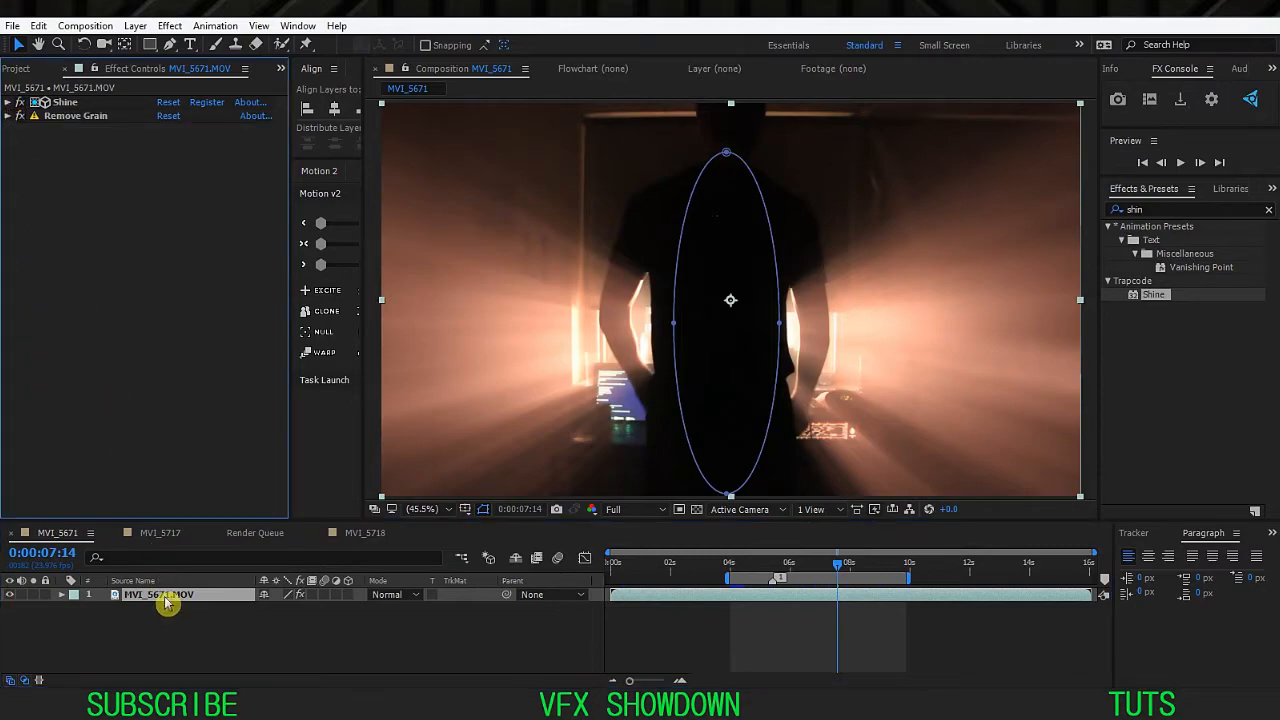
Point Shine's Compositing Options Mask Reference 1 at the ellipse mask over the figure.
{"action": "left_click", "coordinate": [64, 600]}
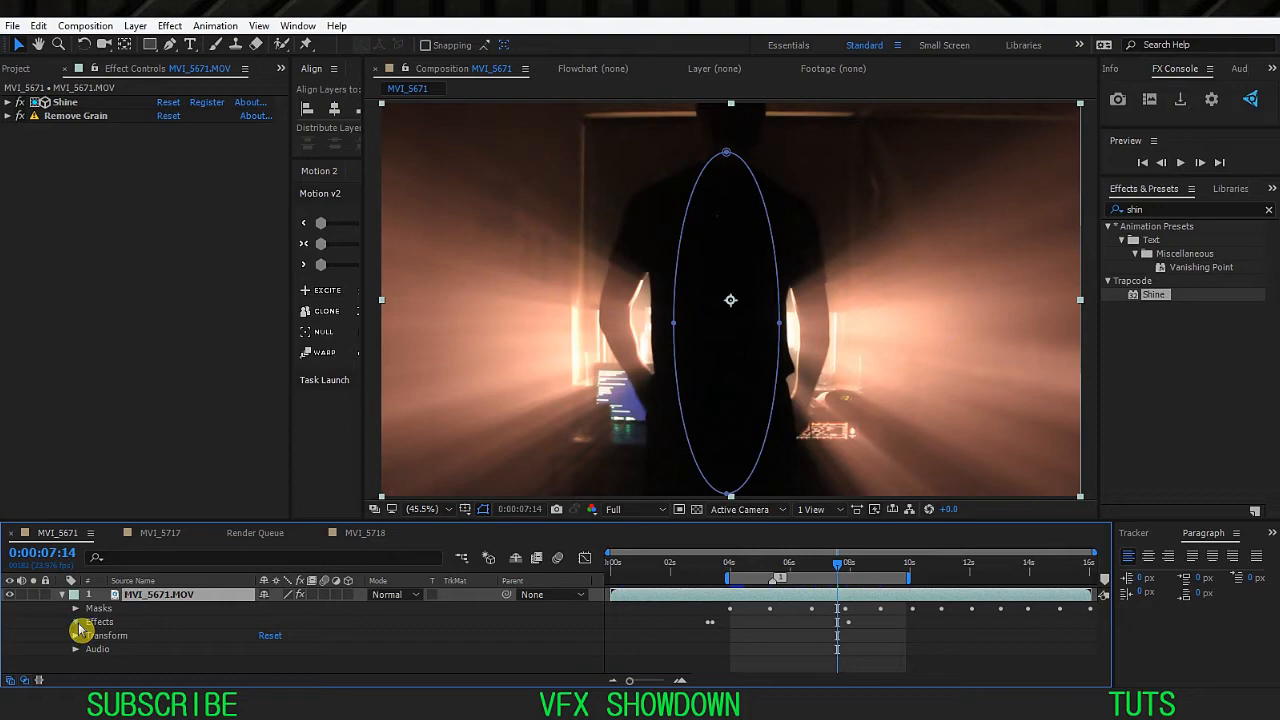
{"action": "left_click", "coordinate": [78, 622]}
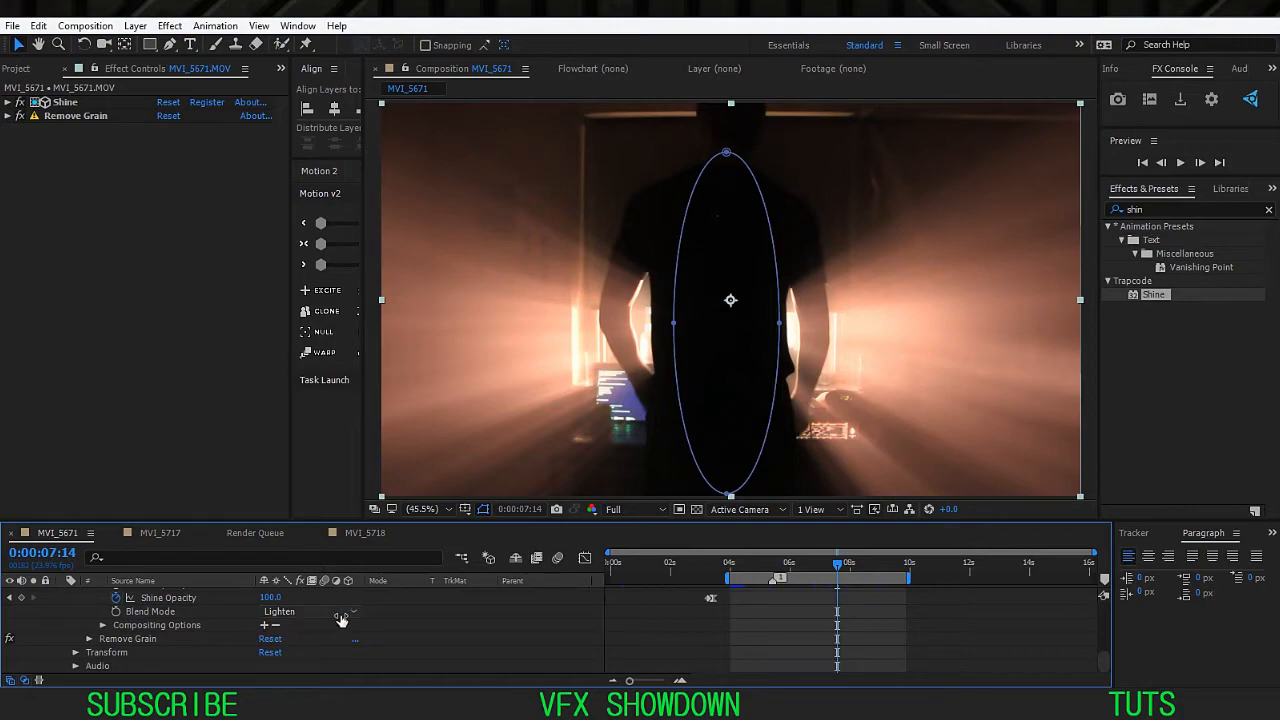
{"action": "left_click", "coordinate": [104, 624]}
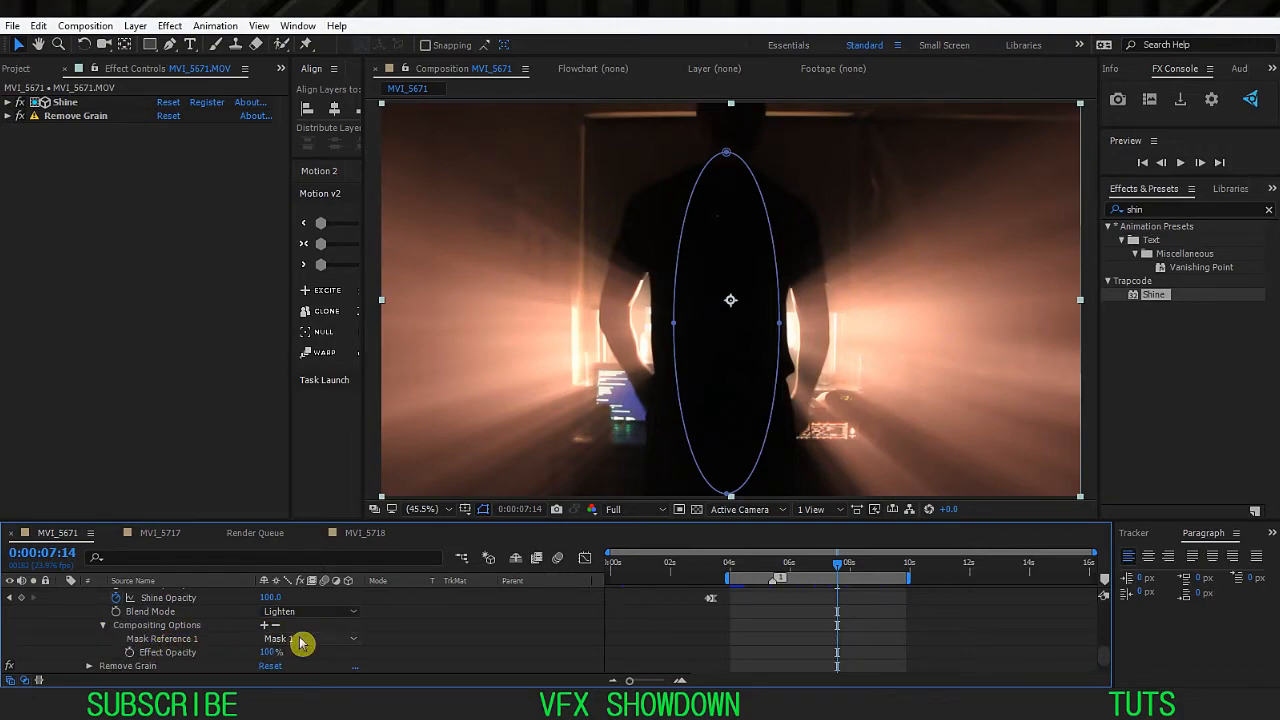
{"action": "left_click", "coordinate": [310, 638]}
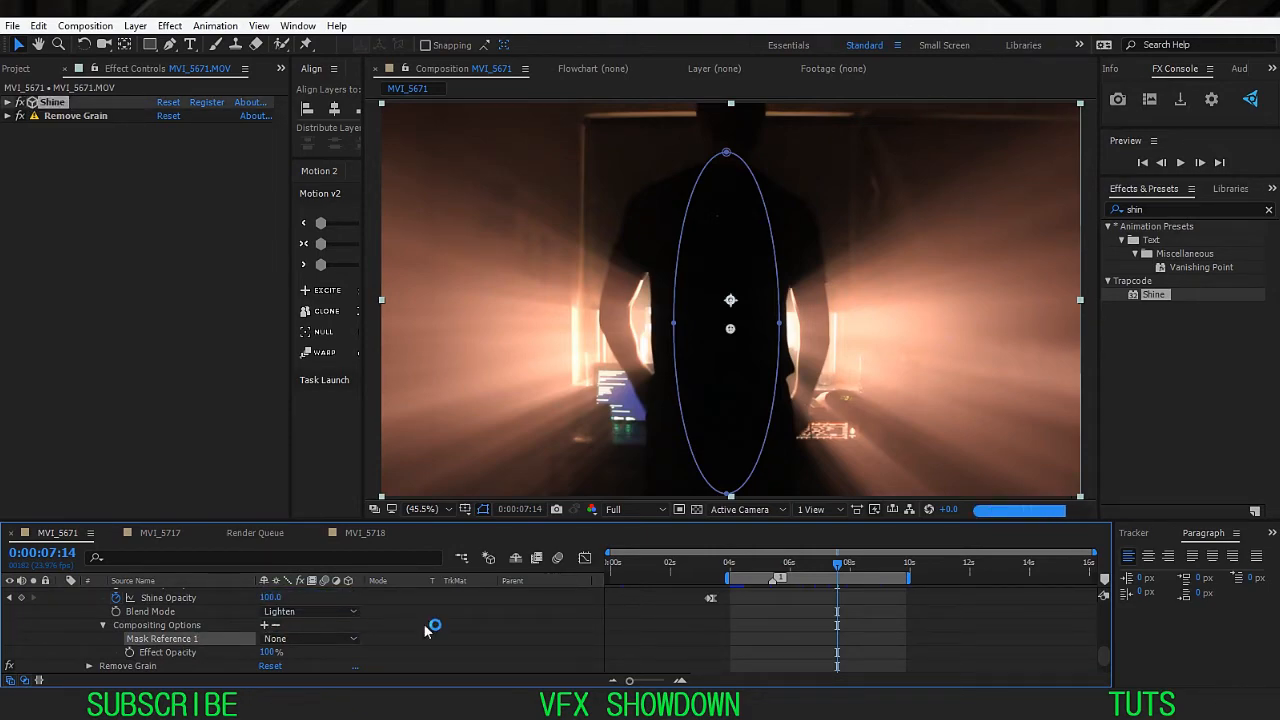
{"action": "left_click", "coordinate": [310, 638]}
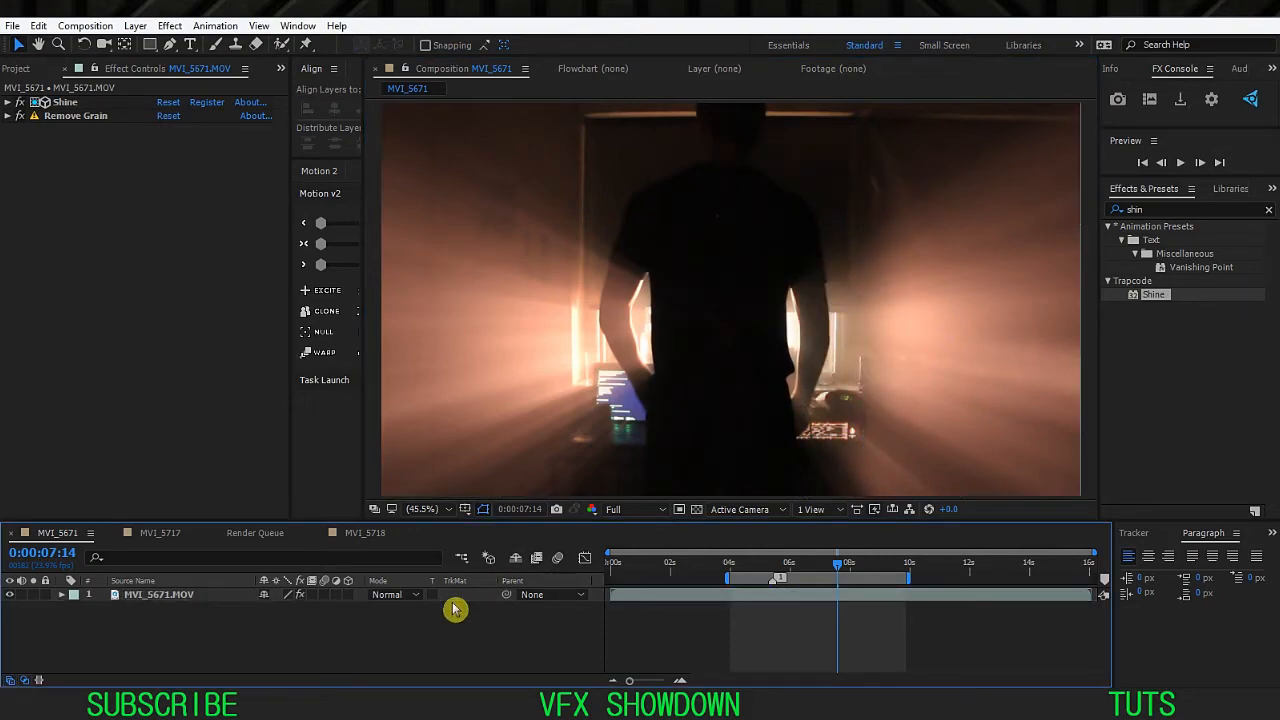
{"action": "mouse_move", "coordinate": [380, 648]}
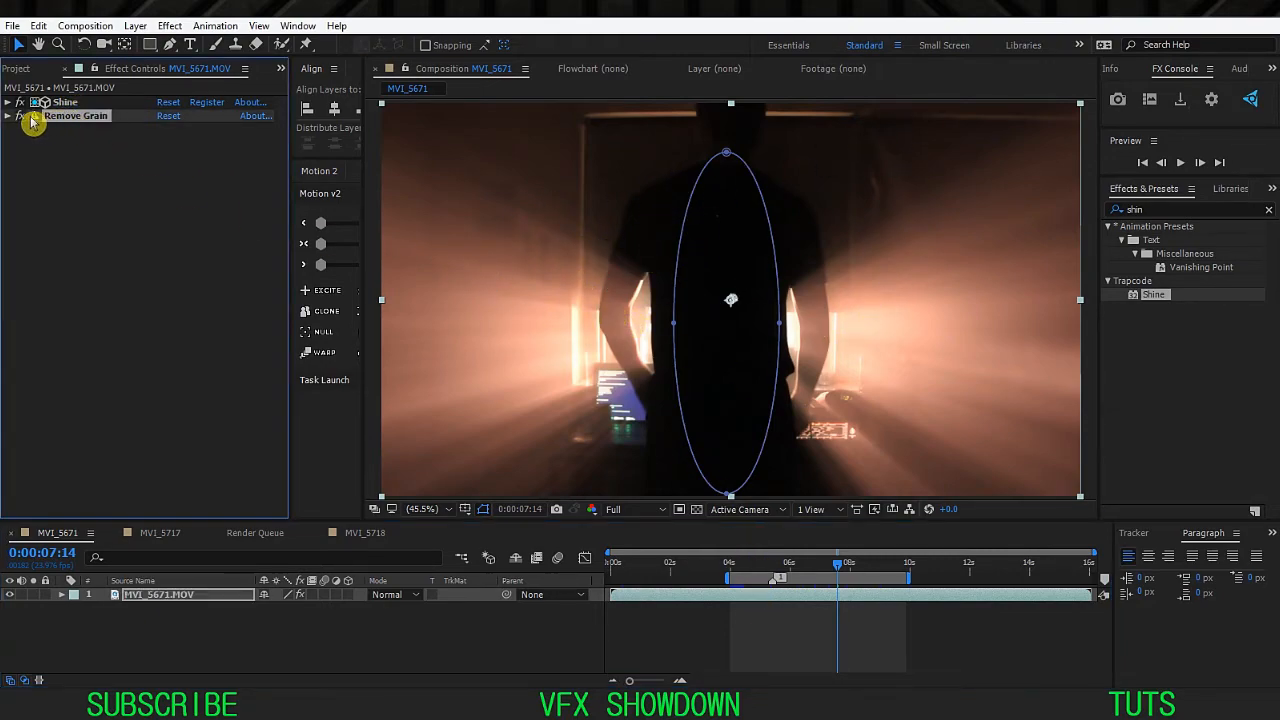
Expand Remove Grain's noise-reduction settings on the MVI_5671 layer.
{"action": "left_click", "coordinate": [10, 120]}
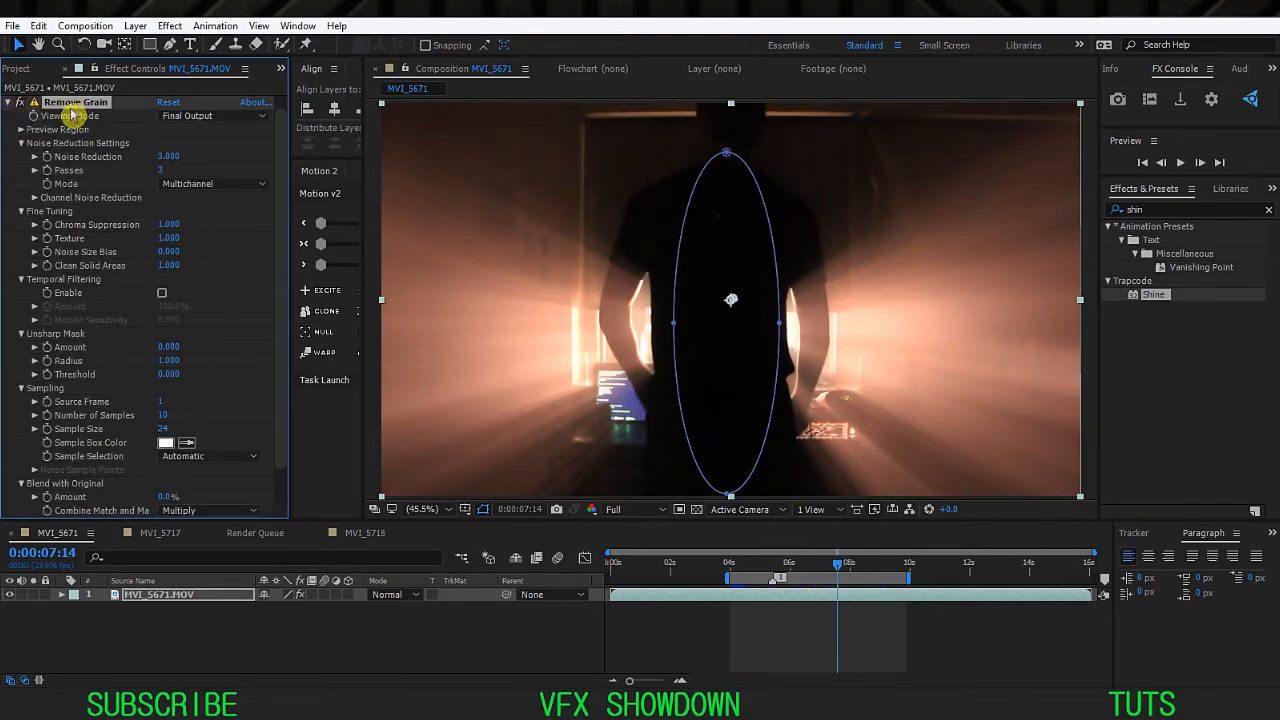